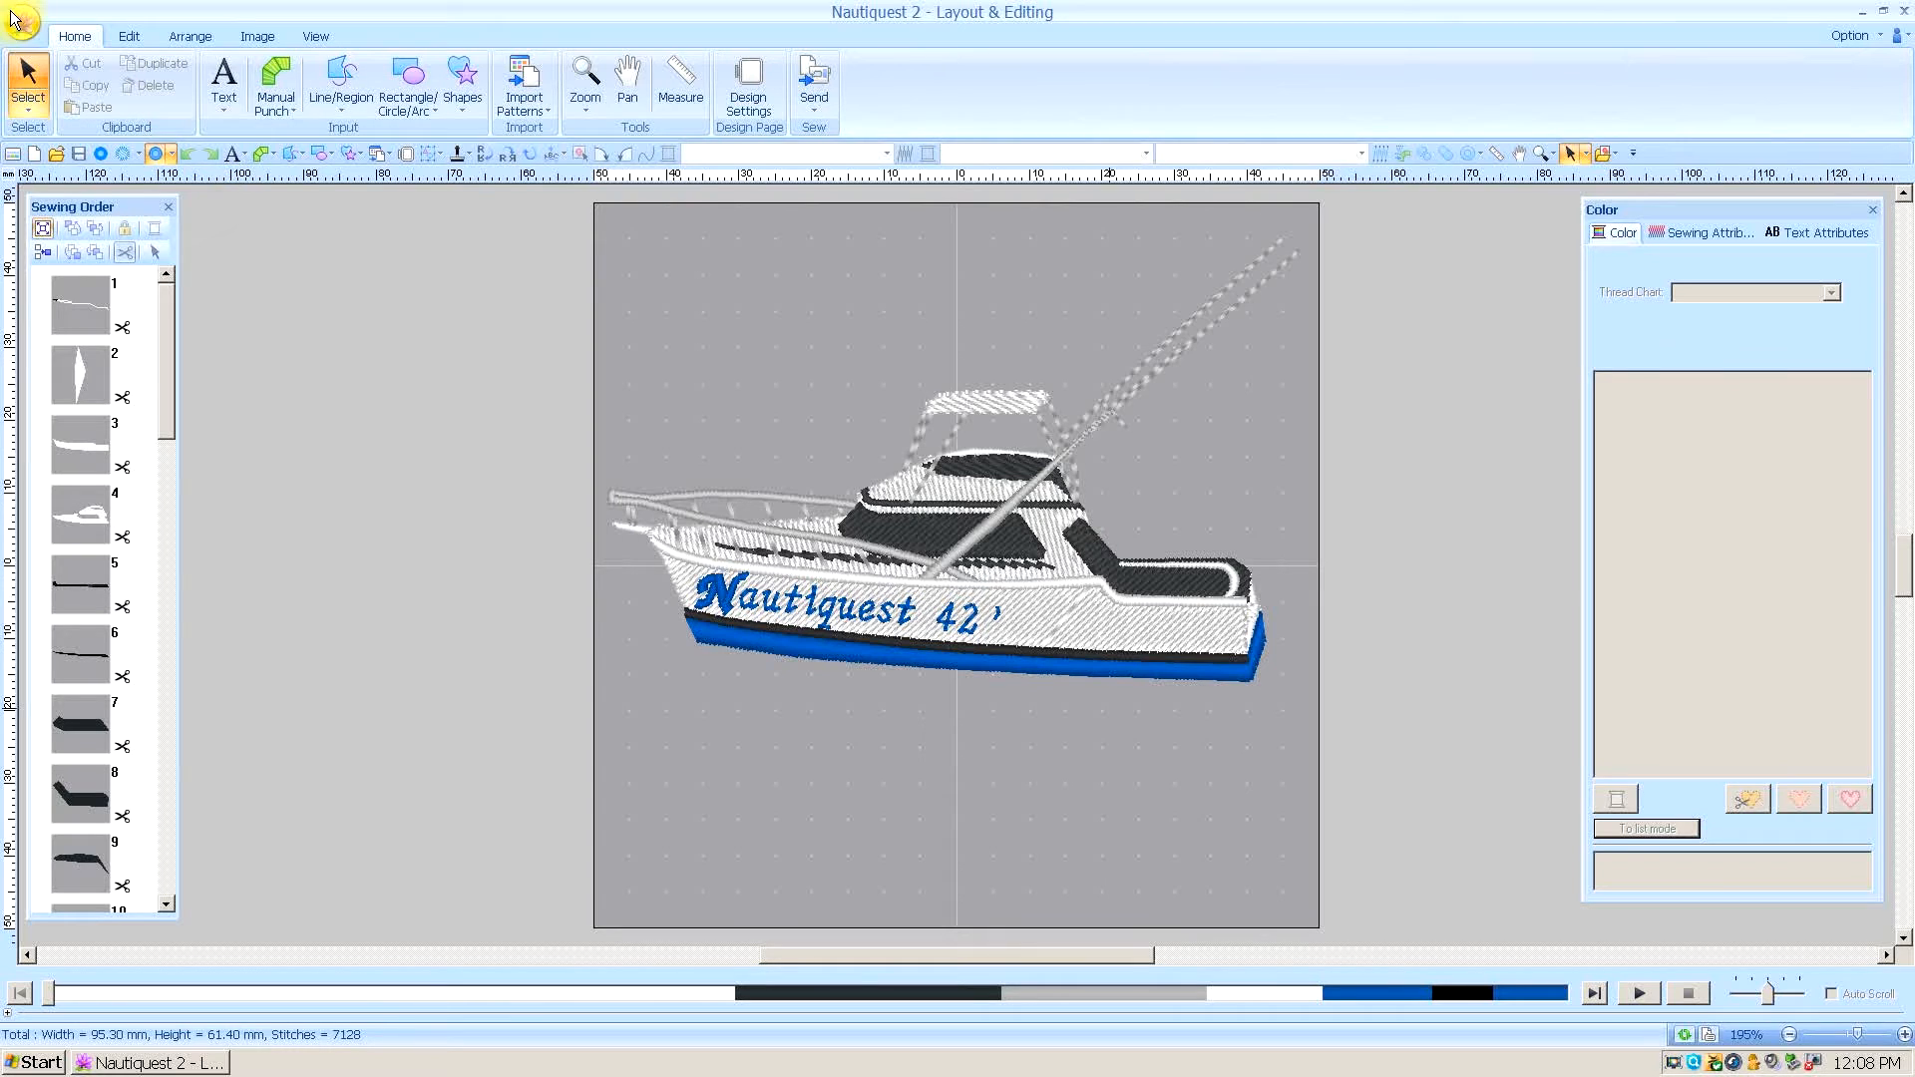
Step: Start saving the design under a new name, check the format list, and keep PES
{"action": "left_click", "coordinate": [21, 21]}
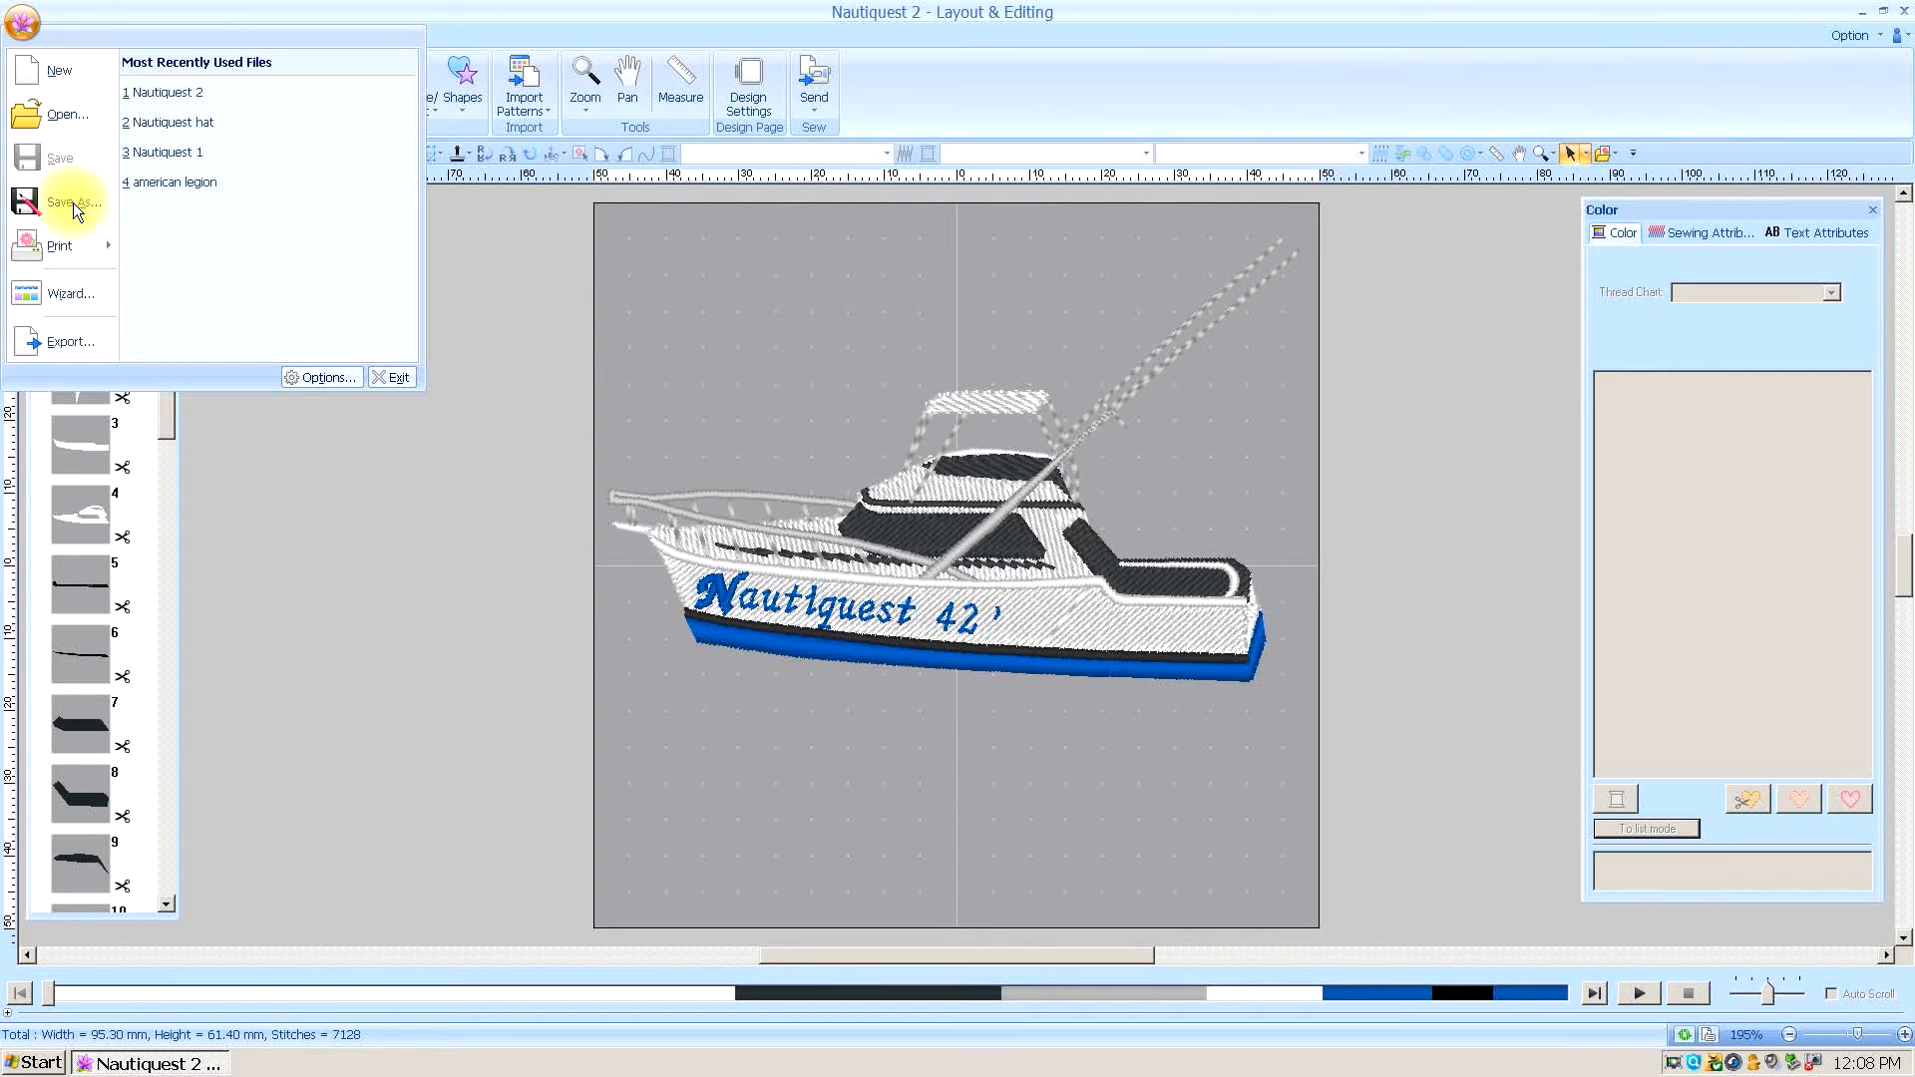
{"action": "left_click", "coordinate": [73, 201]}
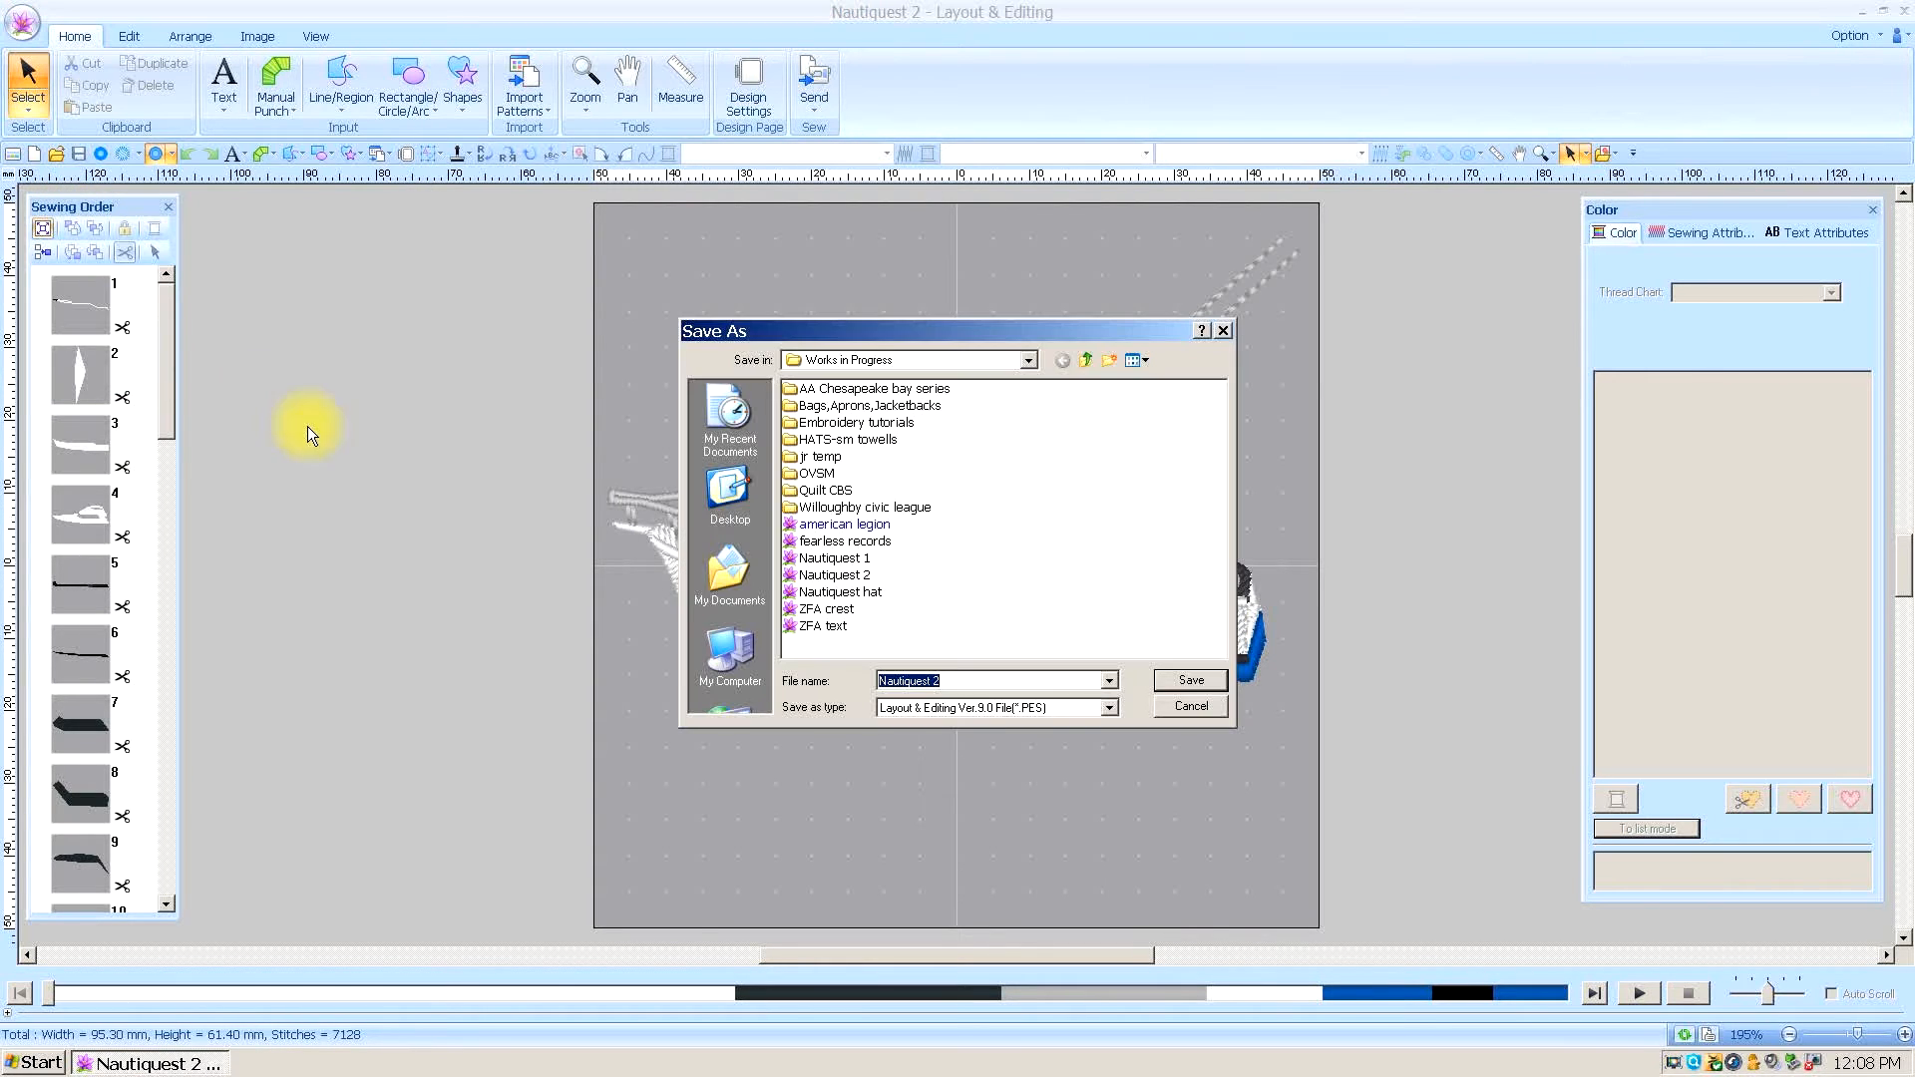
{"action": "mouse_move", "coordinate": [1069, 721]}
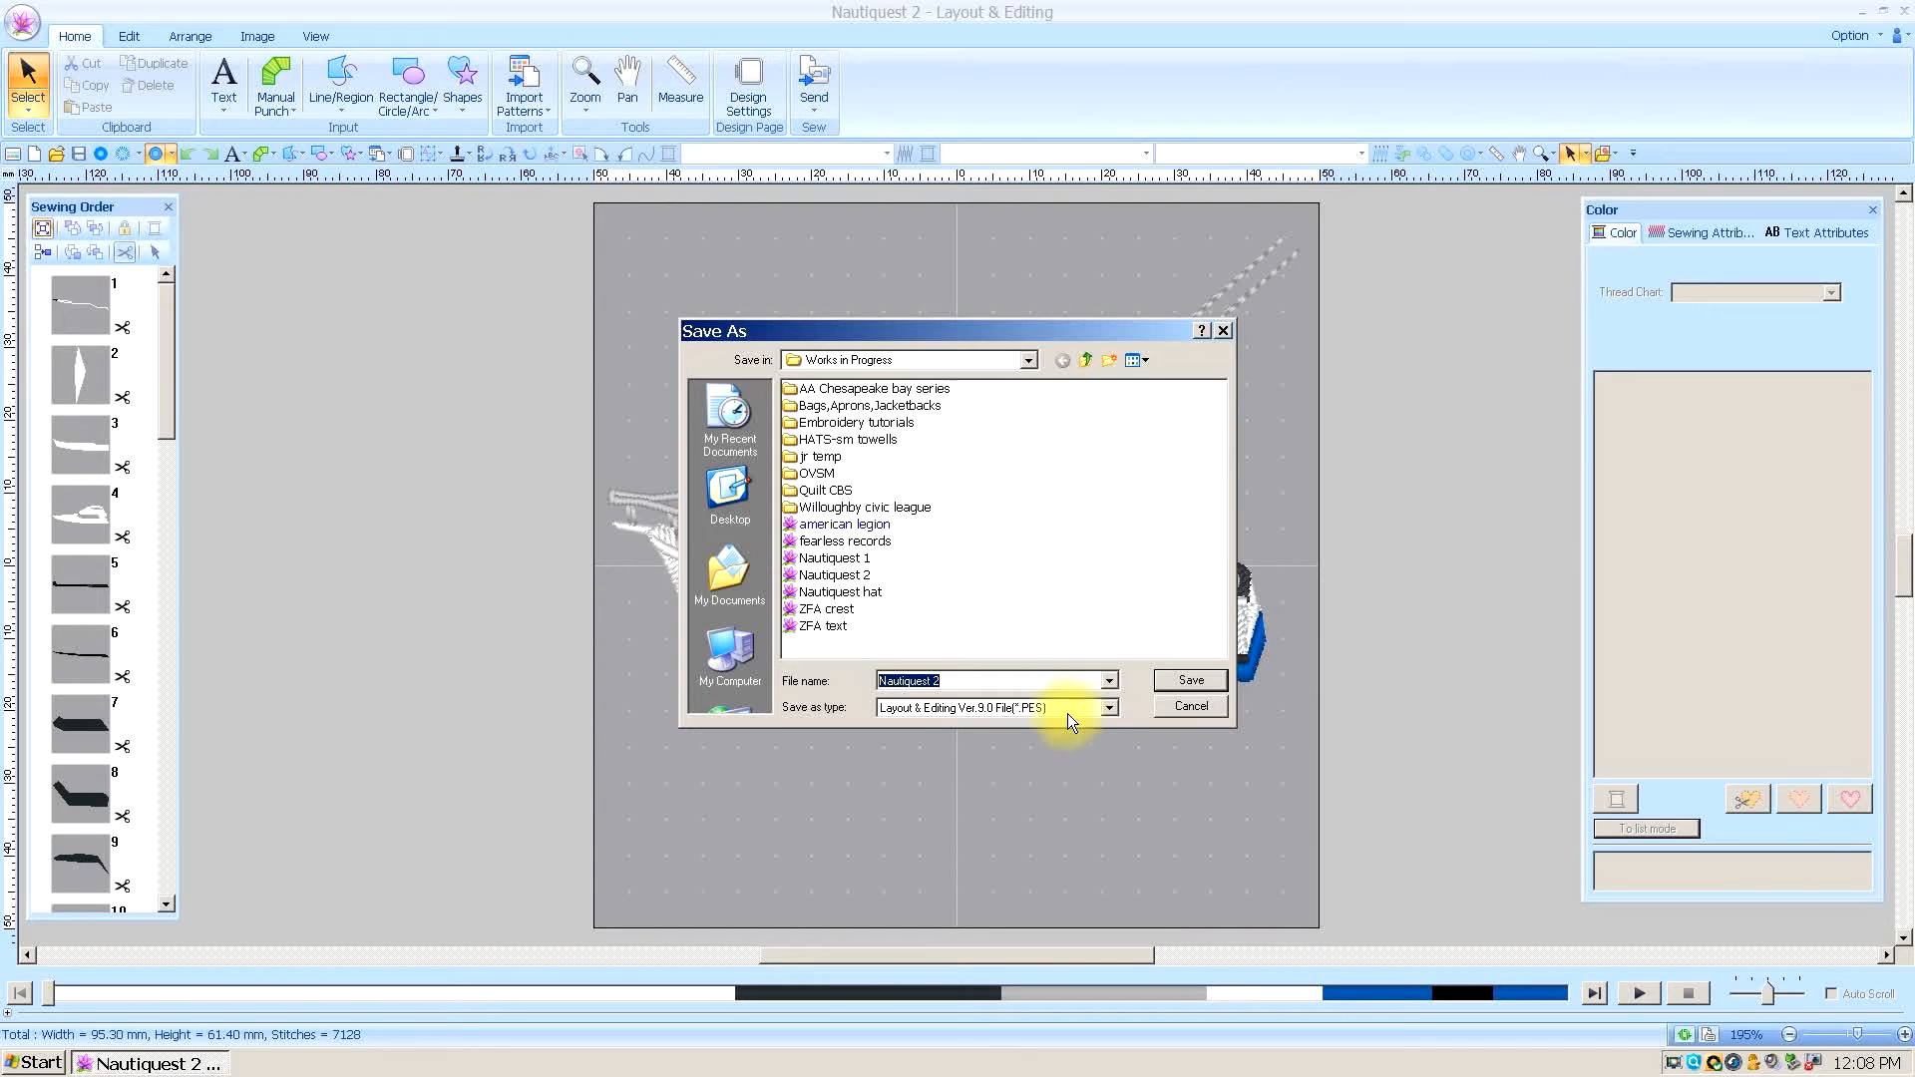
{"action": "mouse_move", "coordinate": [1109, 708]}
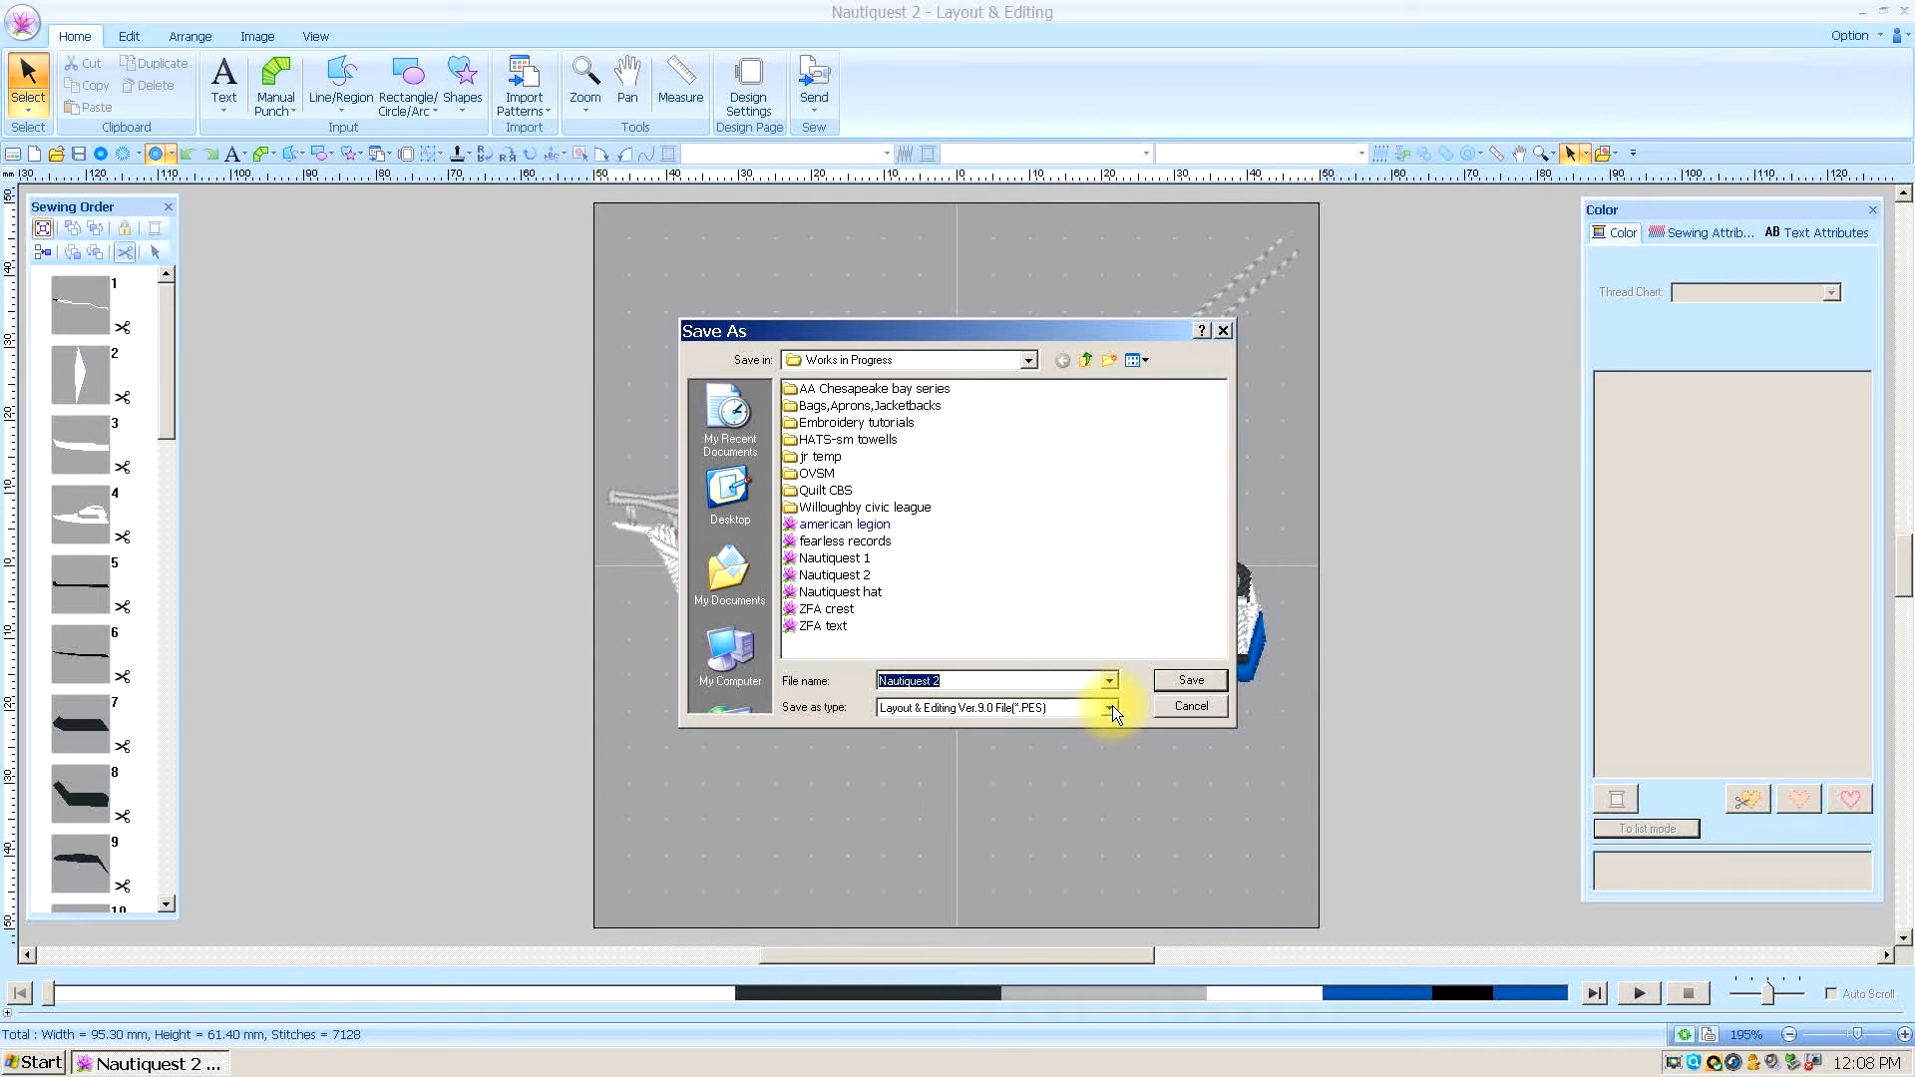
{"action": "left_click", "coordinate": [1107, 708]}
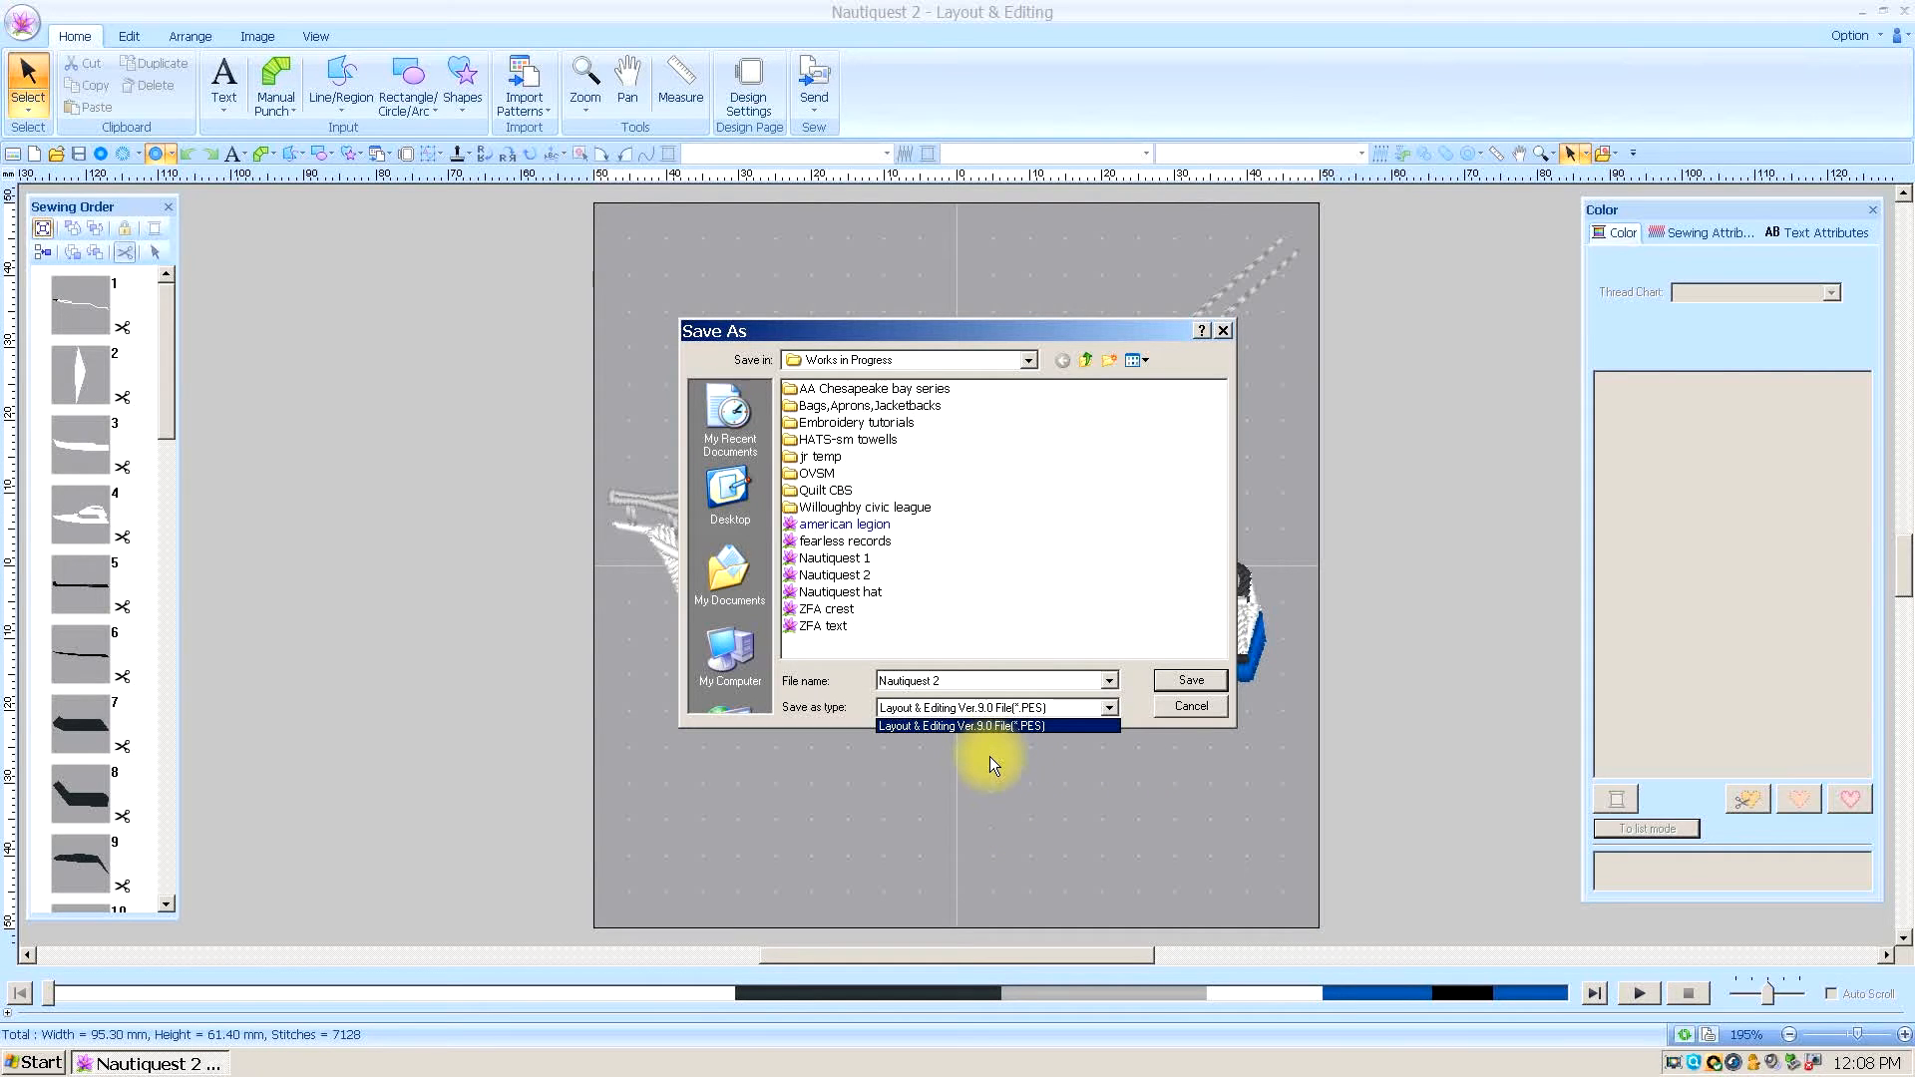
{"action": "left_click", "coordinate": [962, 725]}
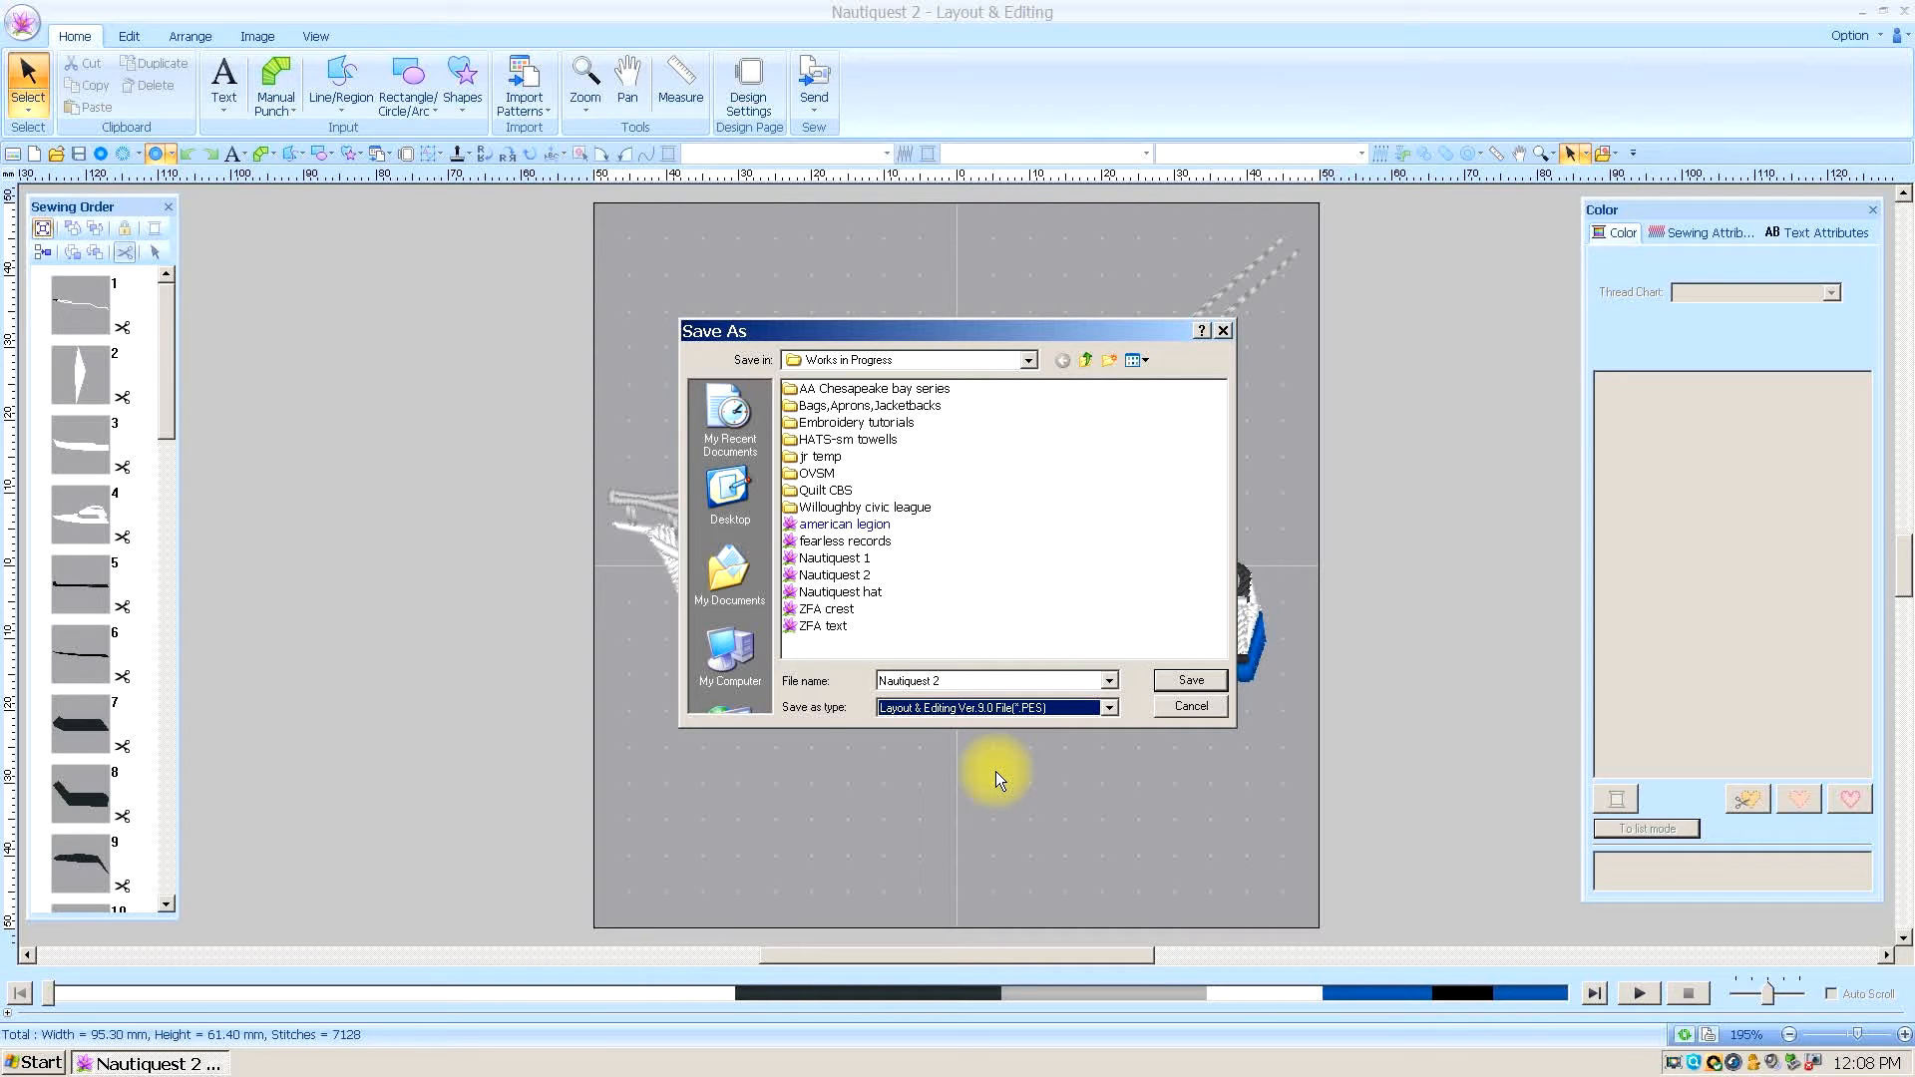
{"action": "mouse_move", "coordinate": [1268, 526]}
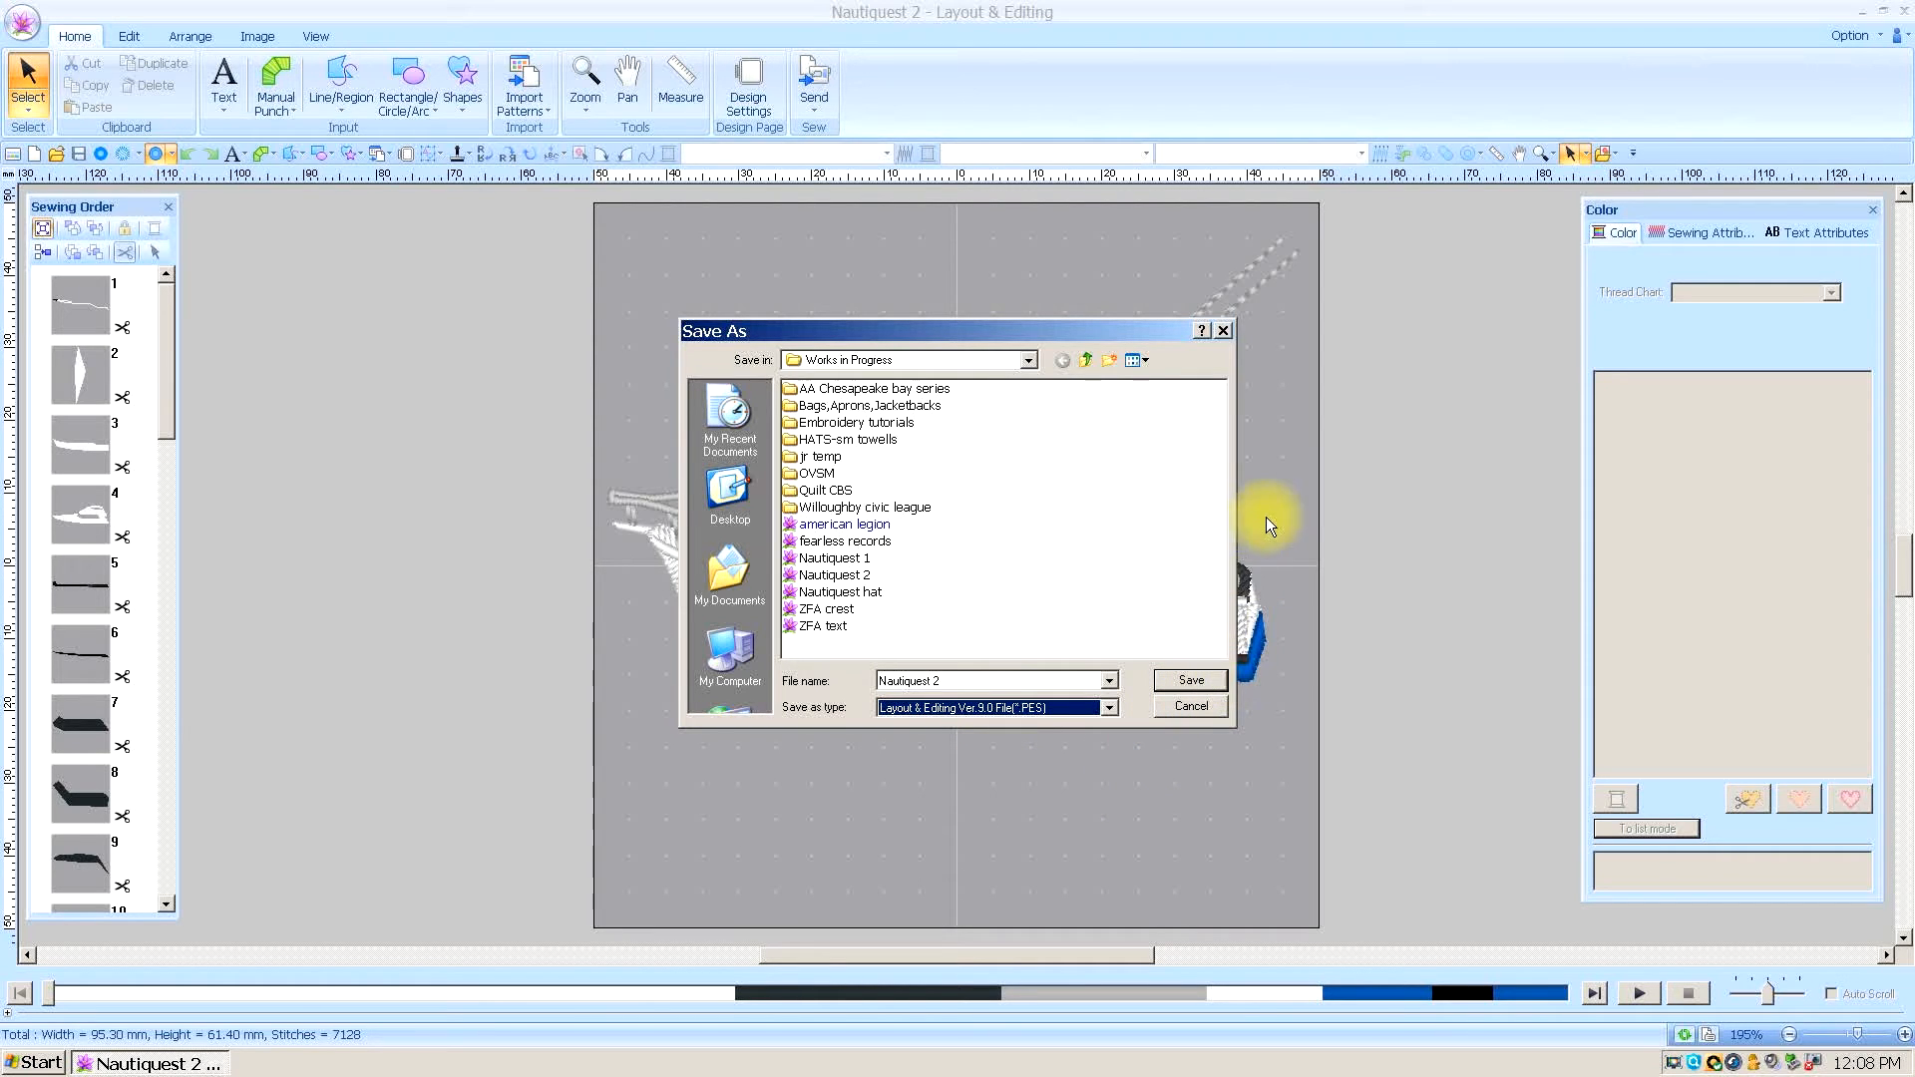
{"action": "mouse_move", "coordinate": [1225, 336]}
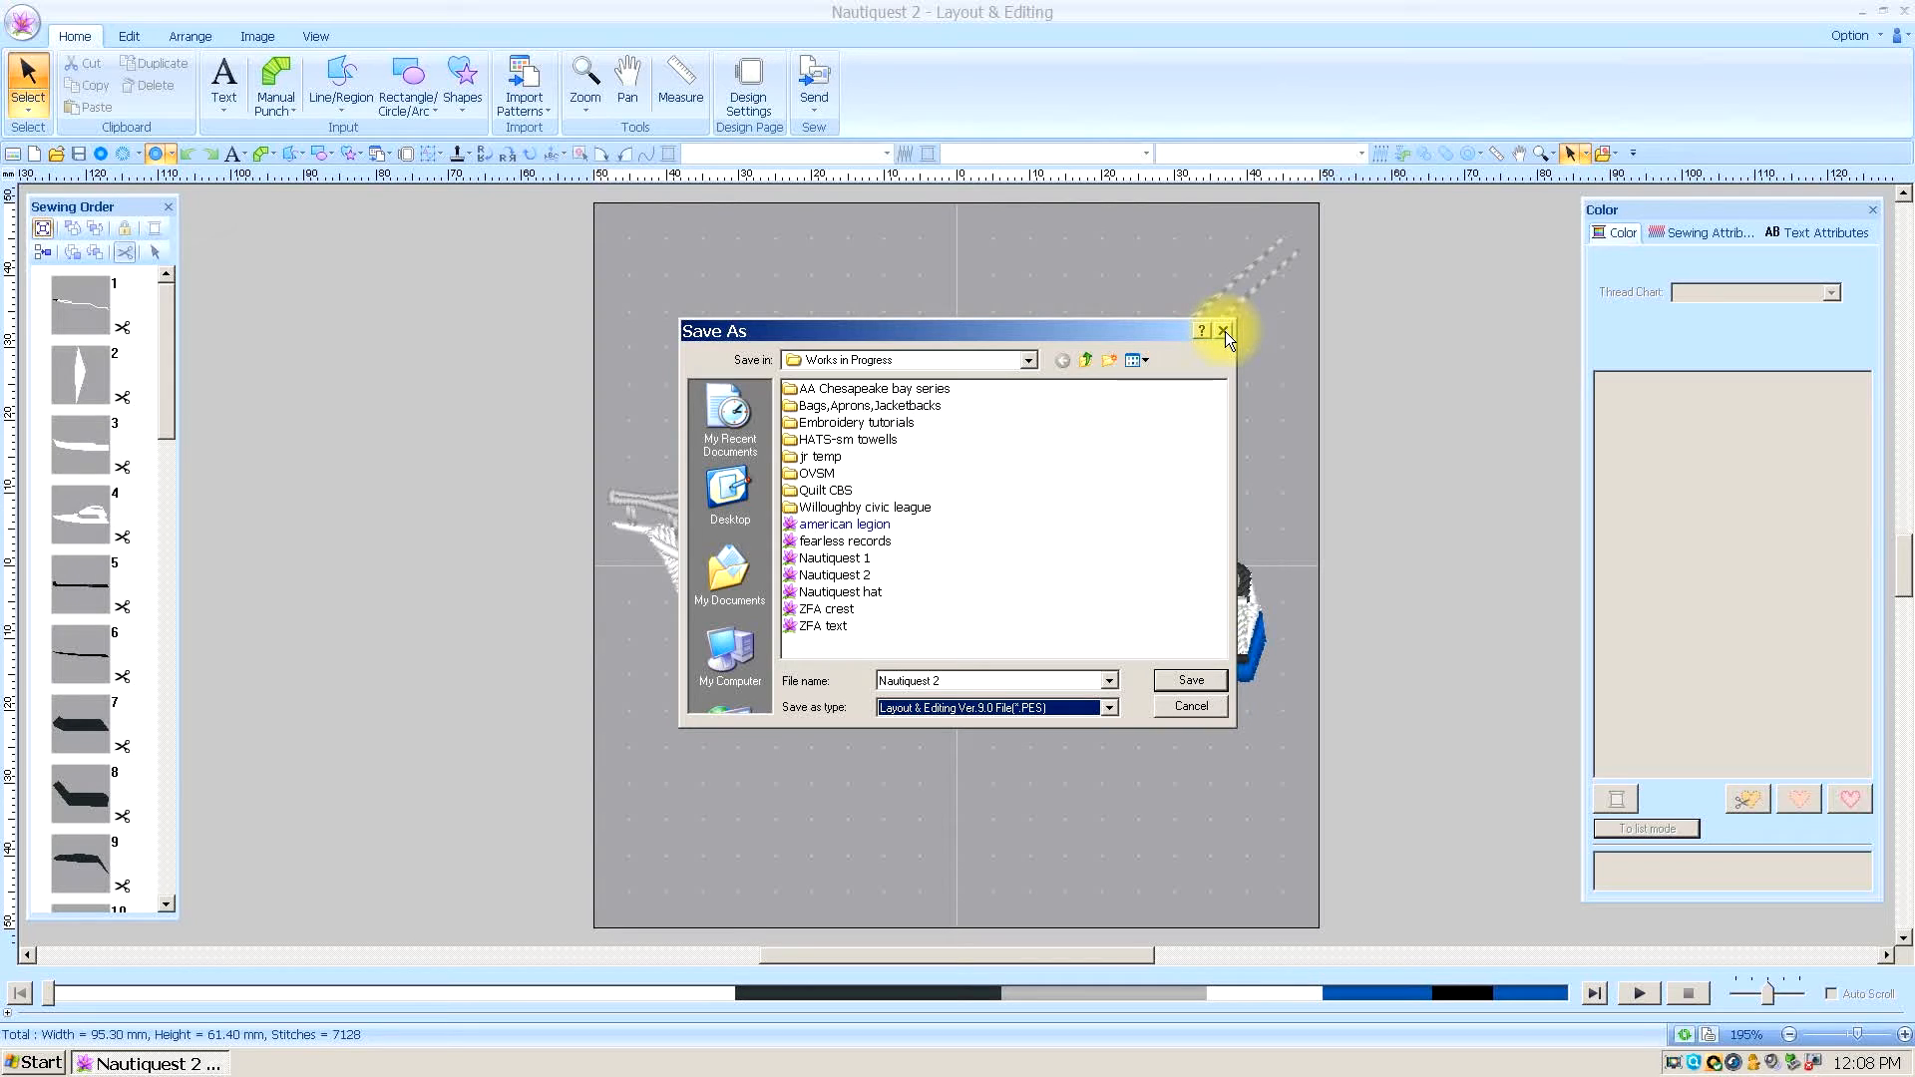
{"action": "mouse_move", "coordinate": [1223, 332]}
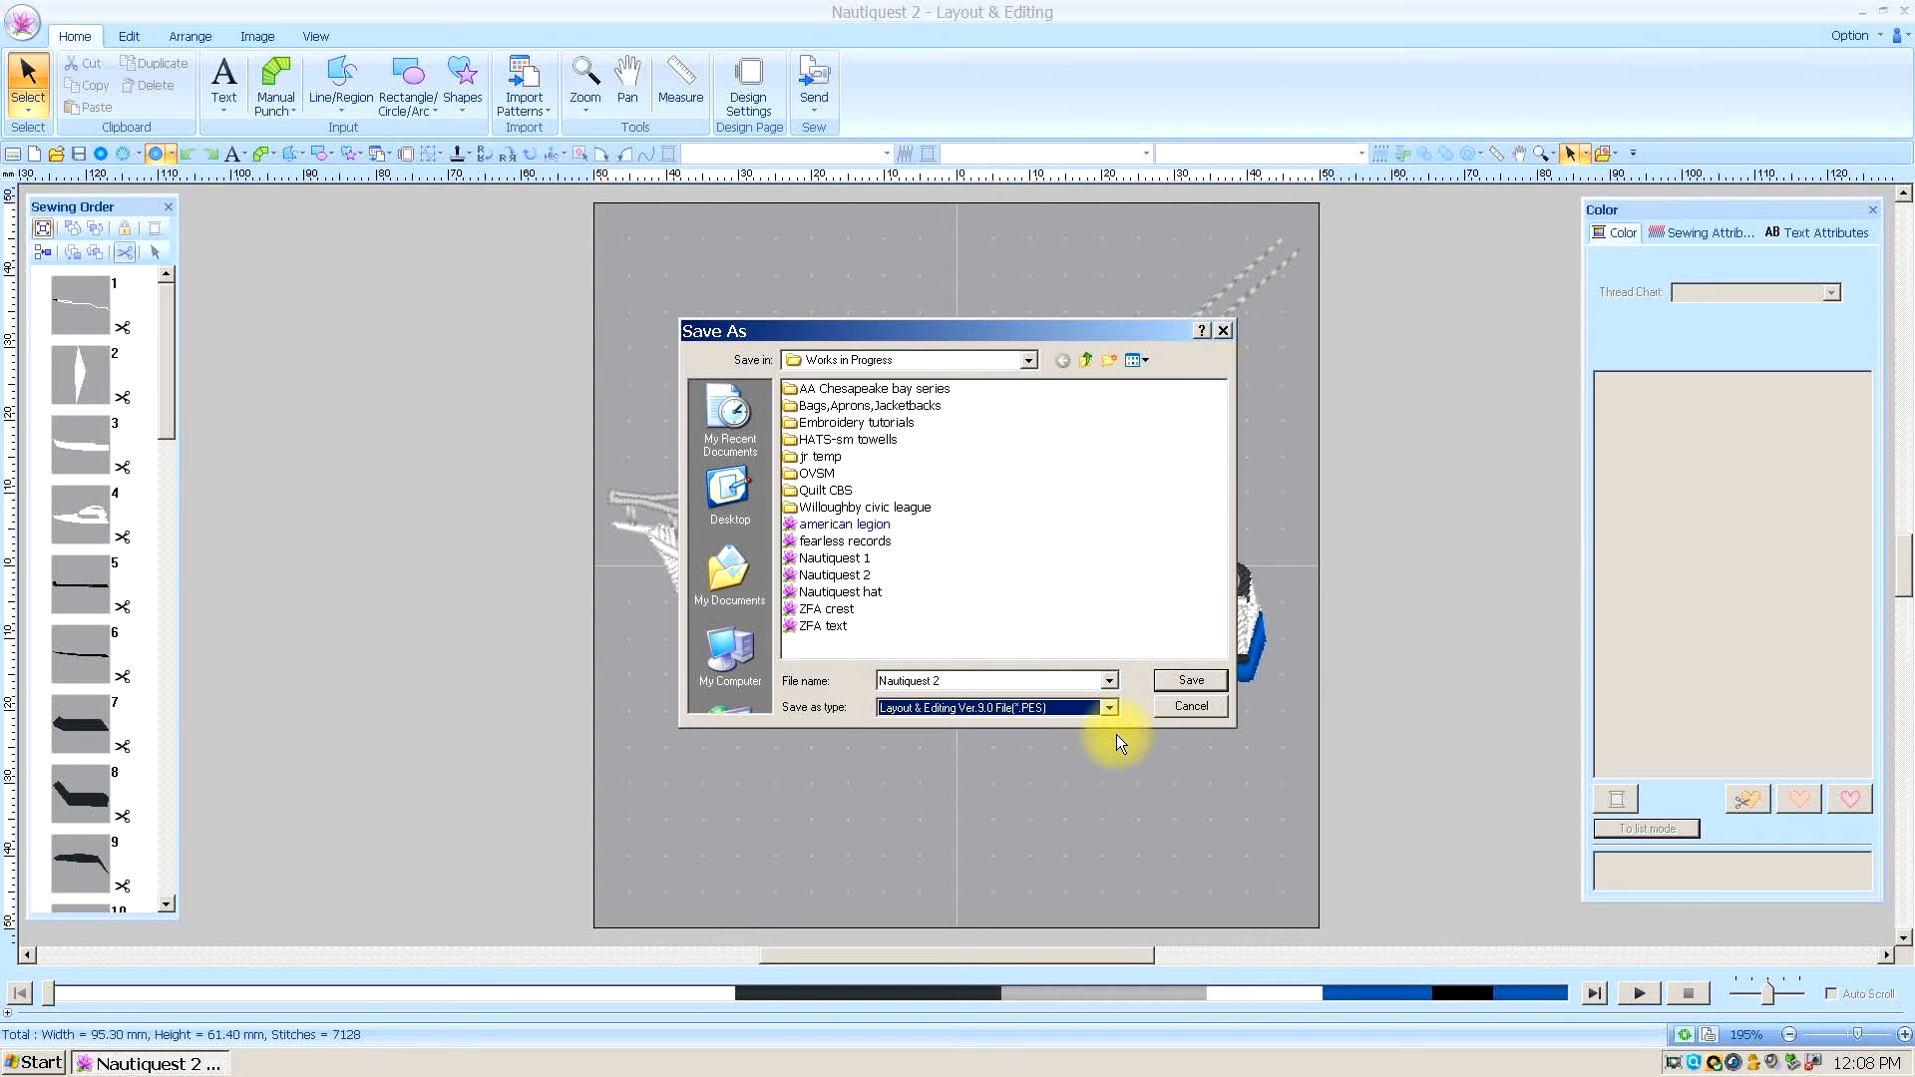
{"action": "mouse_move", "coordinate": [1228, 728]}
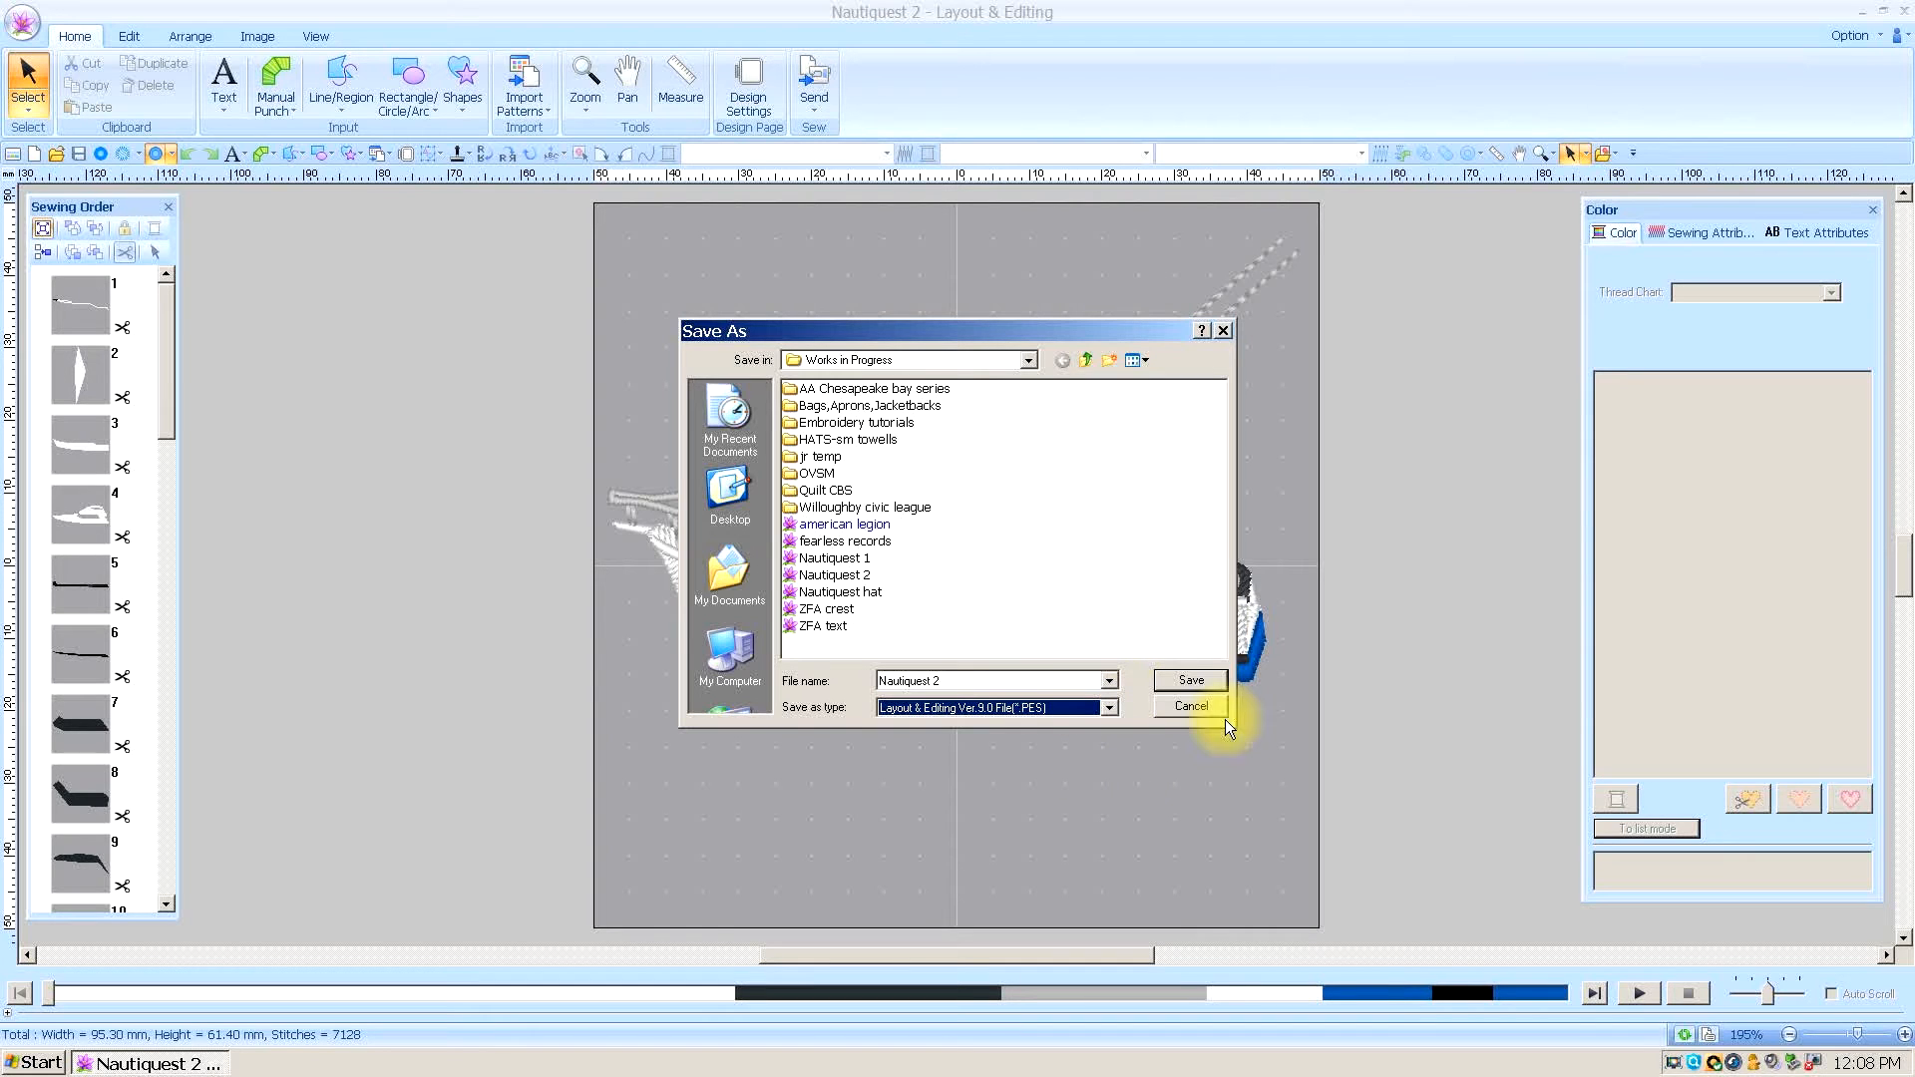
{"action": "mouse_move", "coordinate": [1197, 616]}
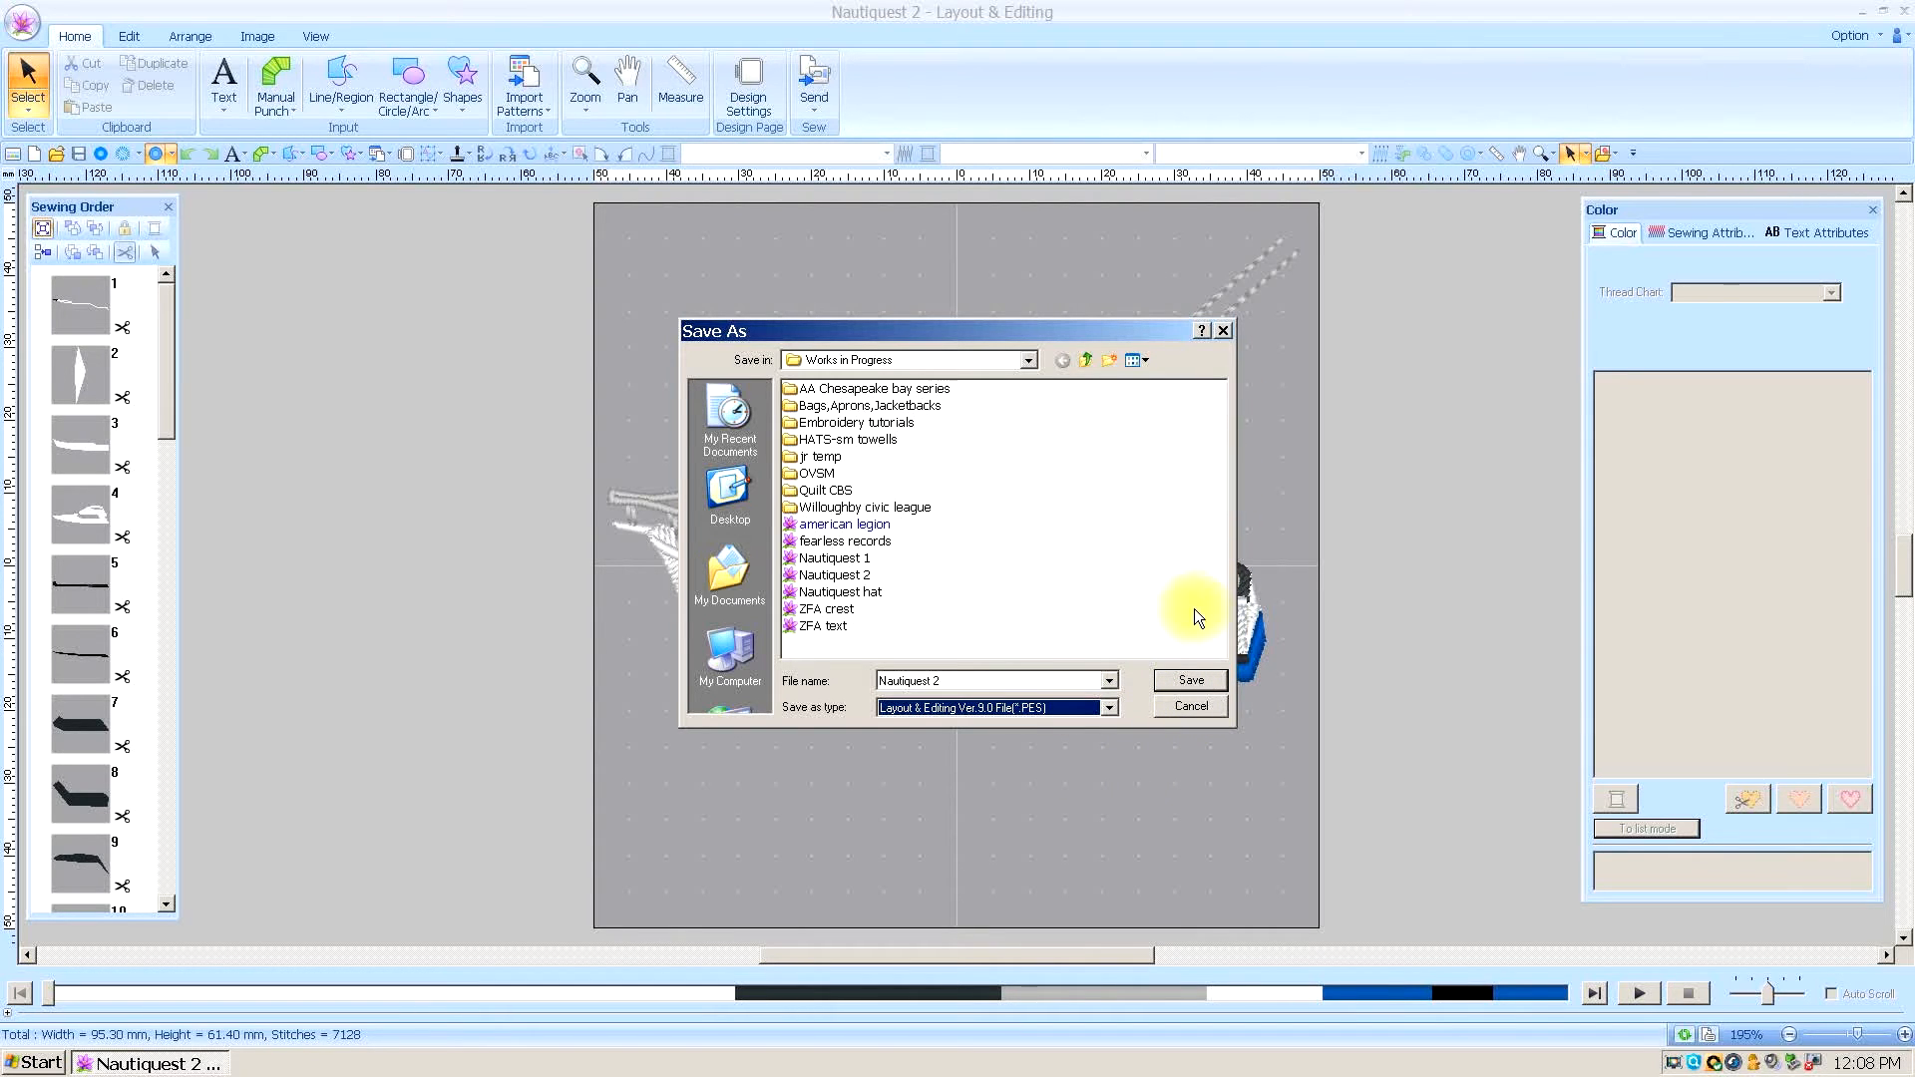
{"action": "mouse_move", "coordinate": [1134, 715]}
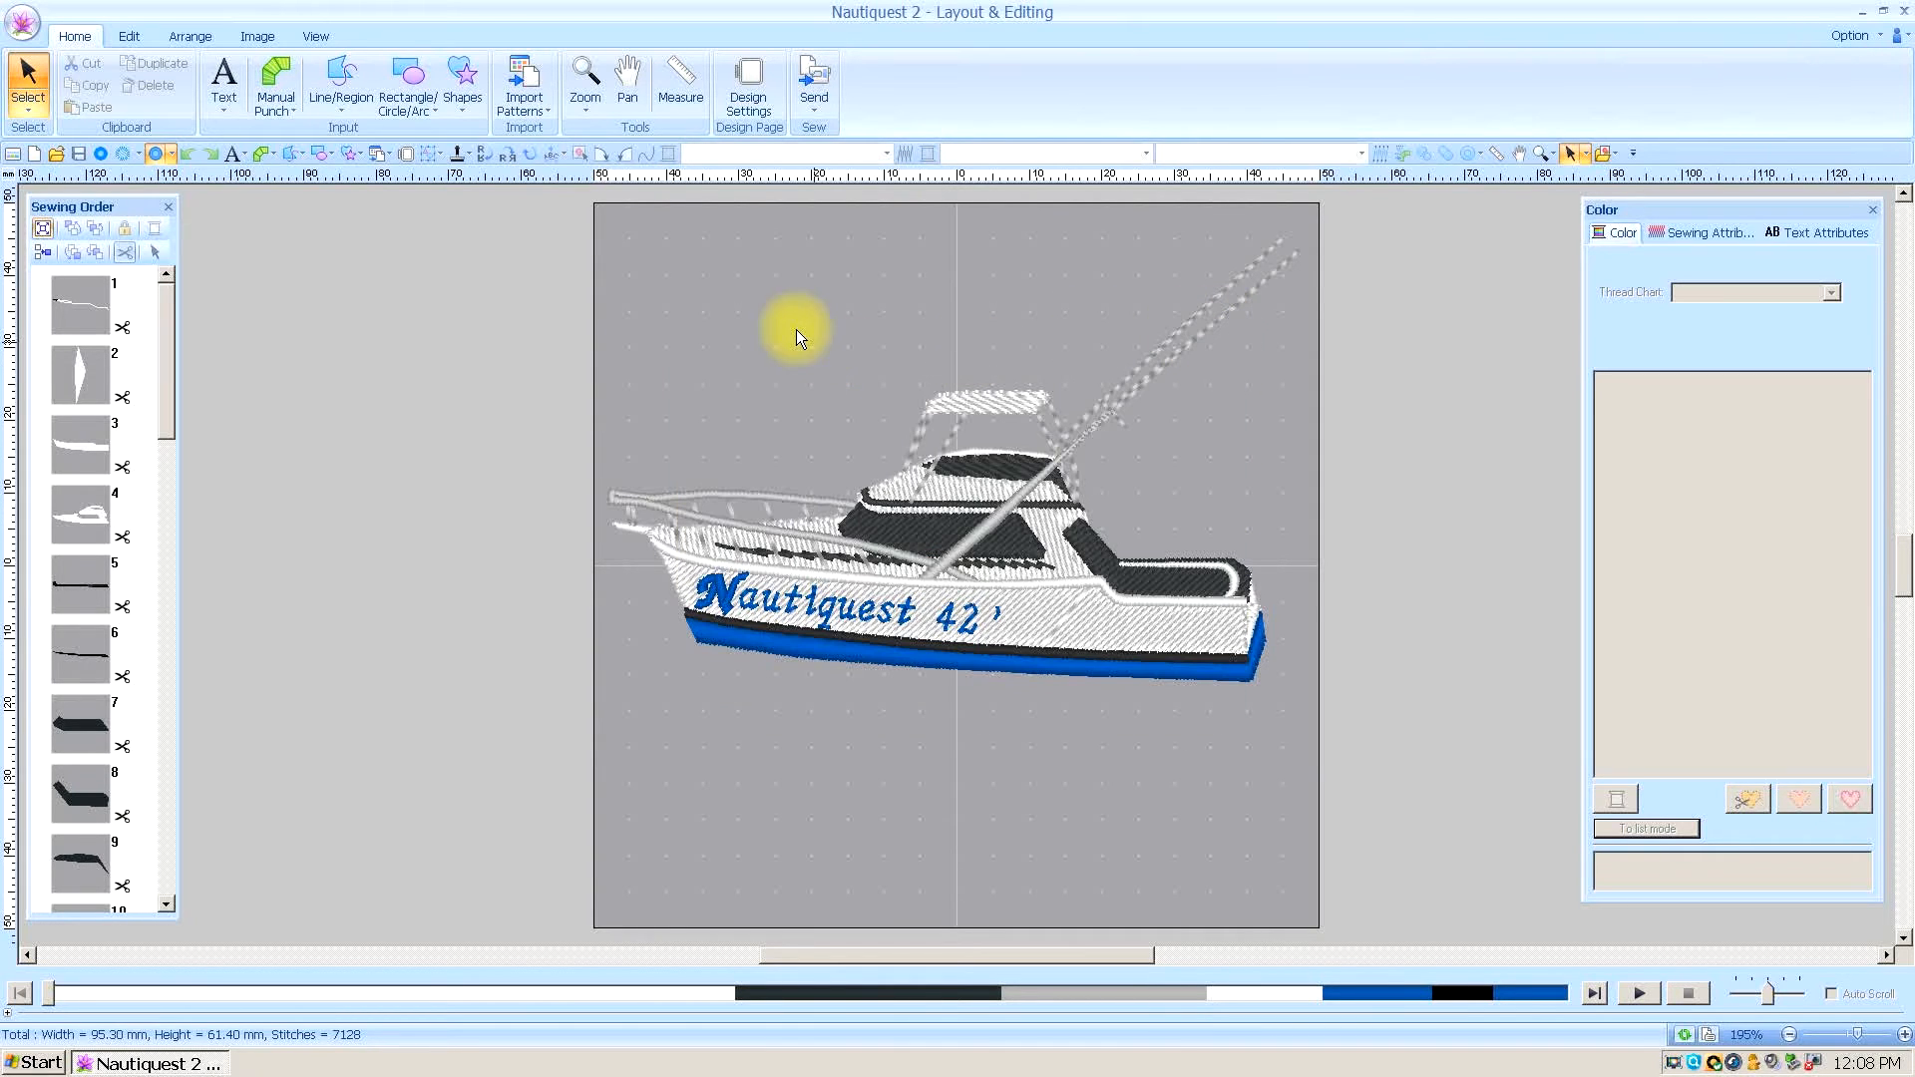
{"action": "mouse_move", "coordinate": [1359, 306]}
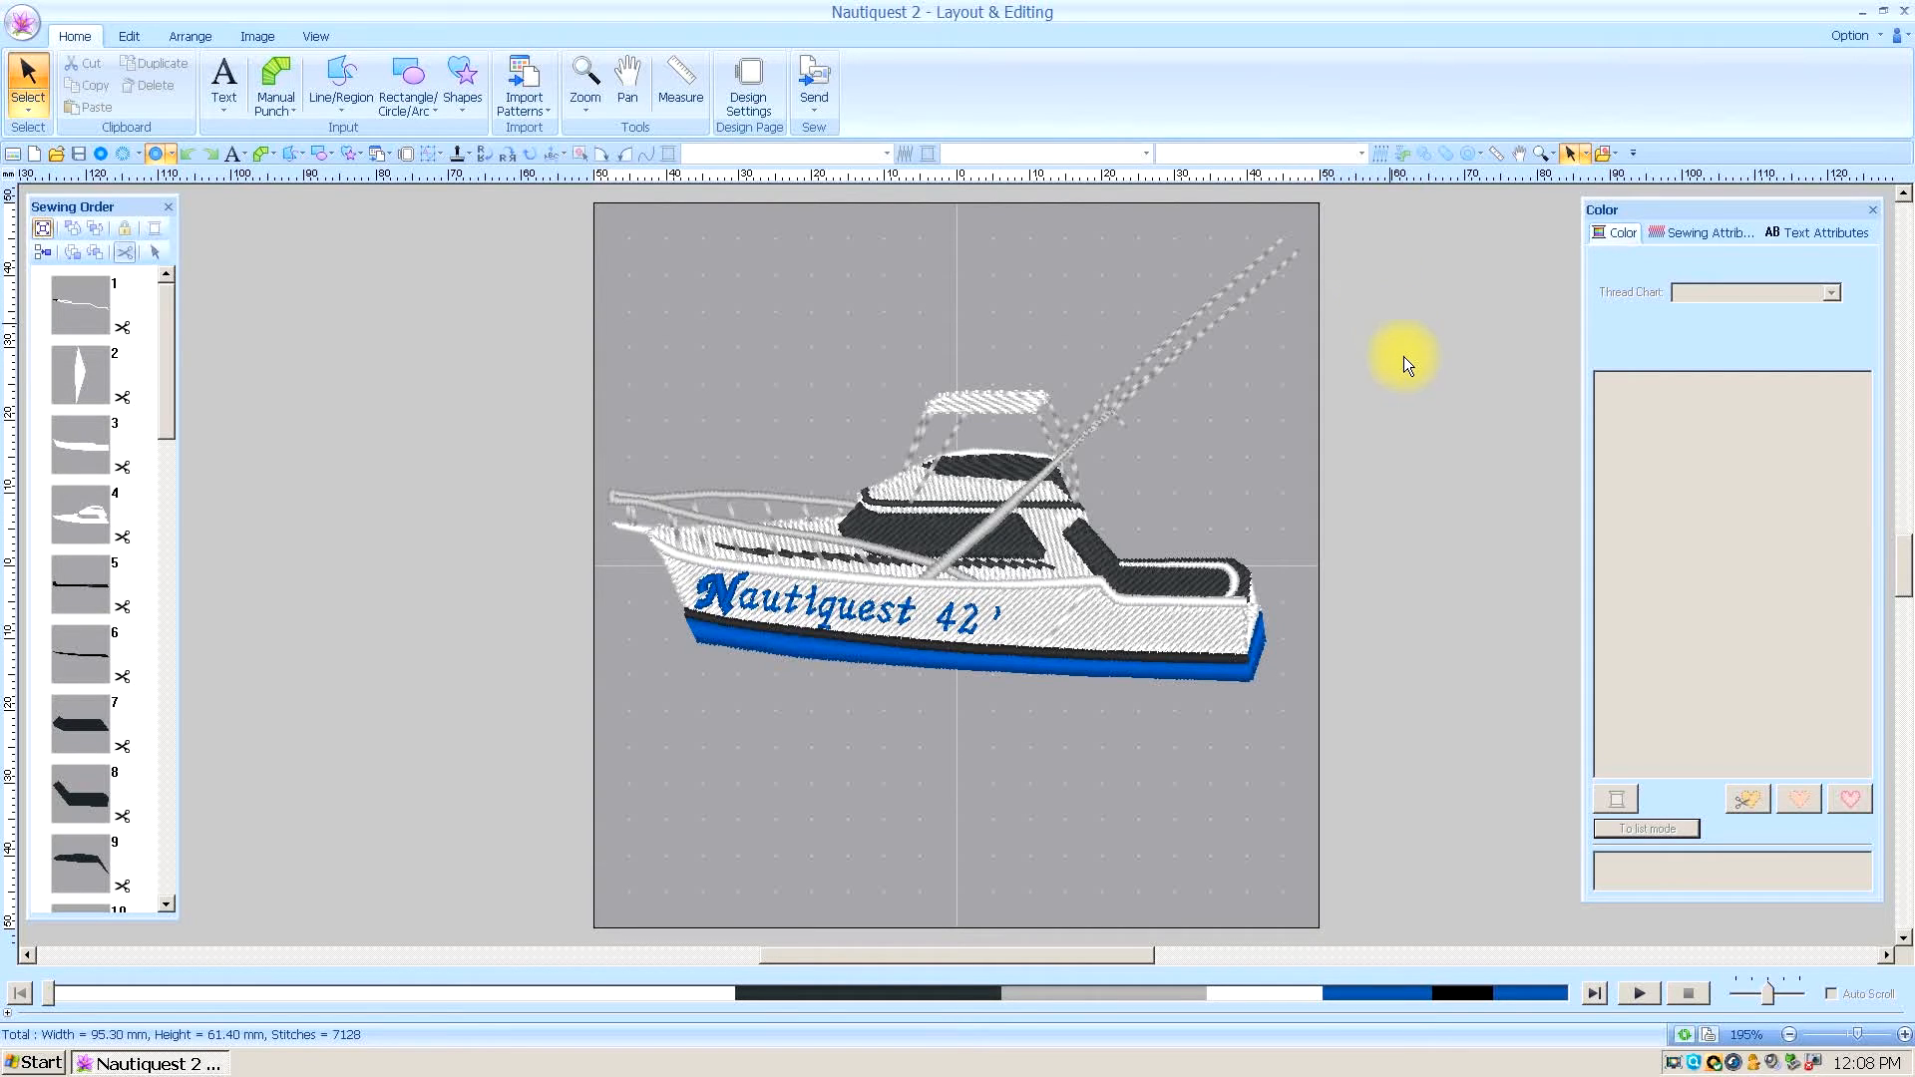
{"action": "mouse_move", "coordinate": [1057, 251]}
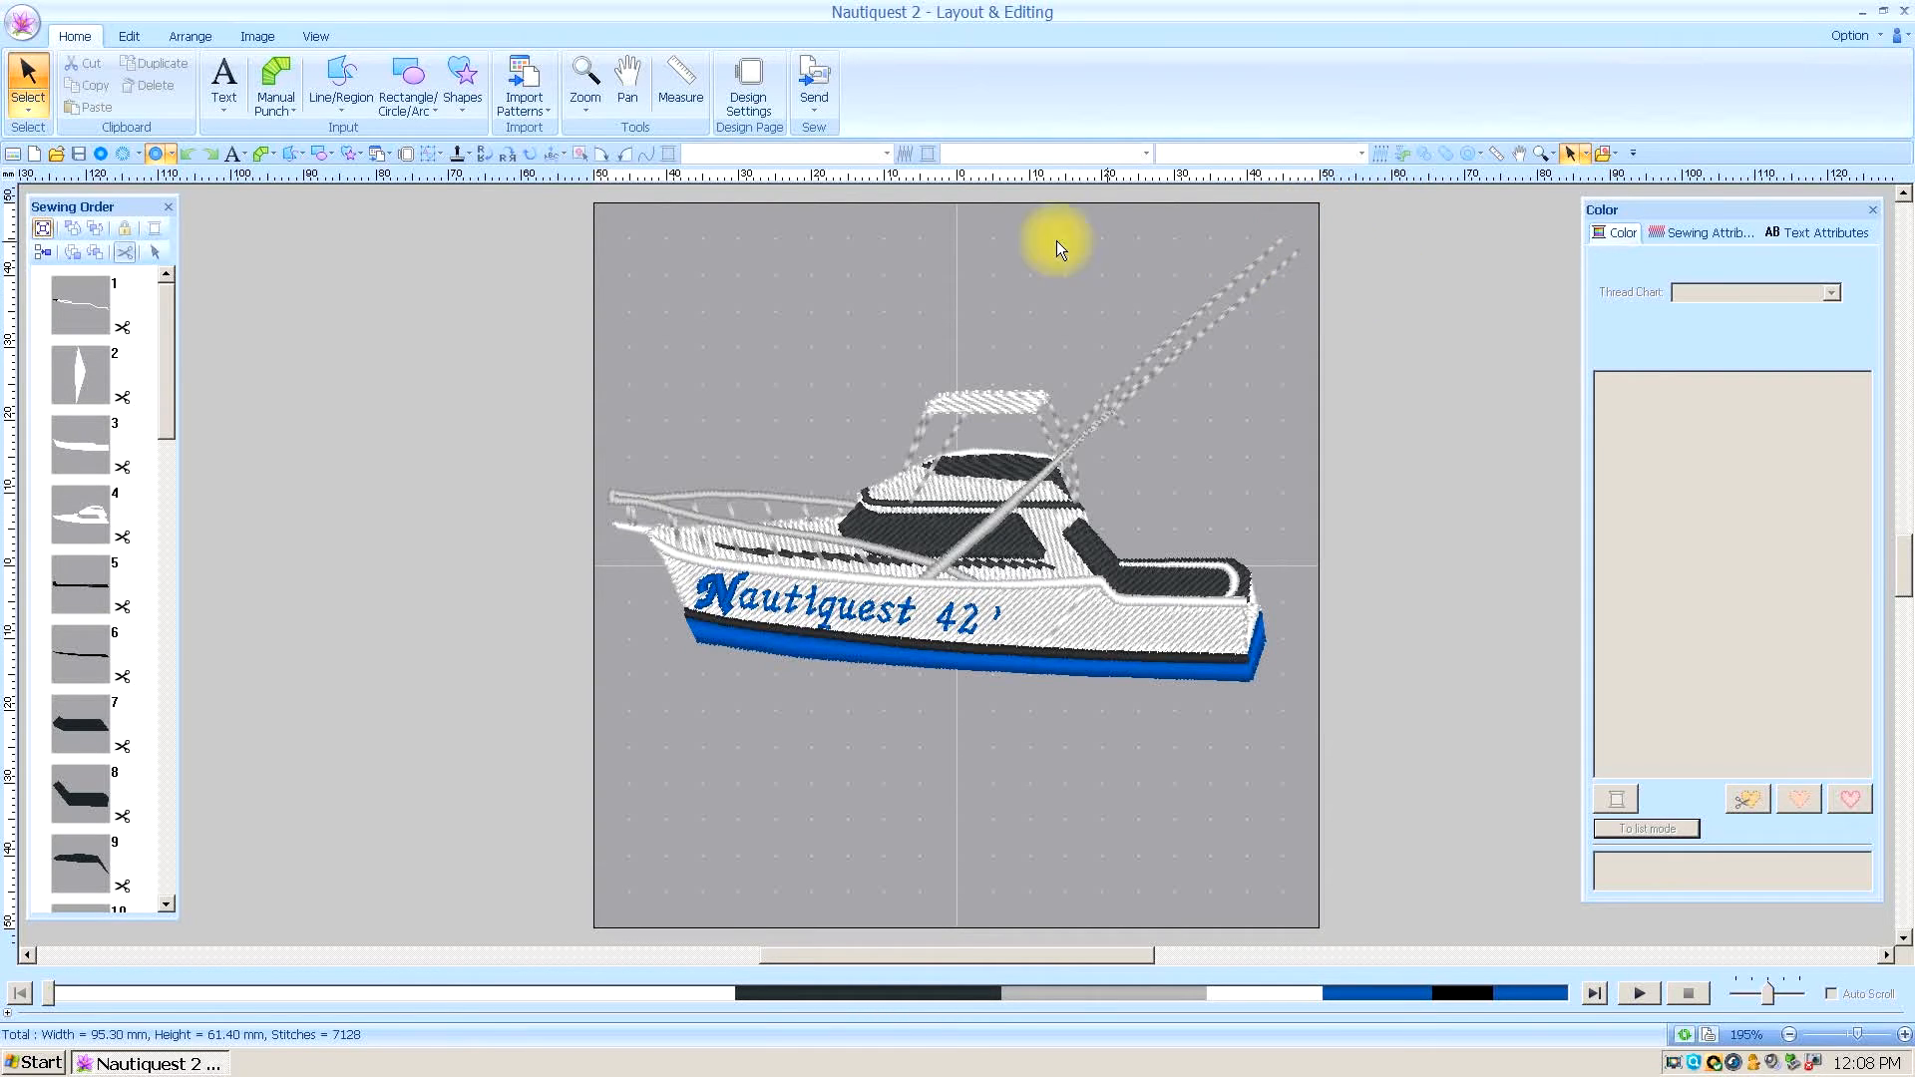
{"action": "mouse_move", "coordinate": [649, 430]}
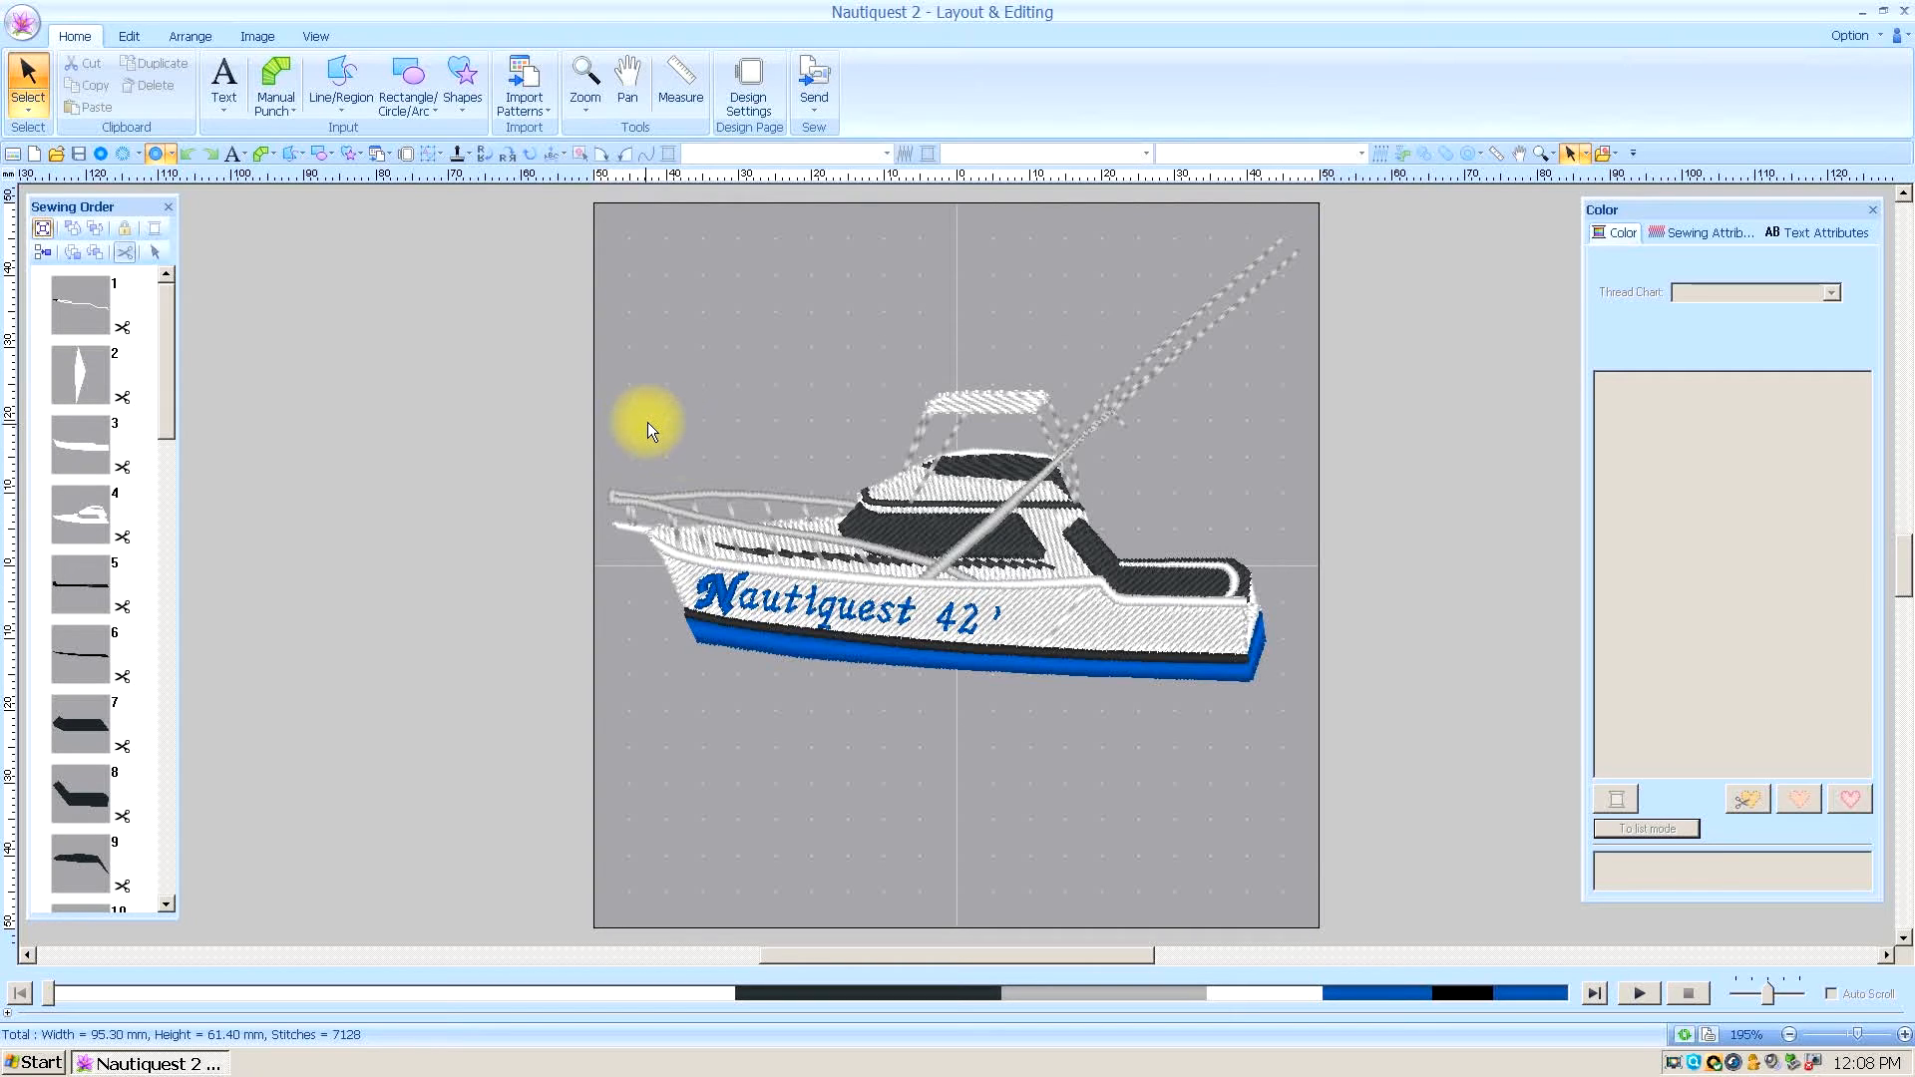
{"action": "mouse_move", "coordinate": [574, 350]}
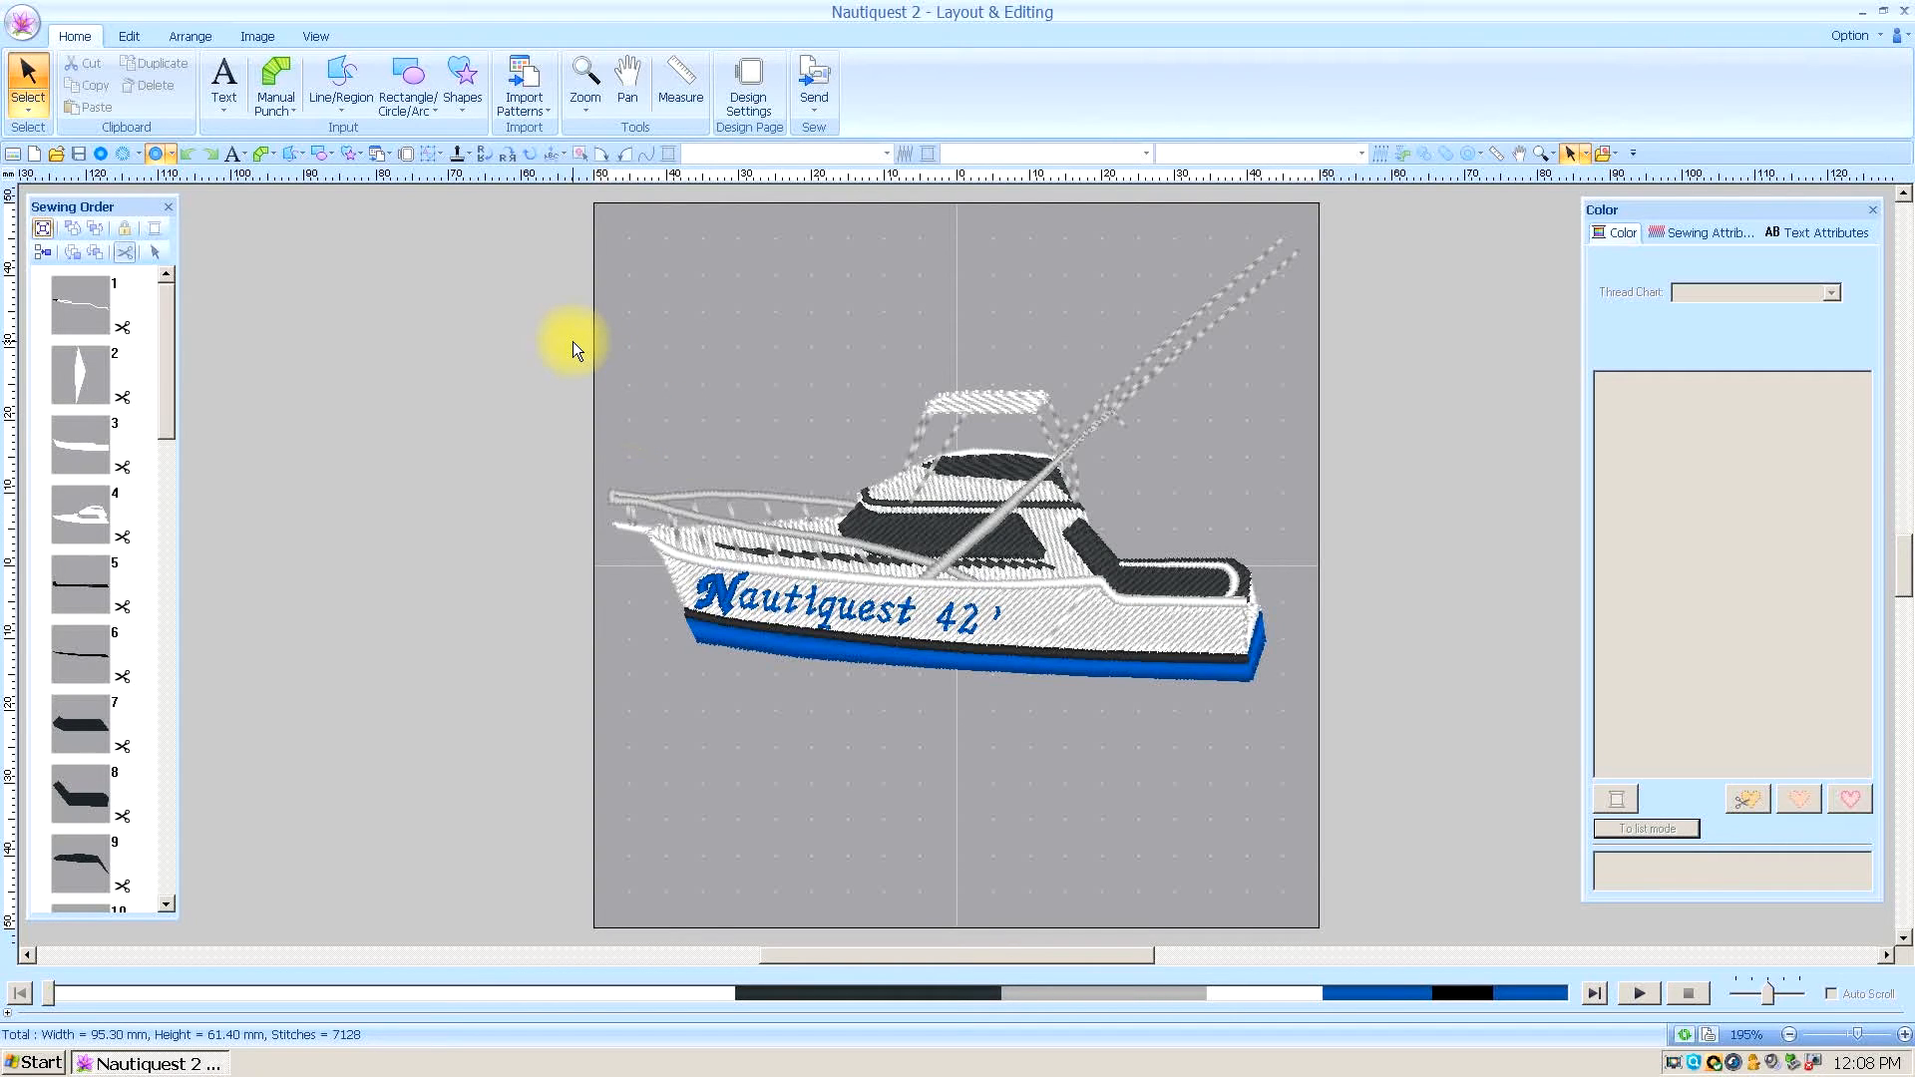
{"action": "mouse_move", "coordinate": [608, 280]}
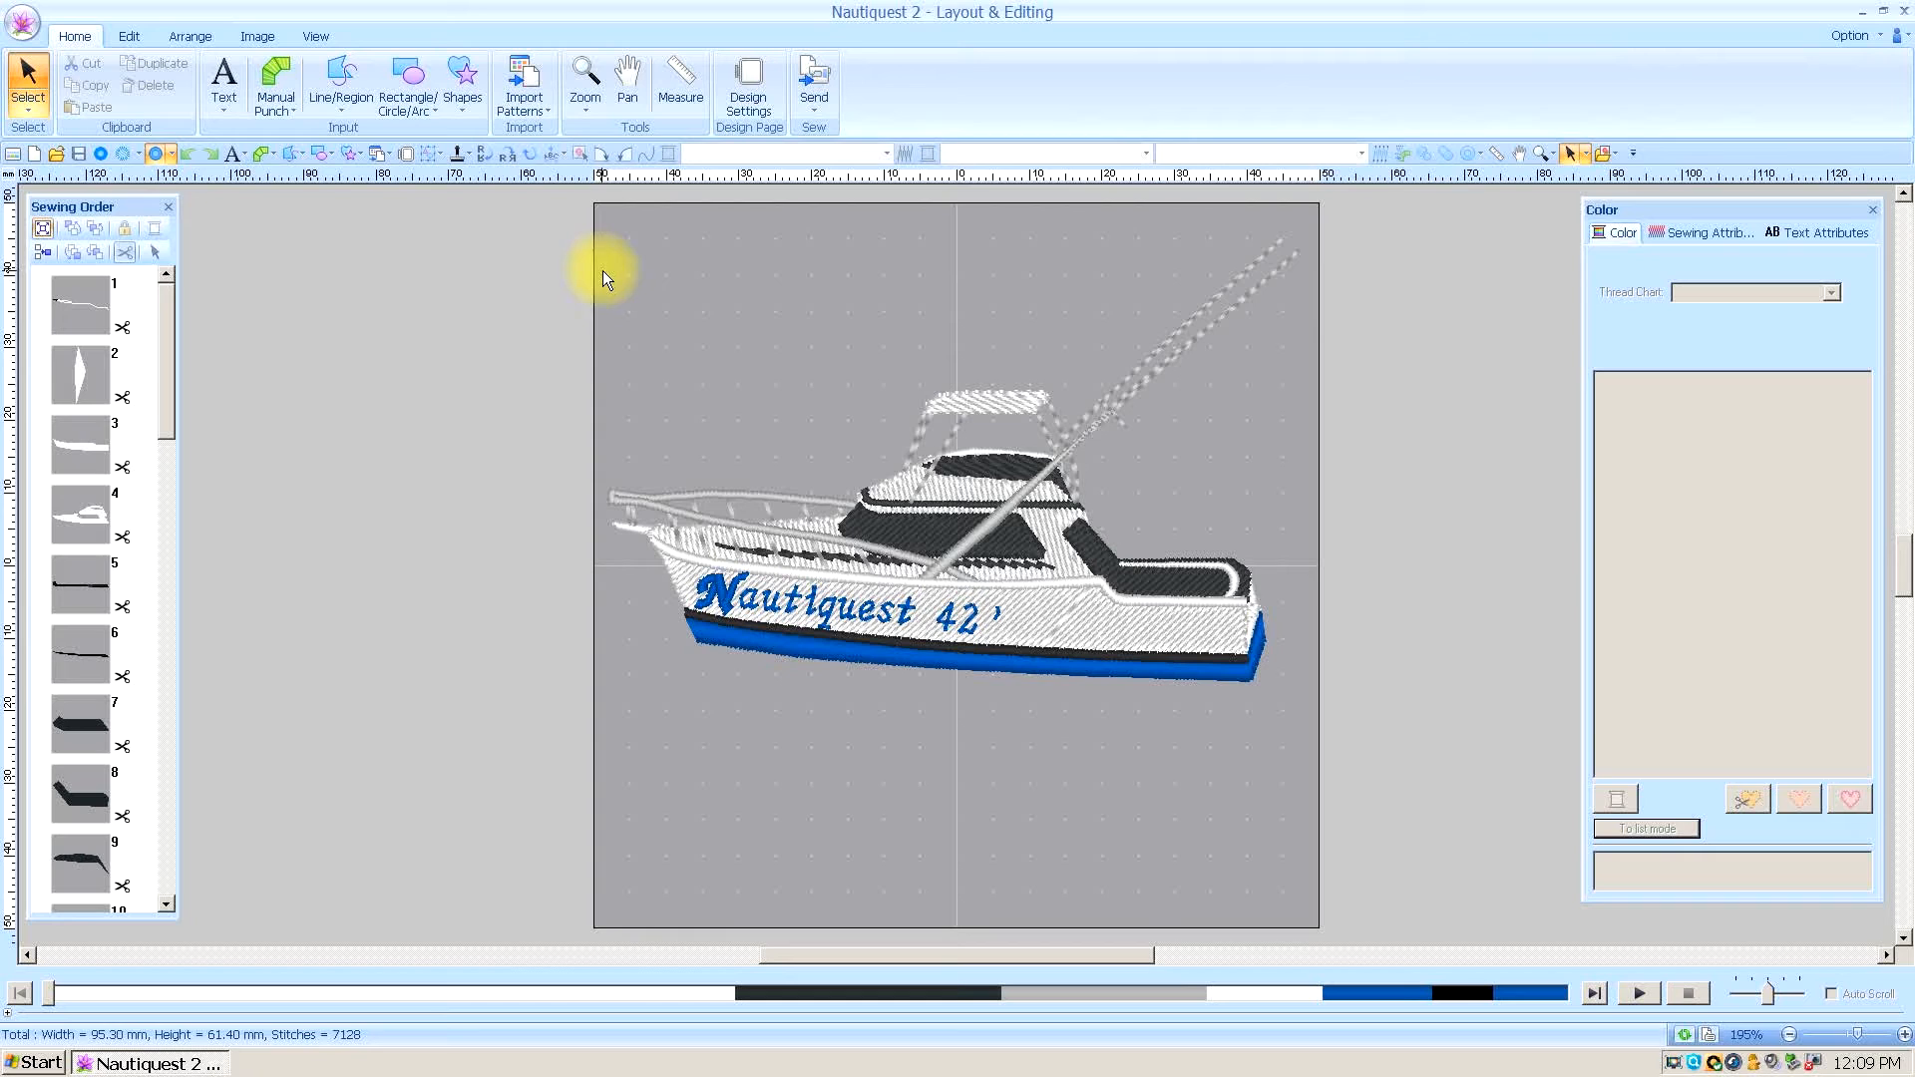
{"action": "mouse_move", "coordinate": [610, 266]}
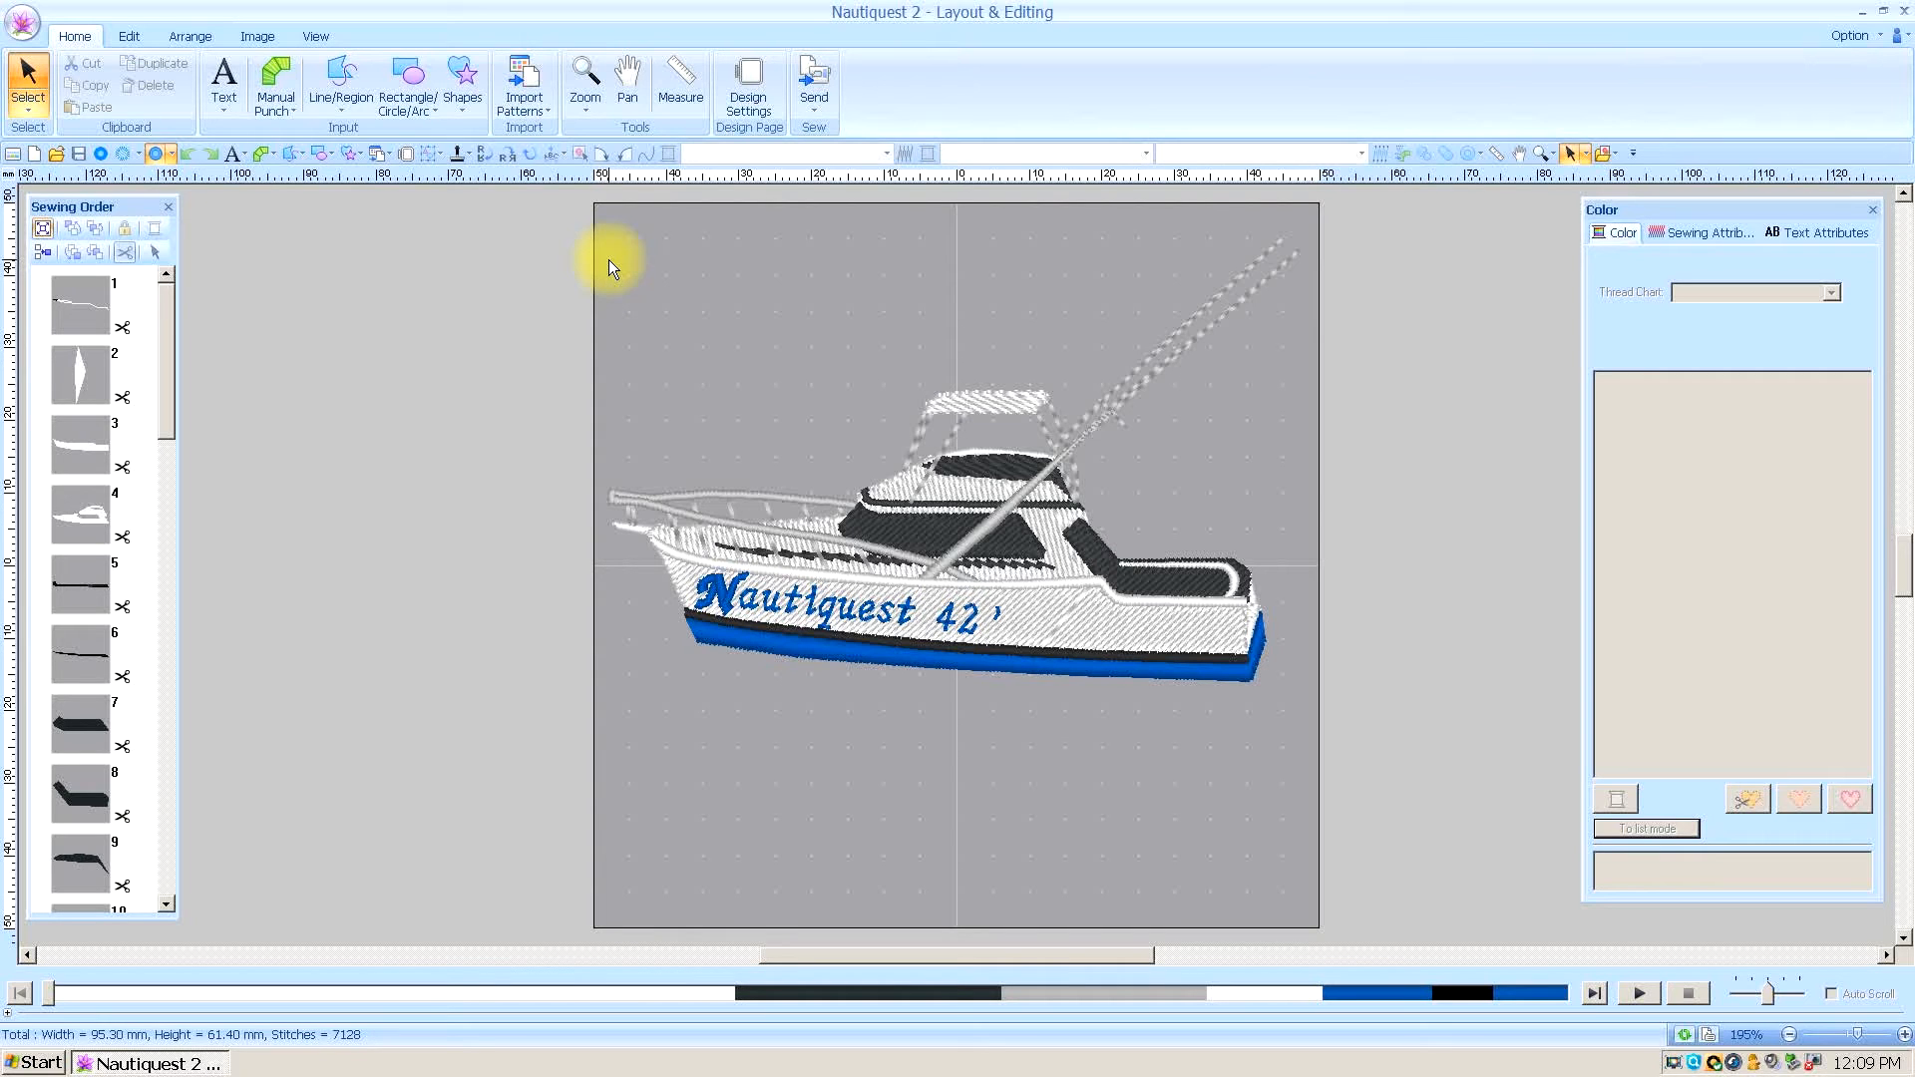
Step: Begin exporting Nautiquest 2 and show the available embroidery file formats
{"action": "left_click", "coordinate": [21, 22]}
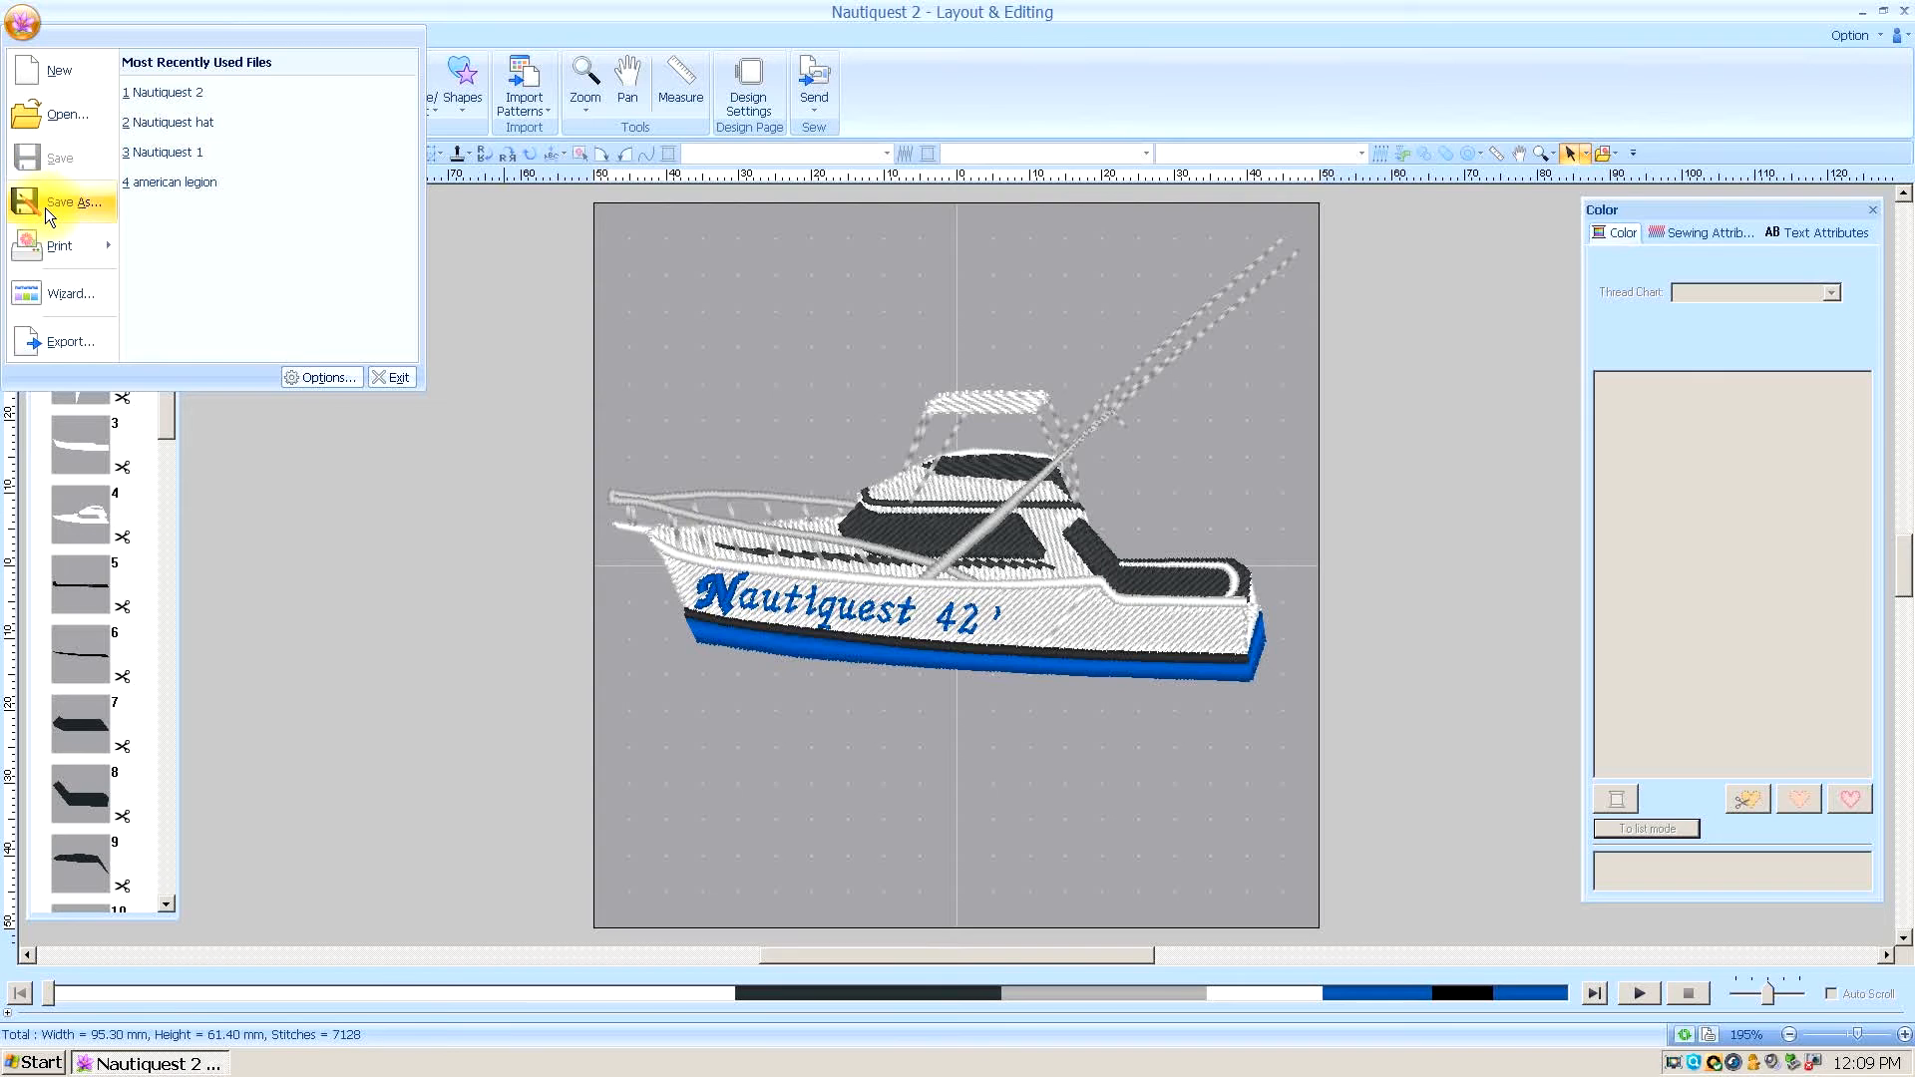
{"action": "mouse_move", "coordinate": [49, 354]}
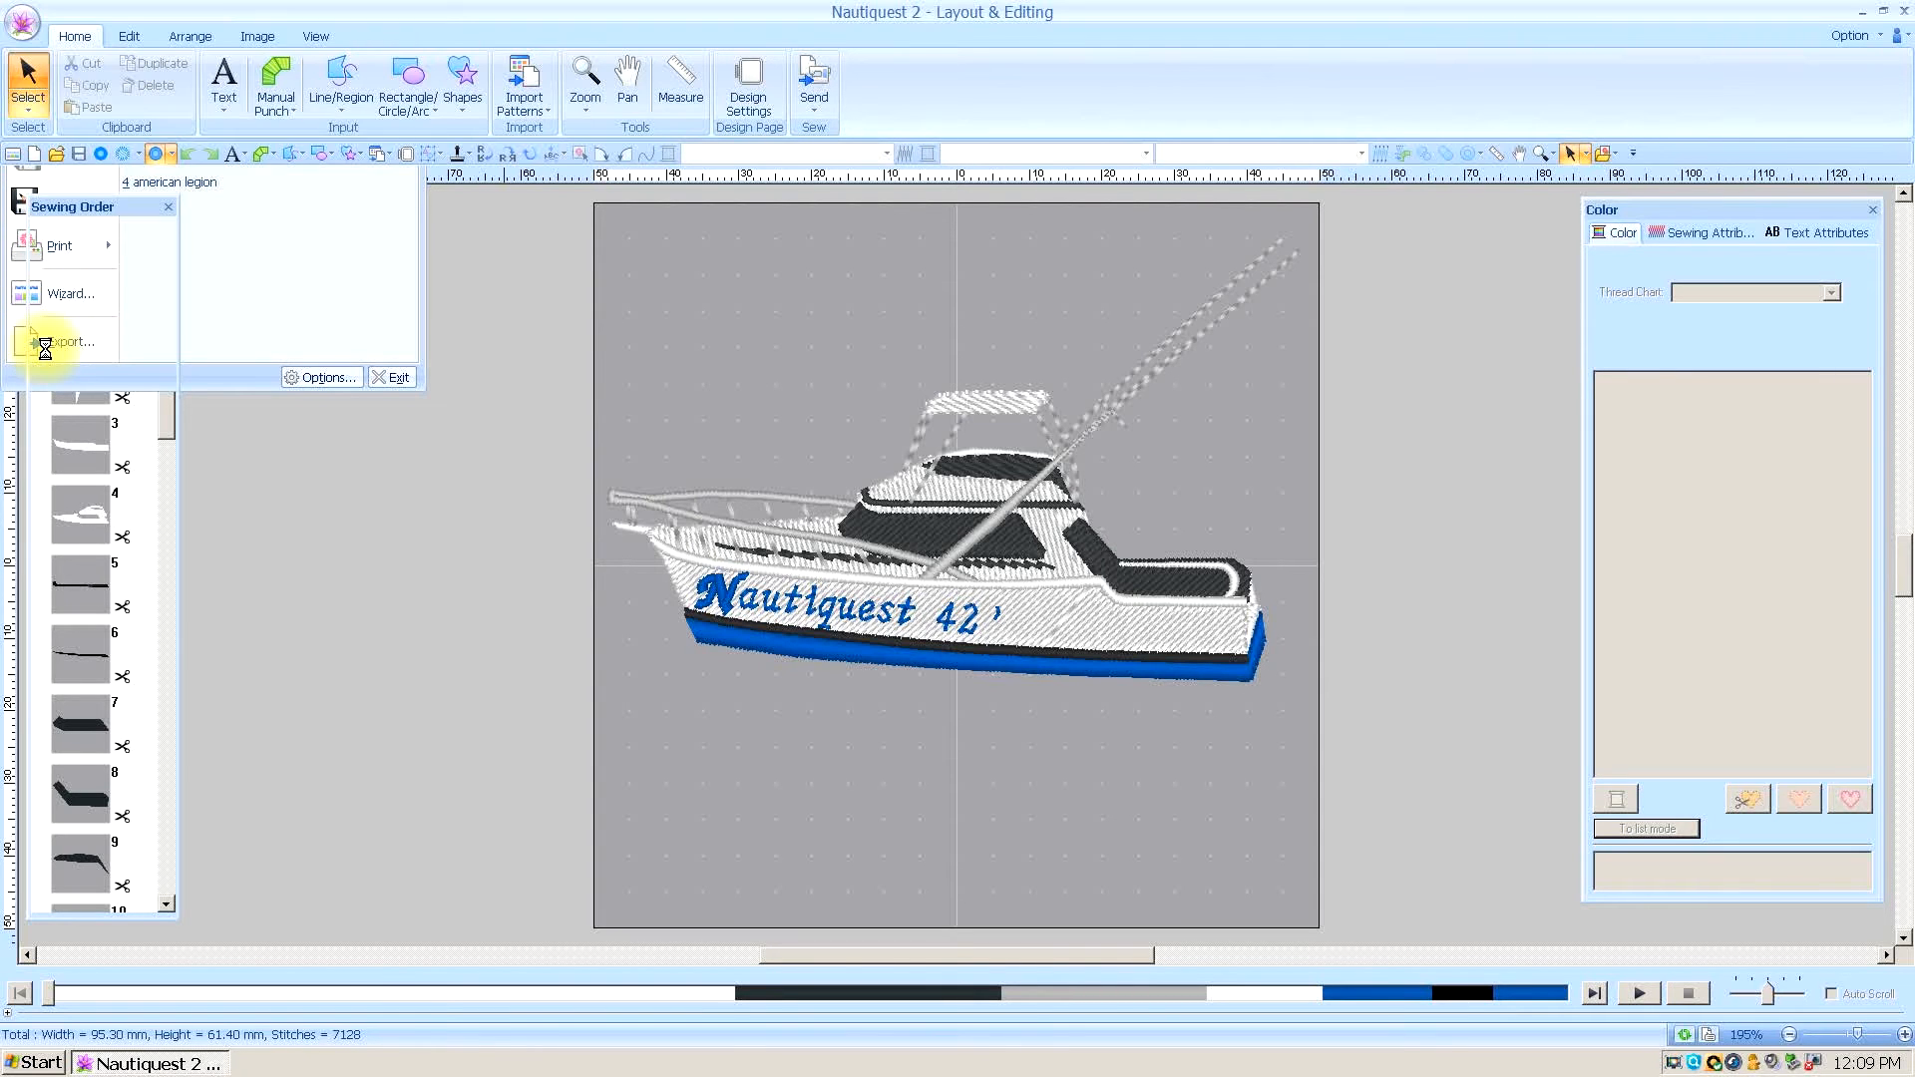
{"action": "left_click", "coordinate": [71, 341]}
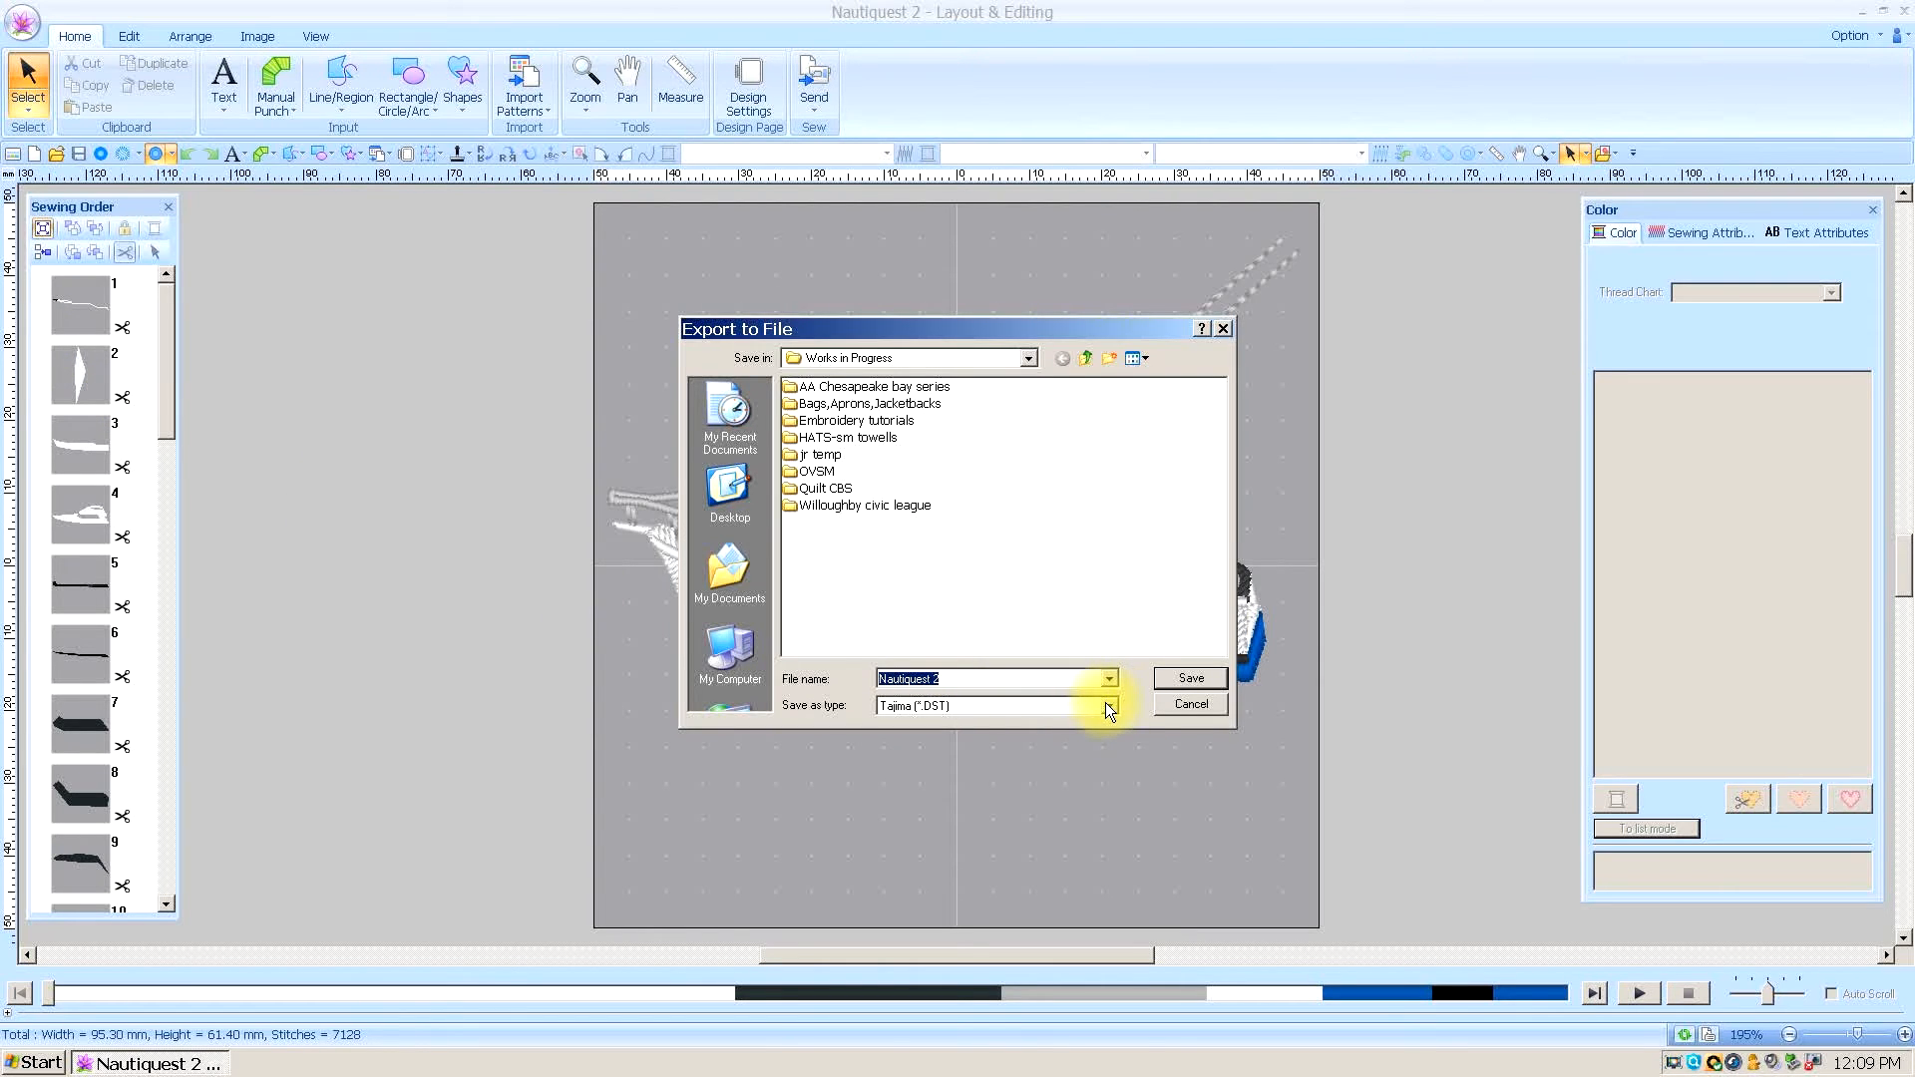
{"action": "left_click", "coordinate": [1106, 706]}
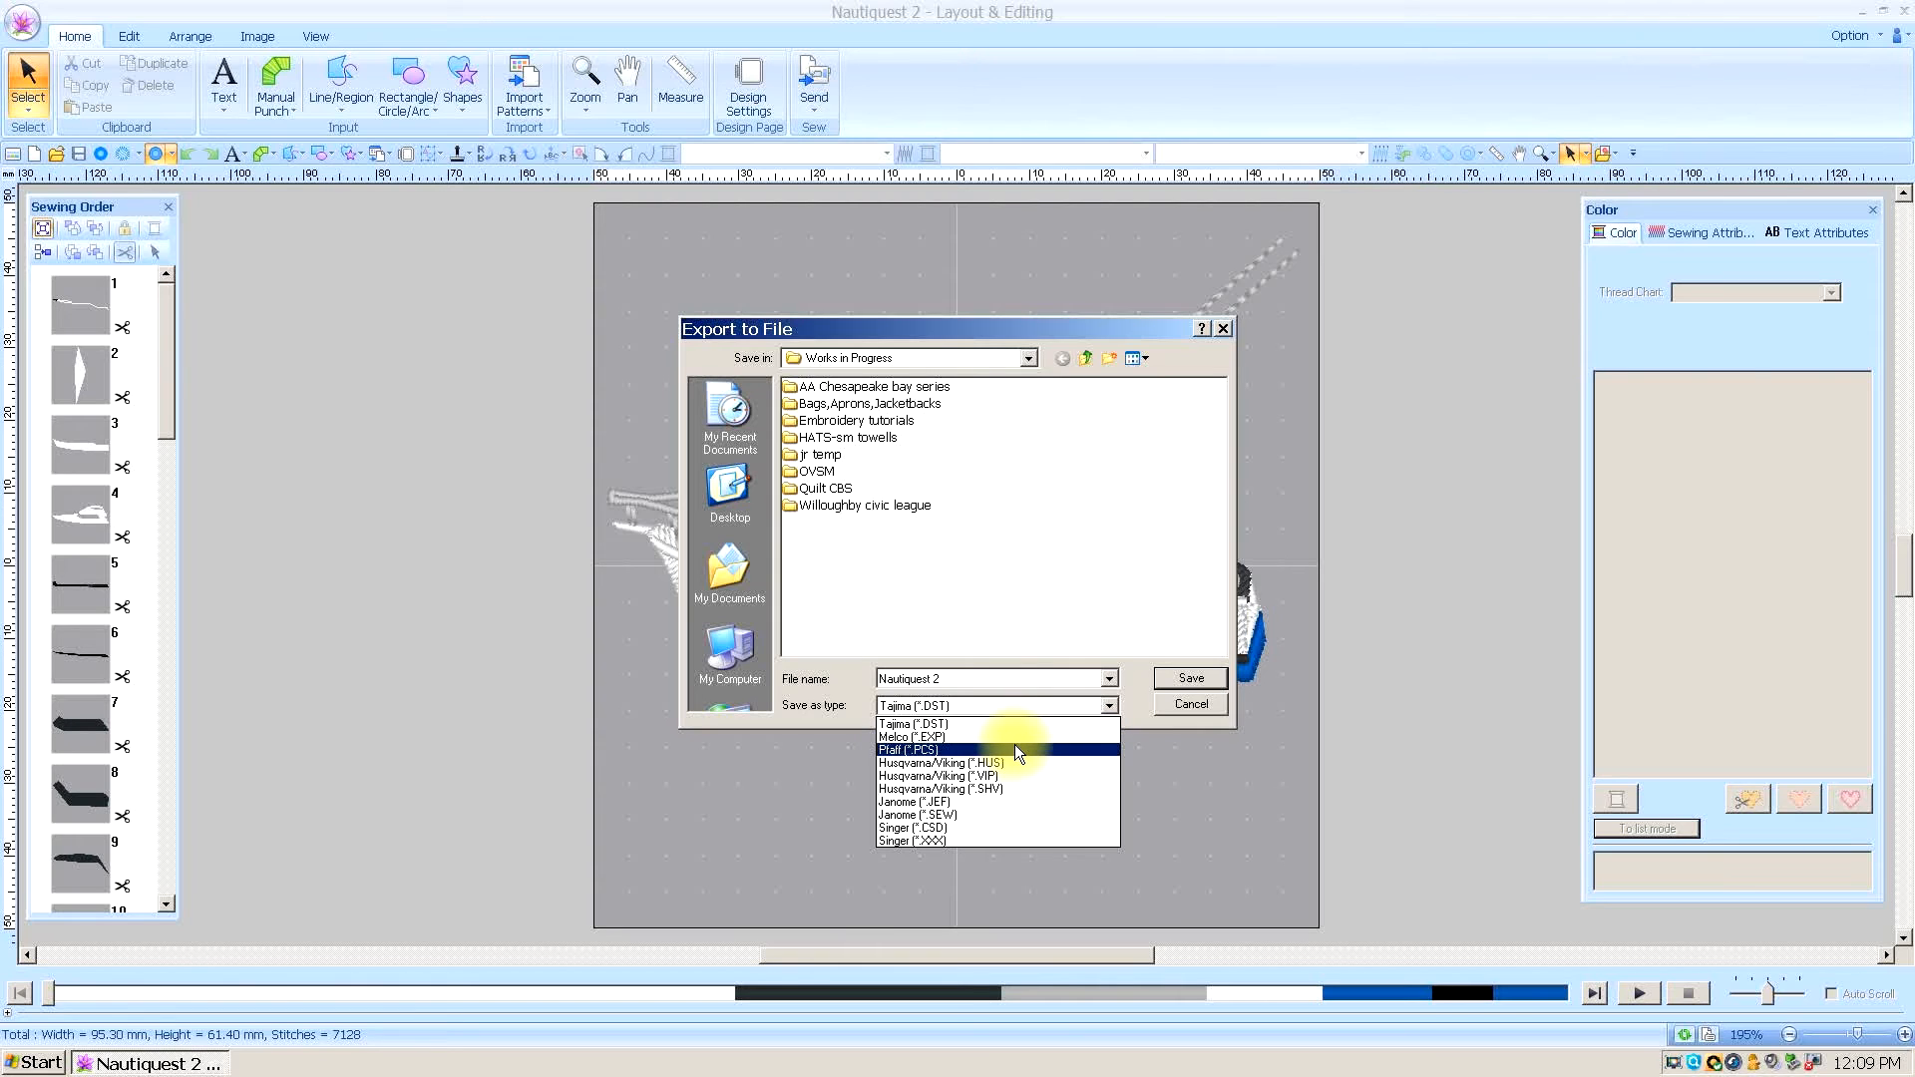
{"action": "mouse_move", "coordinate": [1021, 839]}
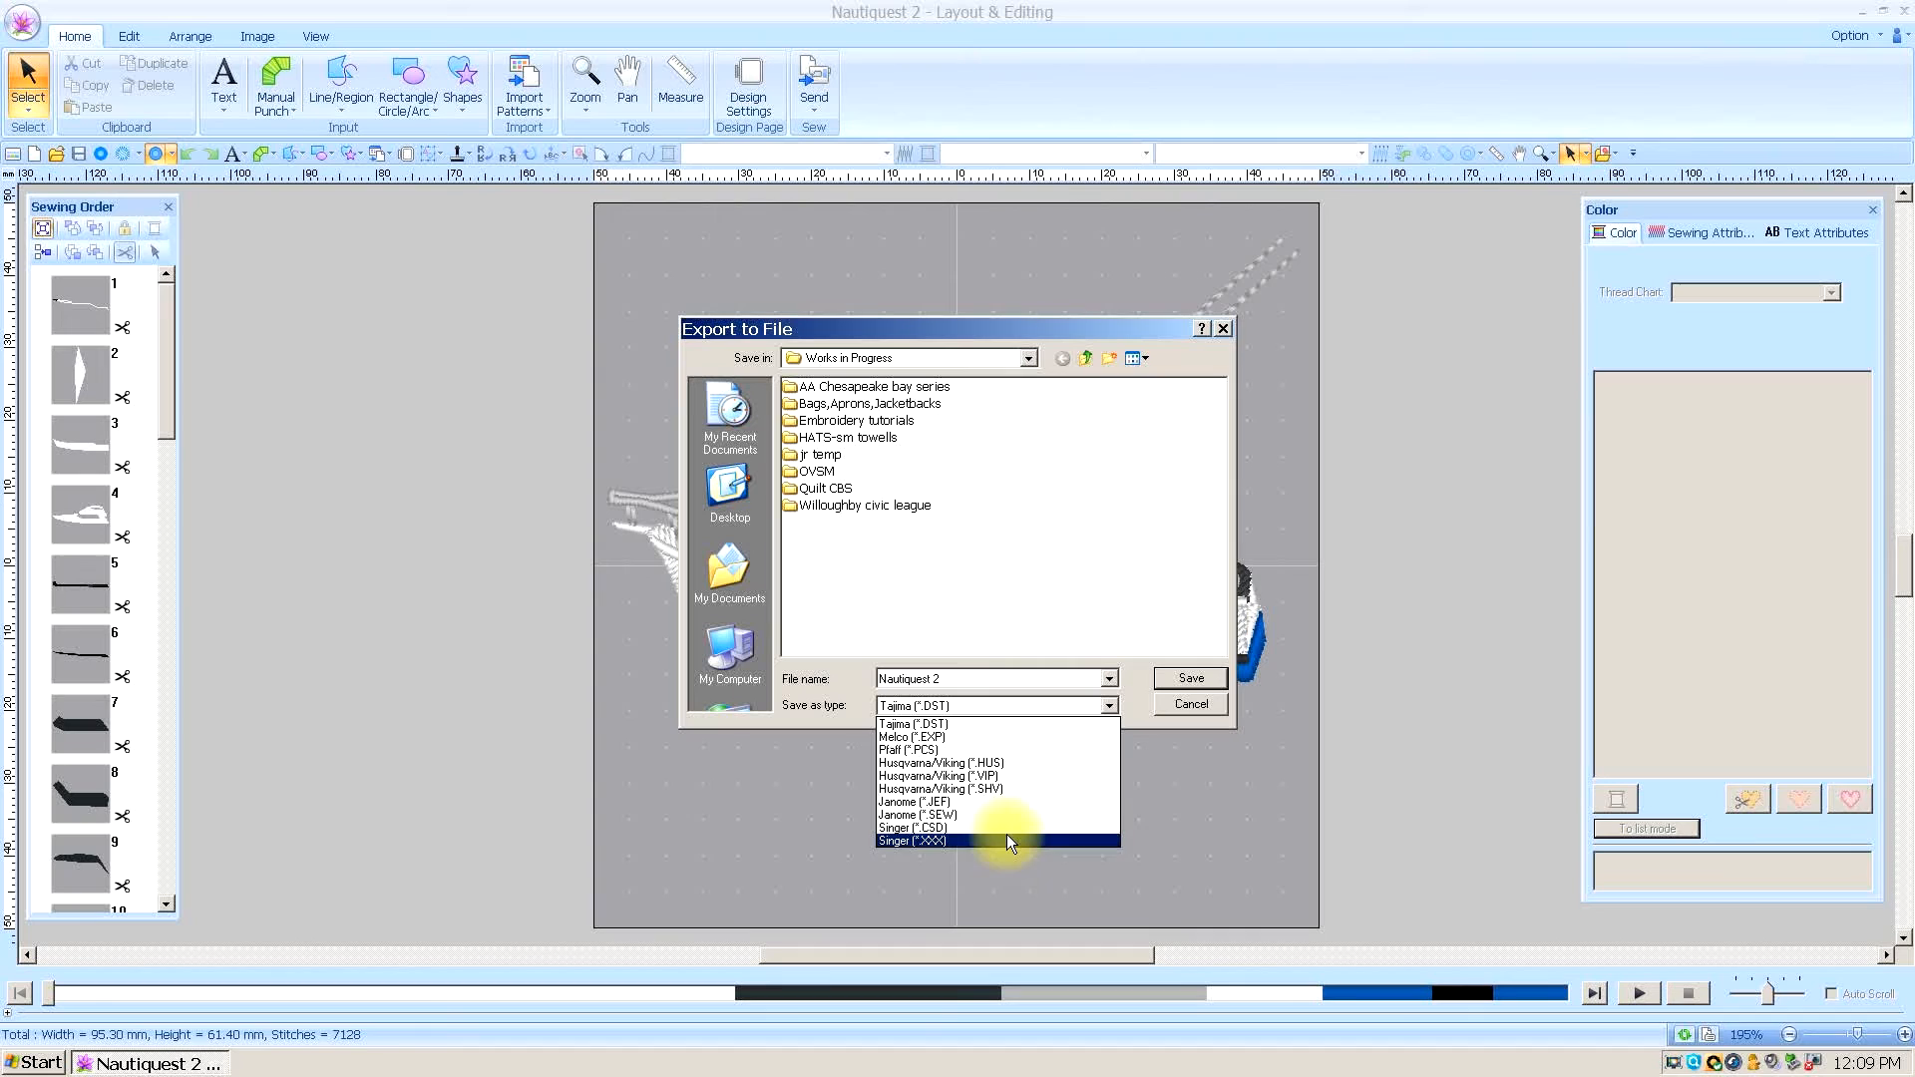
{"action": "mouse_move", "coordinate": [1011, 776]}
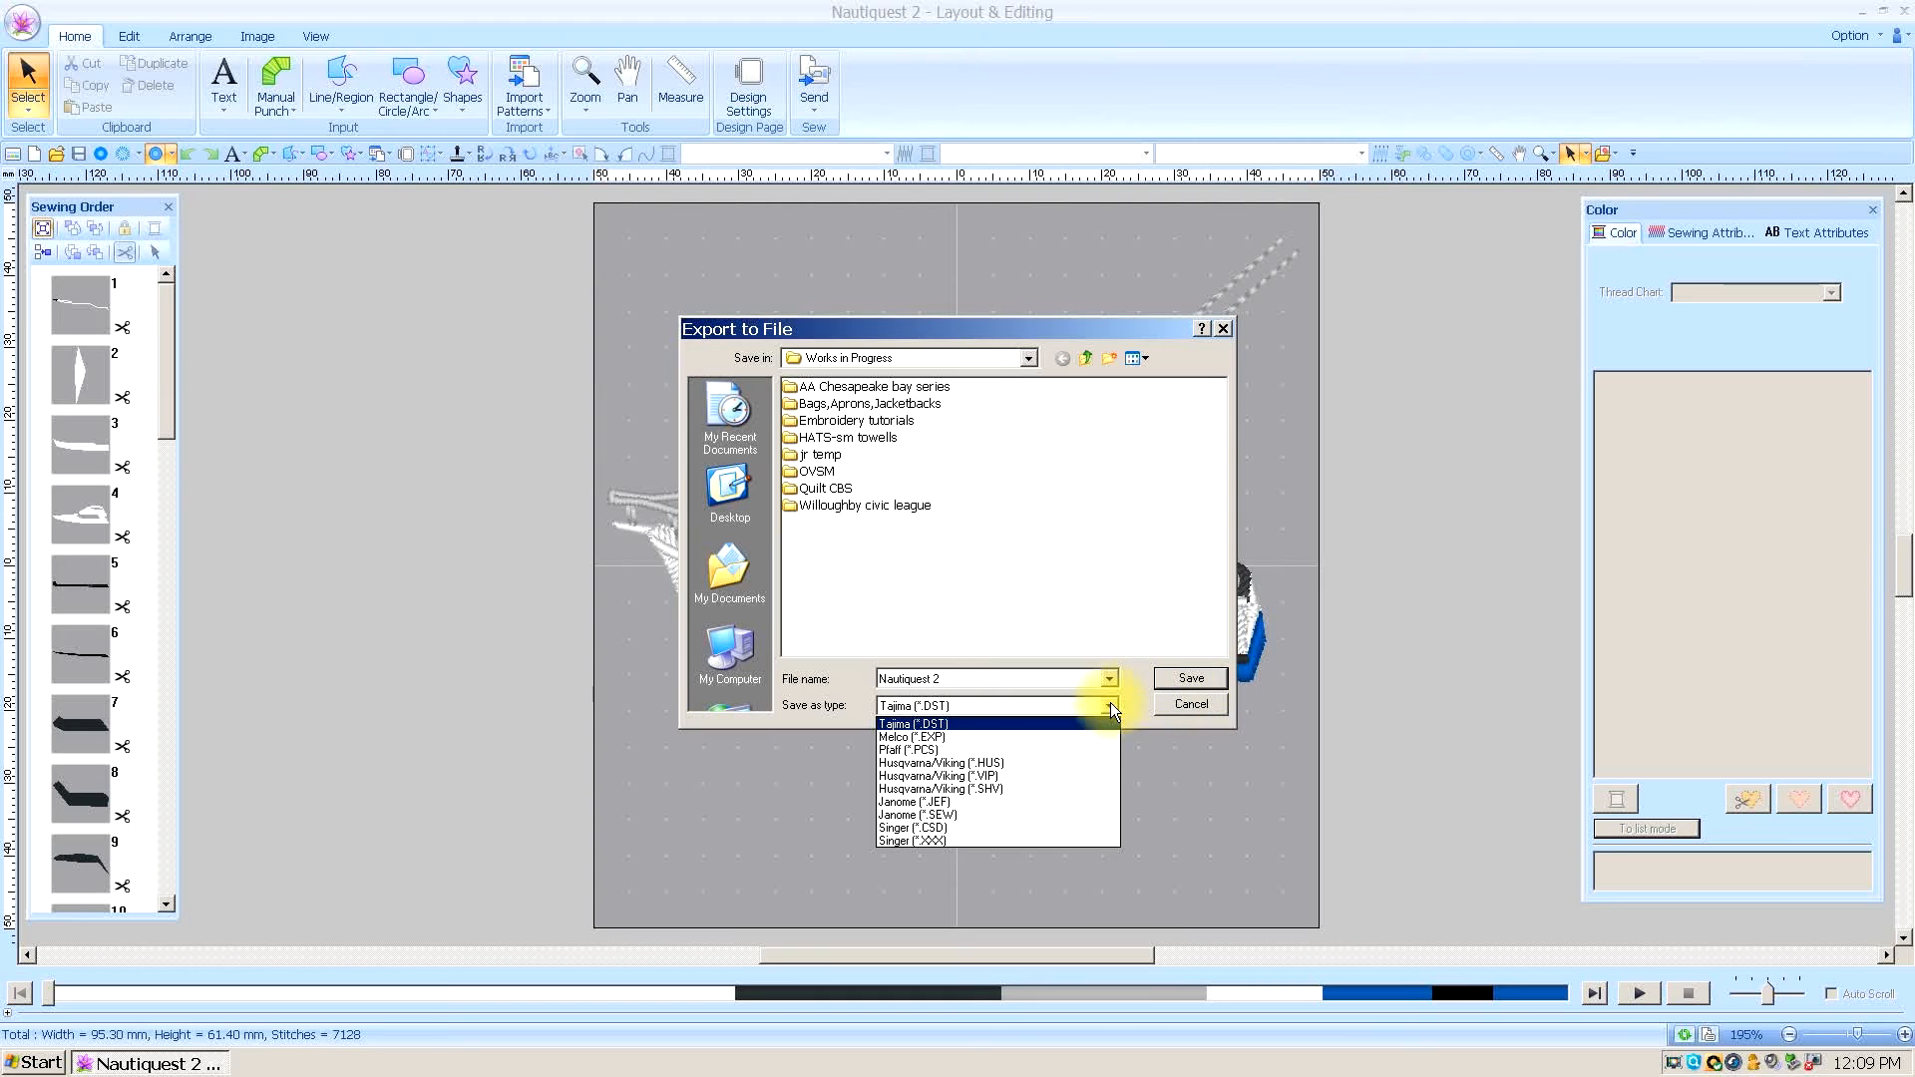
Step: Save Nautiquest 2 as a Tajima (*.DST) file
{"action": "left_click", "coordinate": [911, 724]}
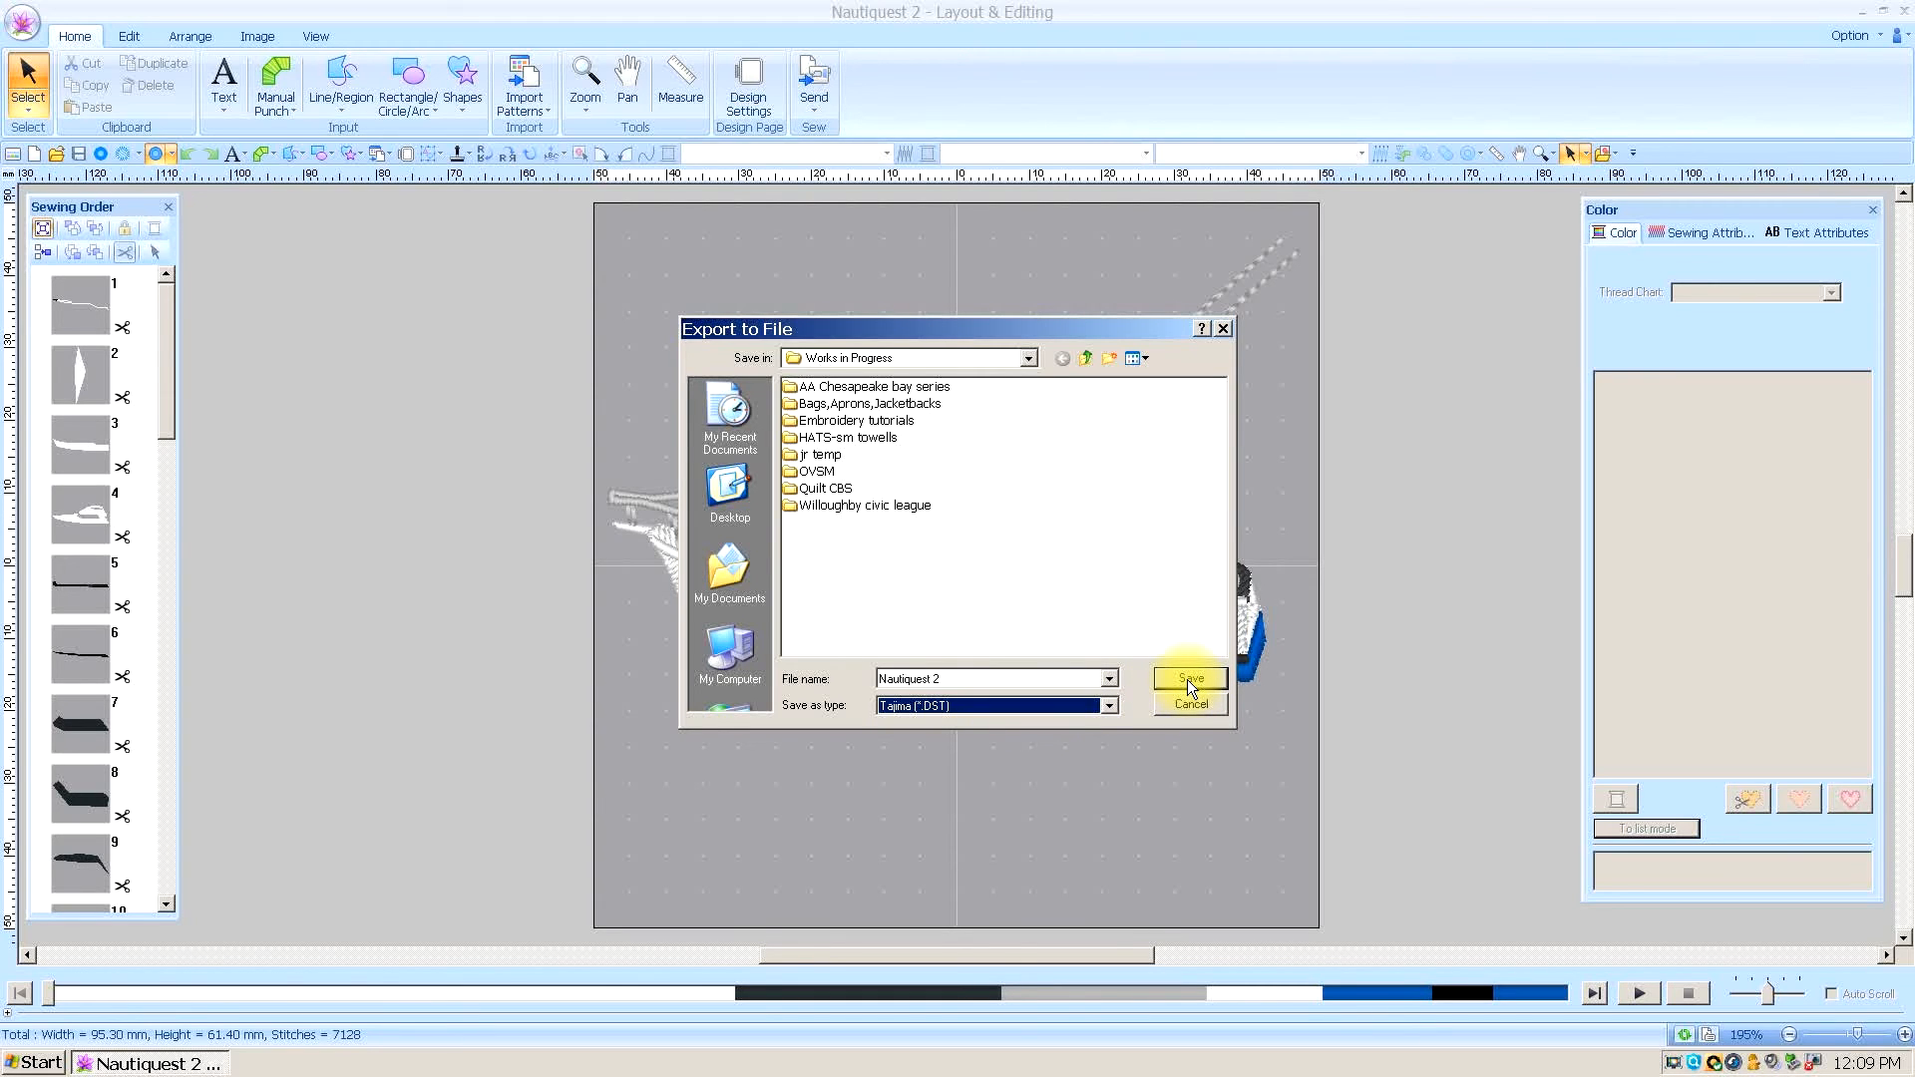
{"action": "left_click", "coordinate": [1185, 679]}
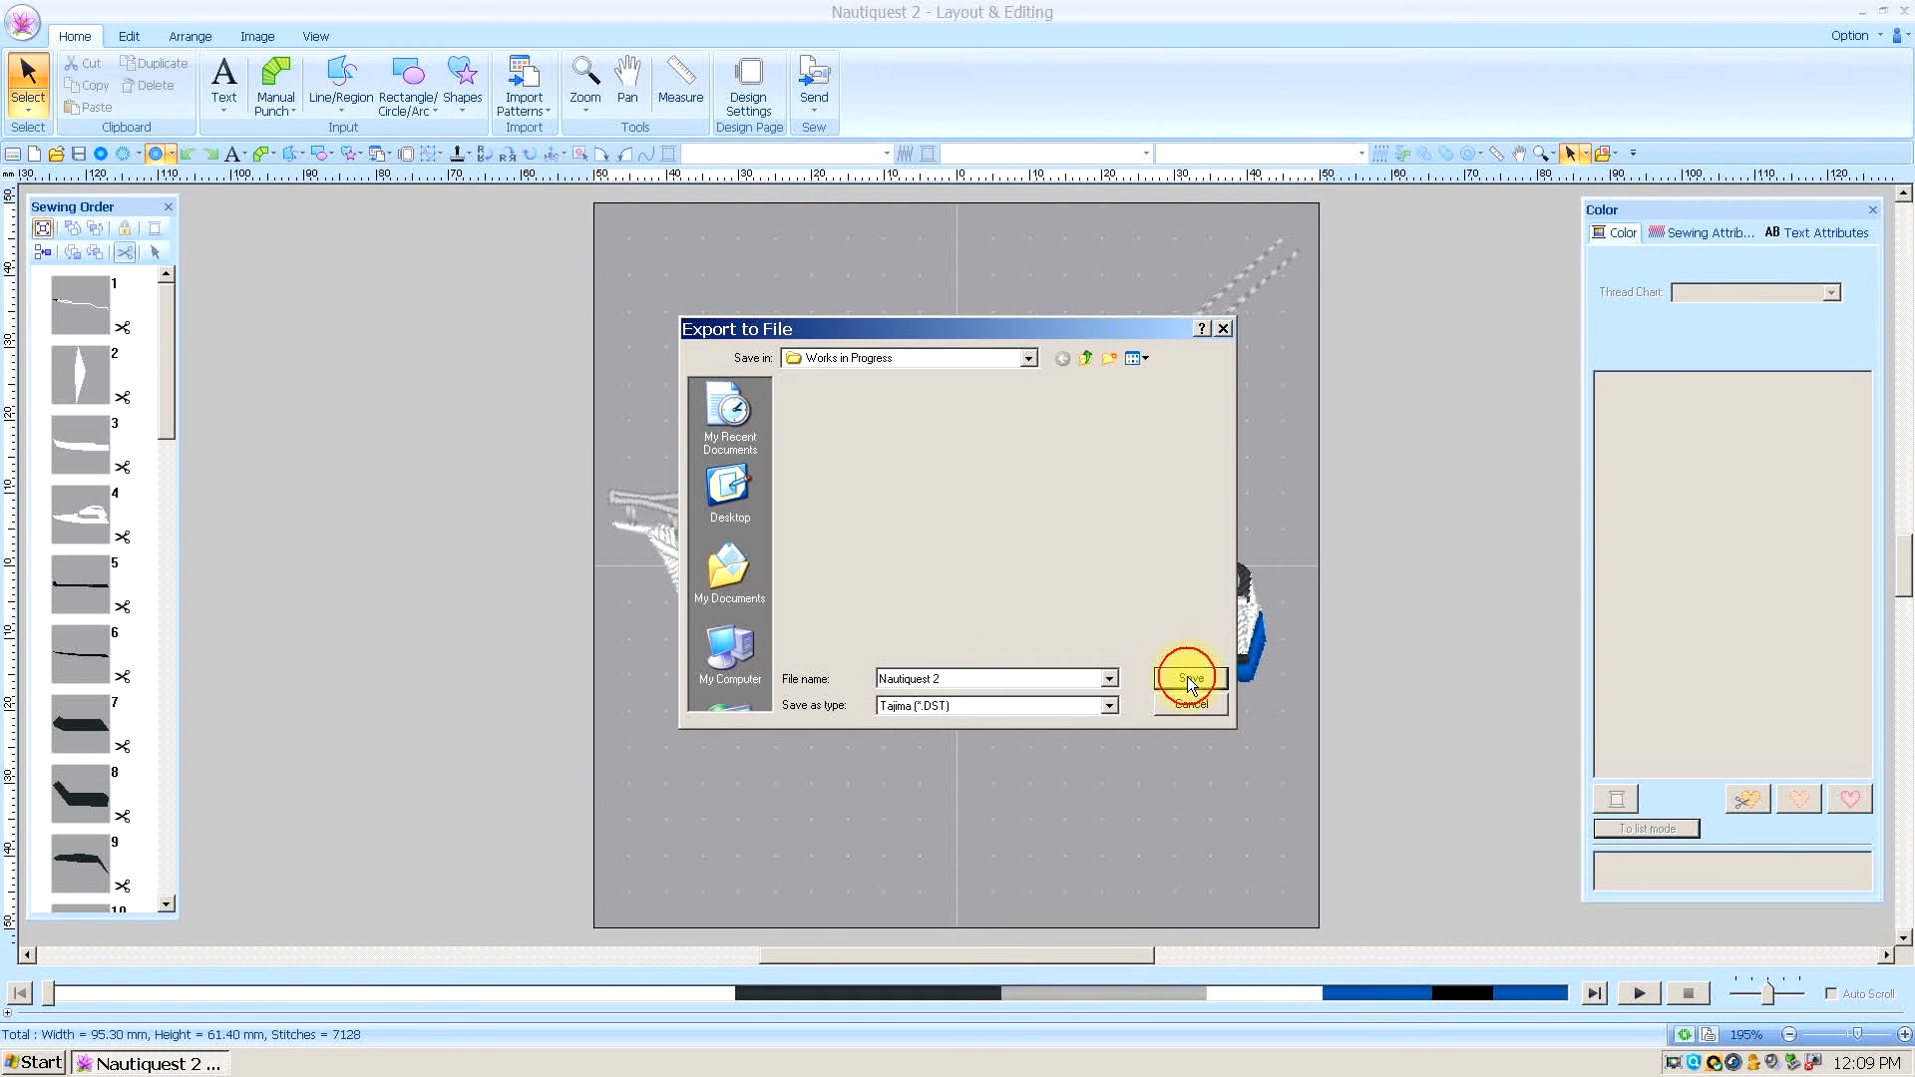
{"action": "left_click", "coordinate": [1186, 679]}
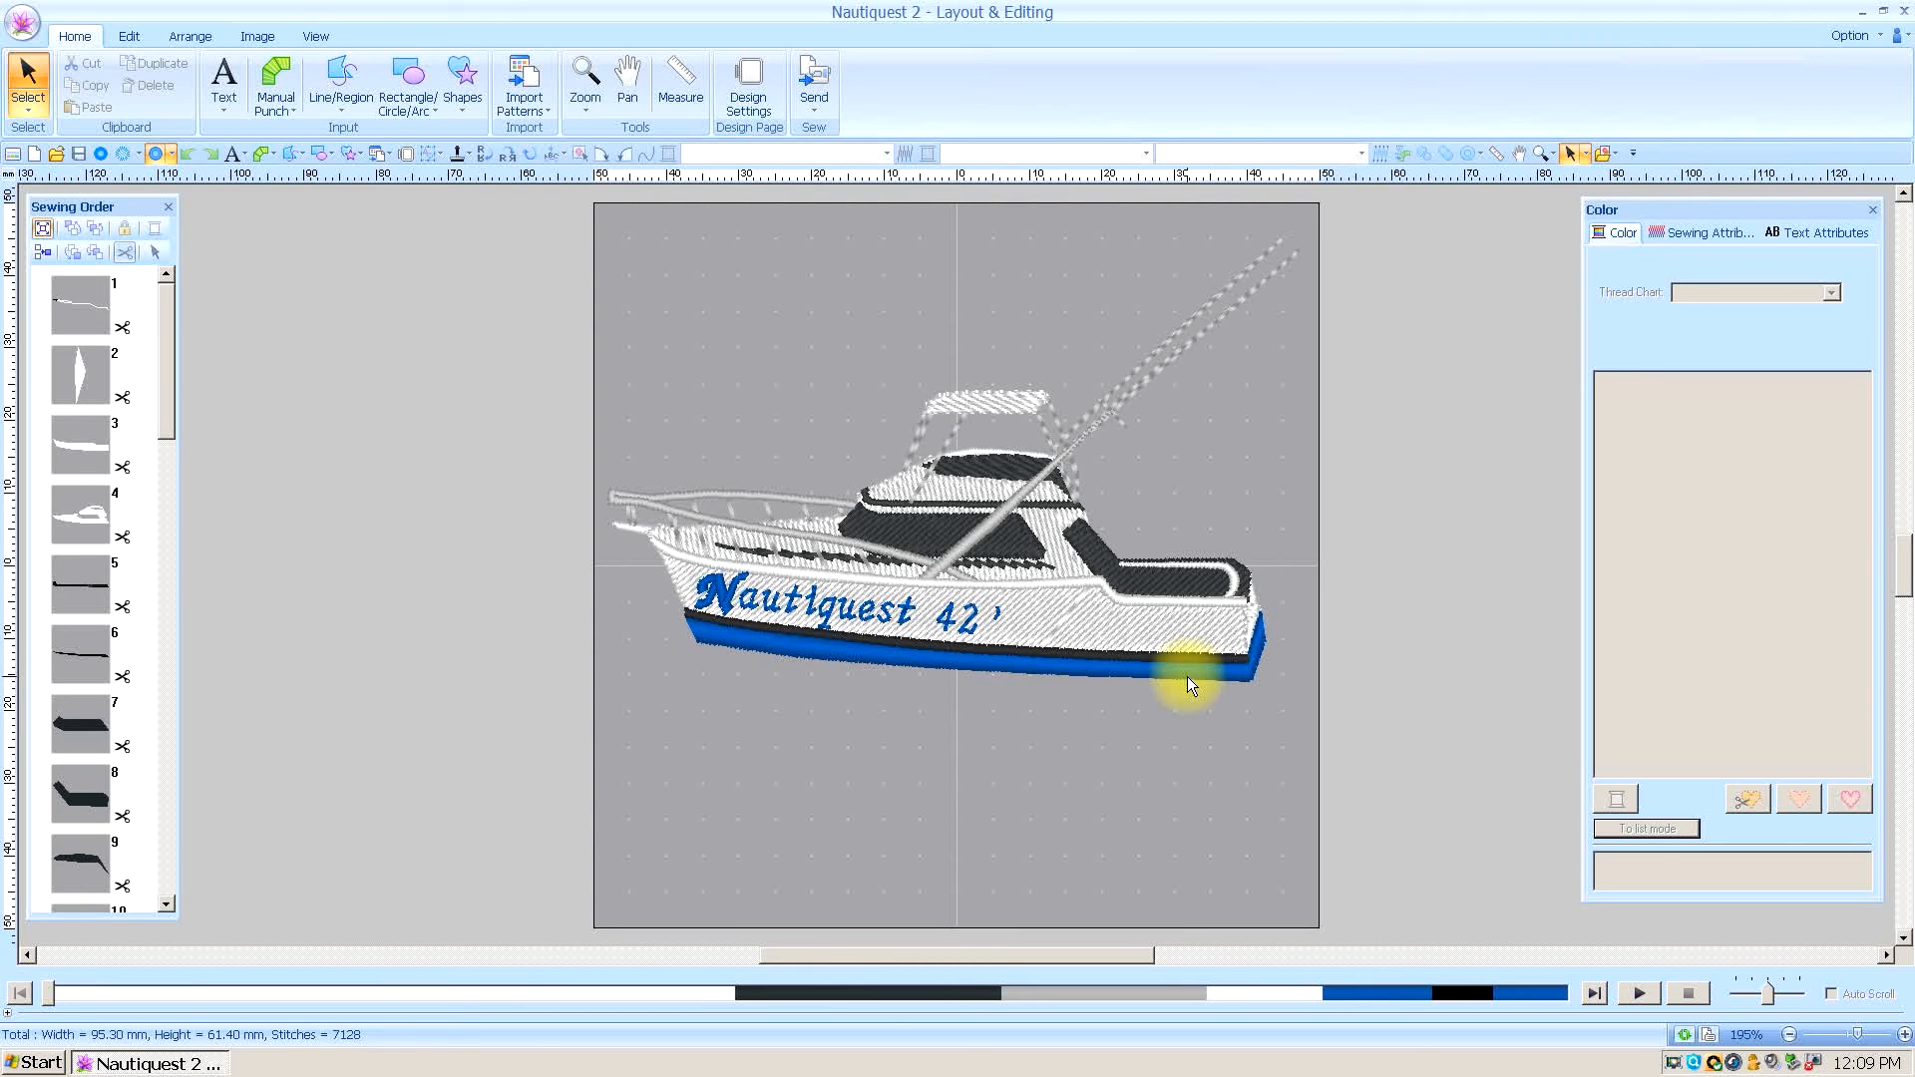
{"action": "mouse_move", "coordinate": [110, 193]}
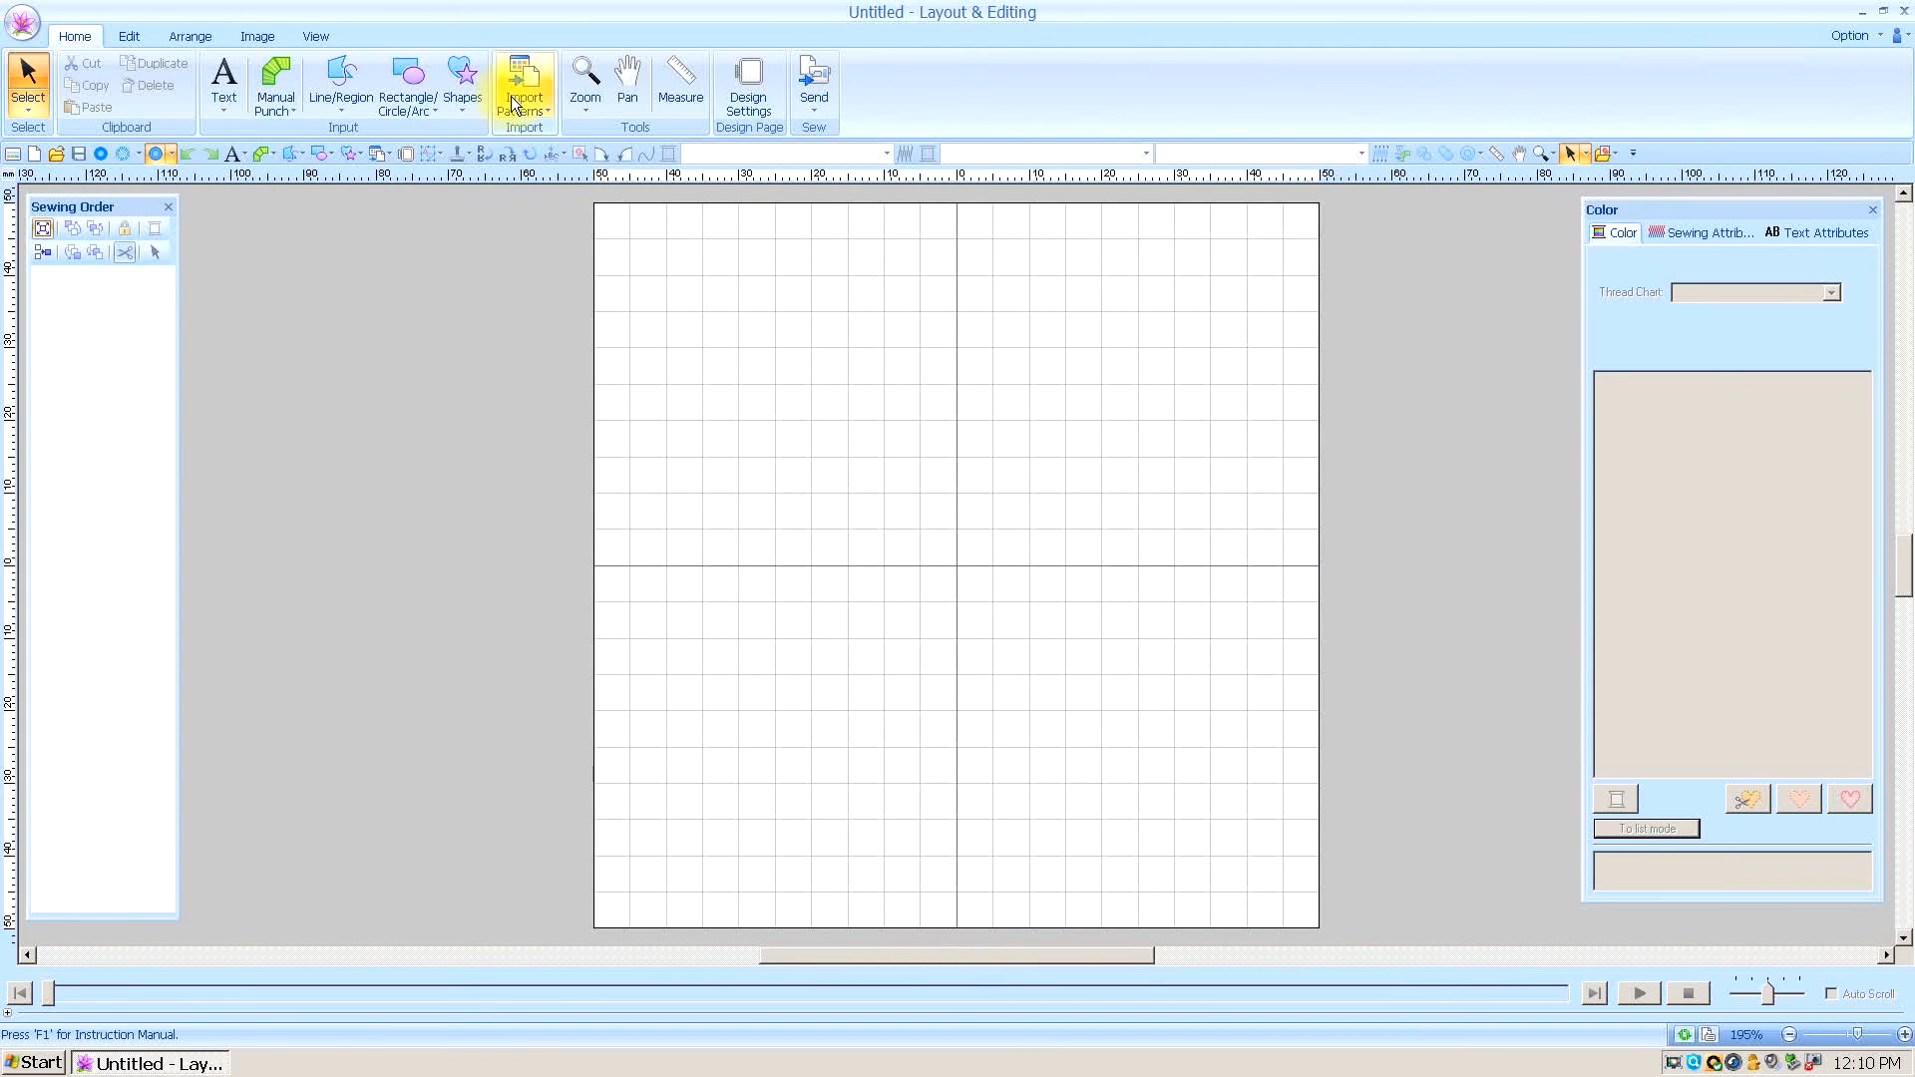
Step: Import Nautiquest 2.DST from file into the new untitled document
{"action": "left_click", "coordinate": [523, 86]}
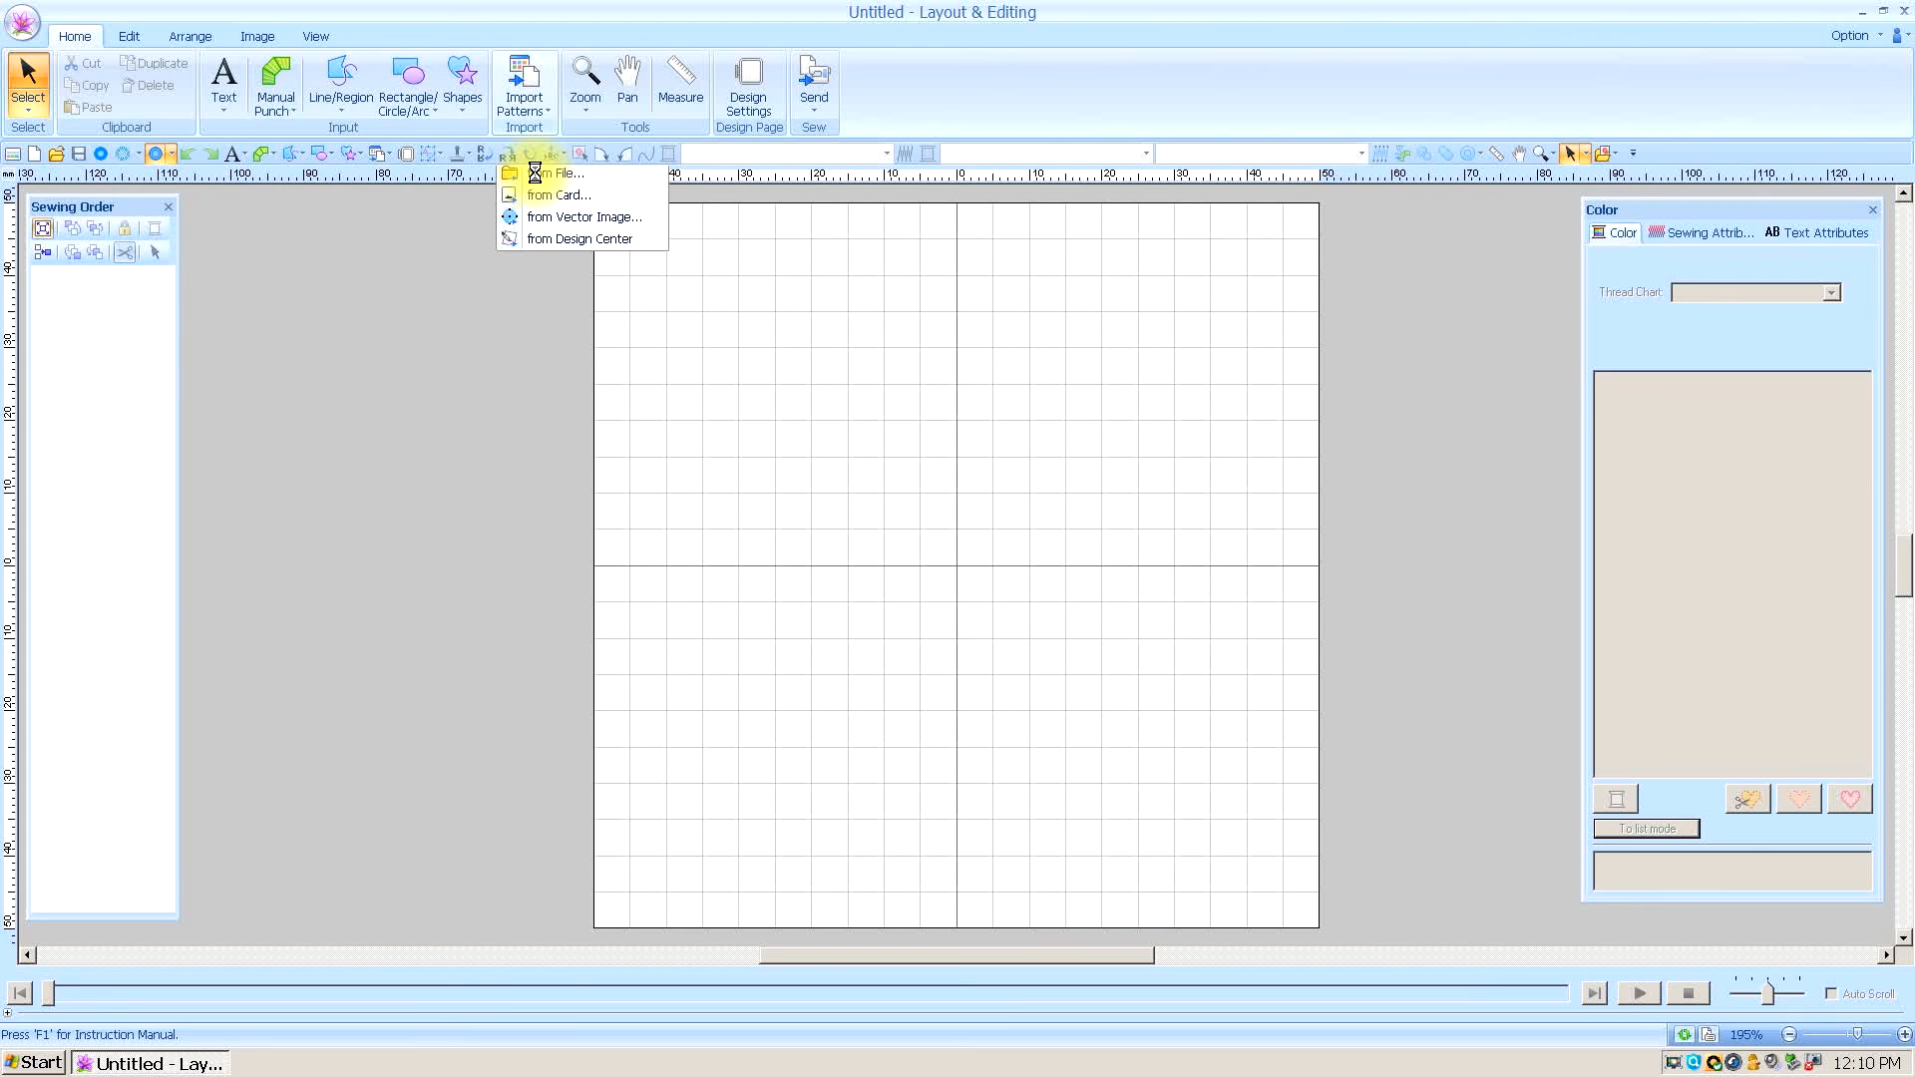
{"action": "left_click", "coordinate": [565, 172]}
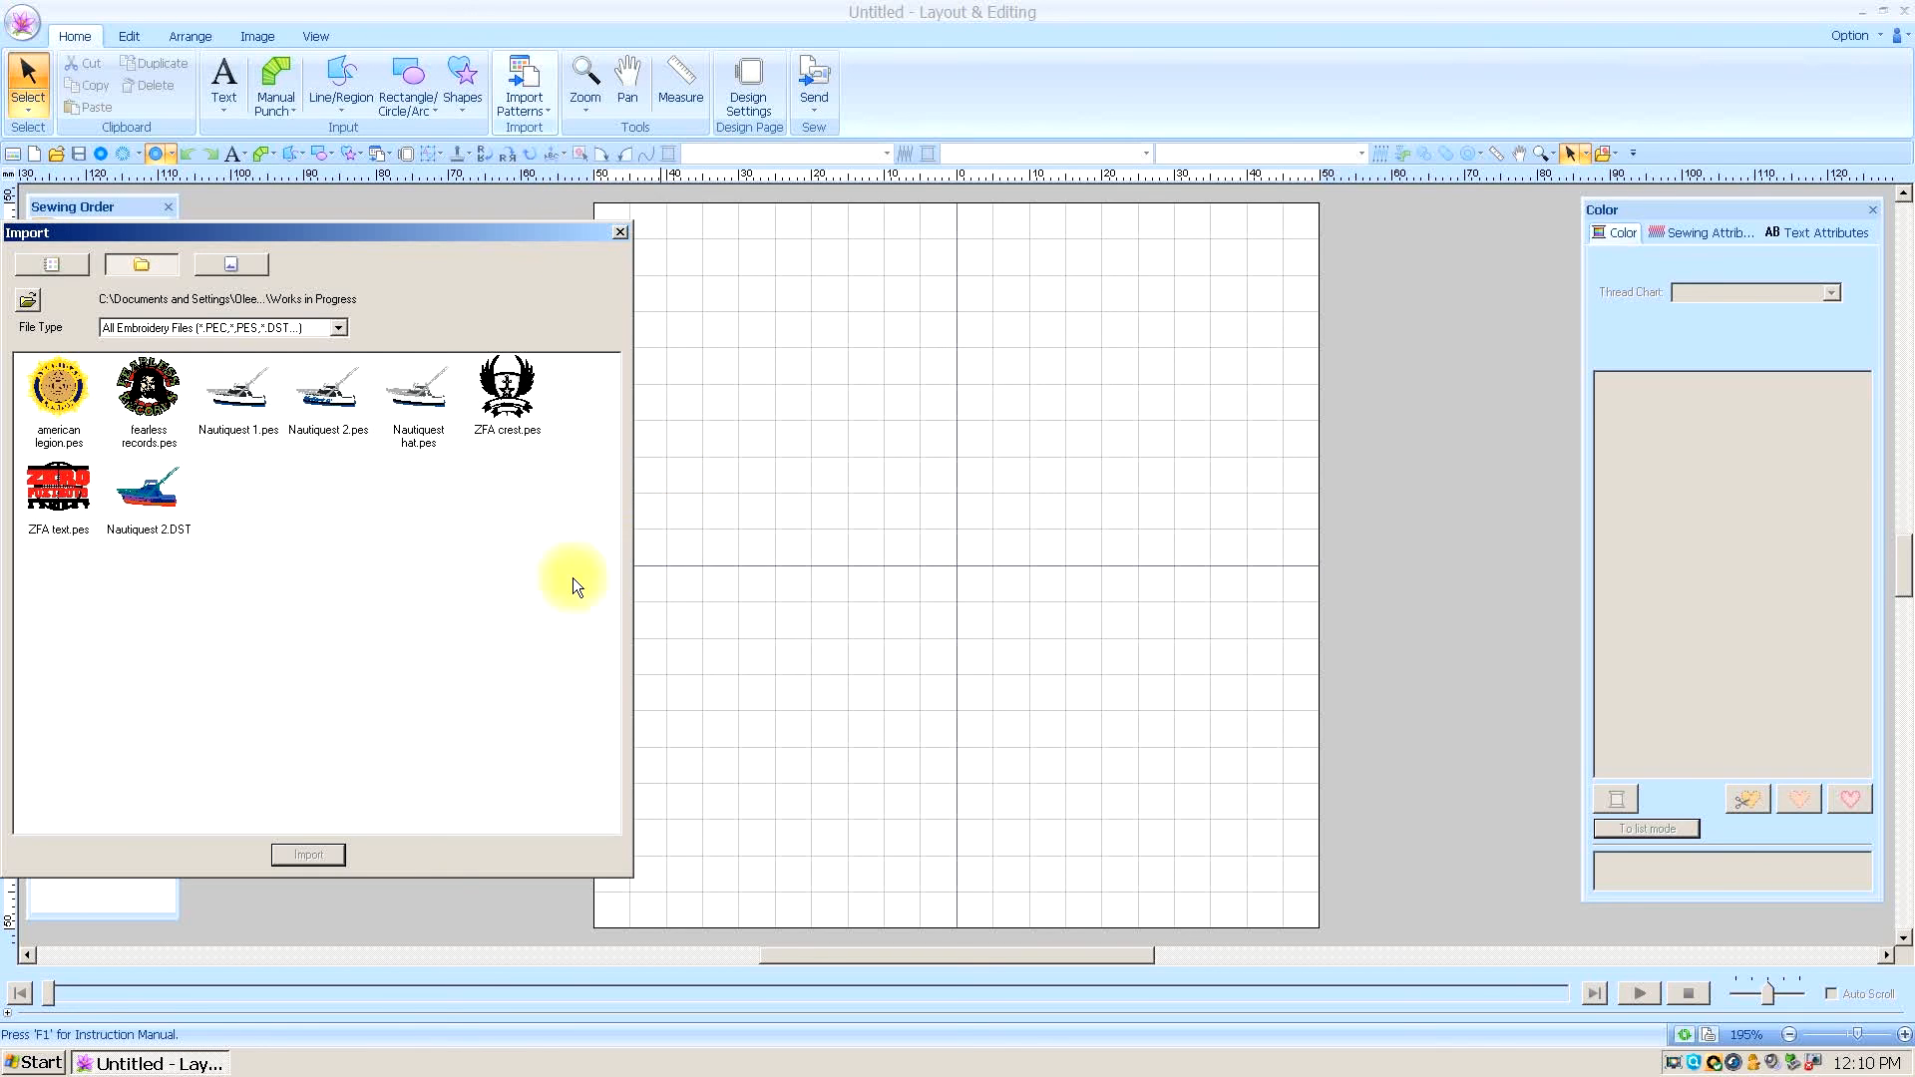
{"action": "left_click", "coordinate": [147, 492]}
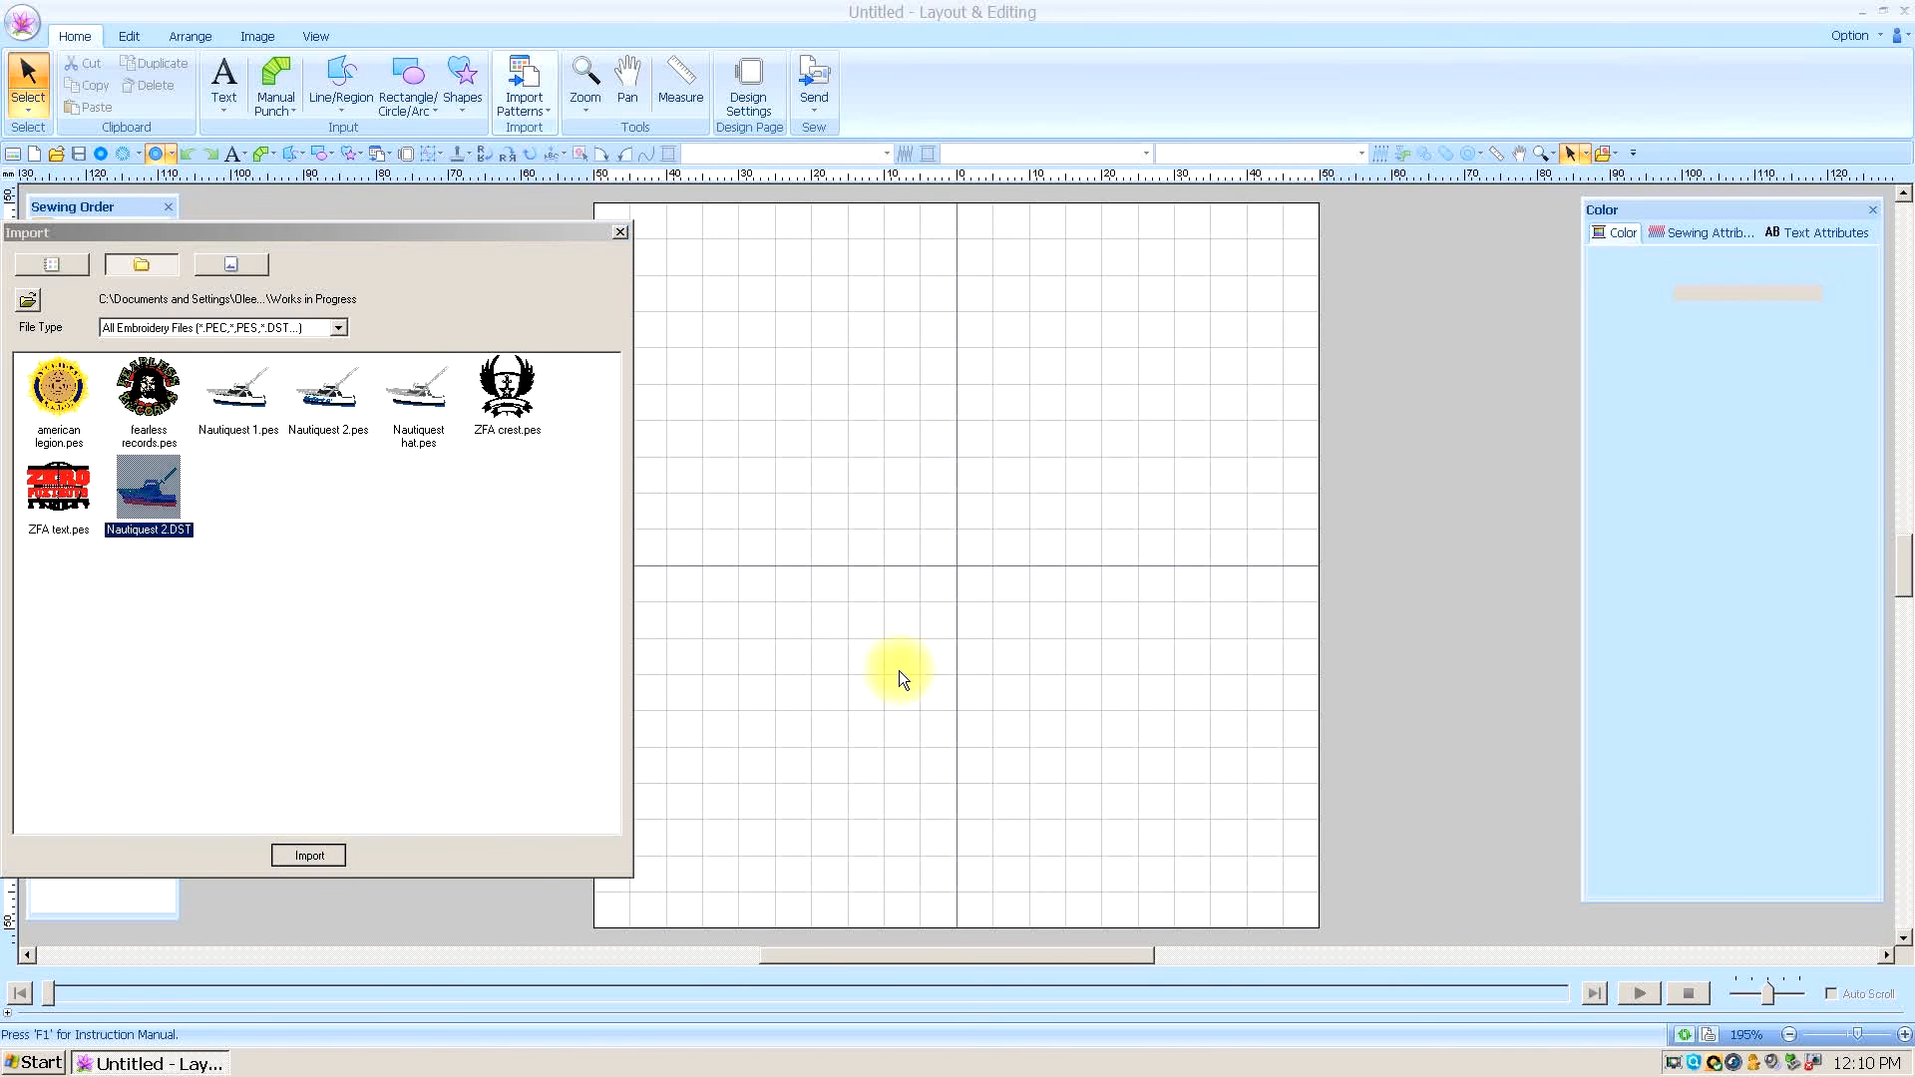
{"action": "left_click", "coordinate": [309, 855]}
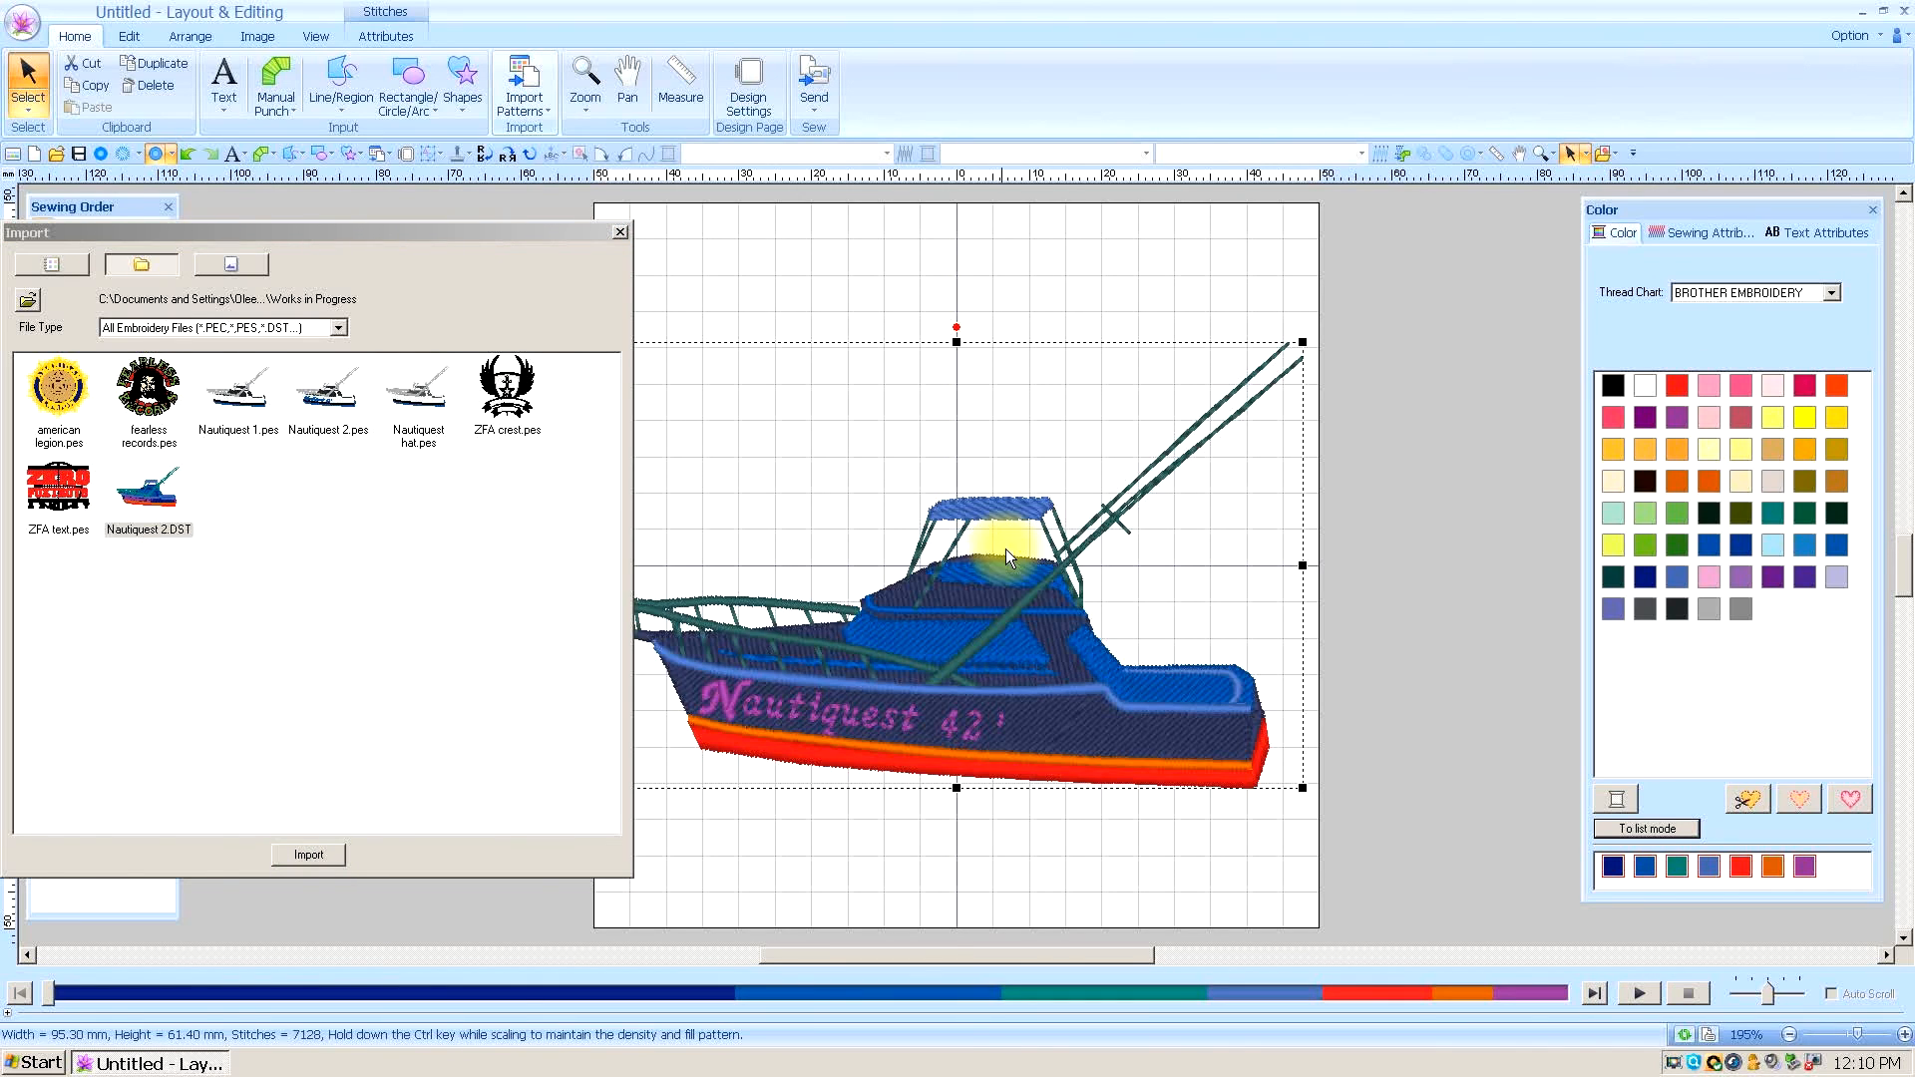
{"action": "mouse_move", "coordinate": [620, 233]}
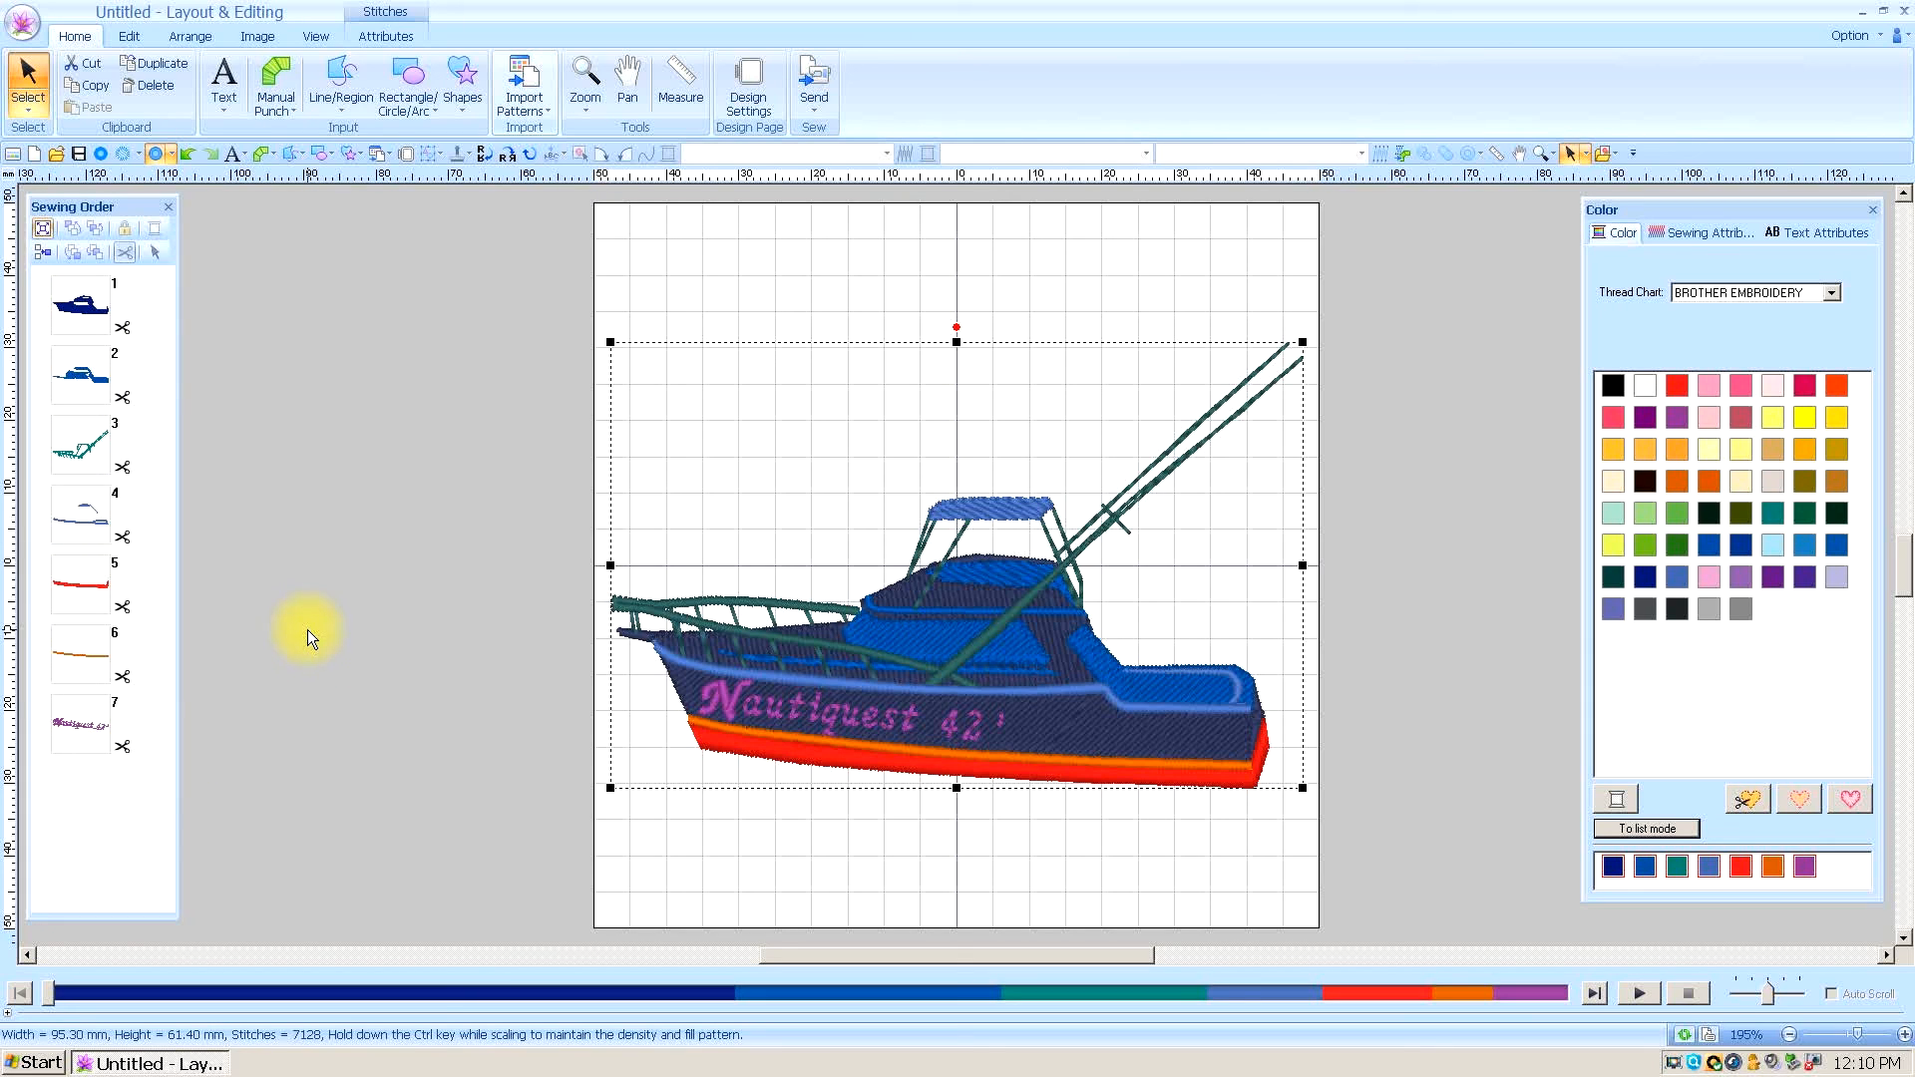
{"action": "mouse_move", "coordinate": [330, 614]}
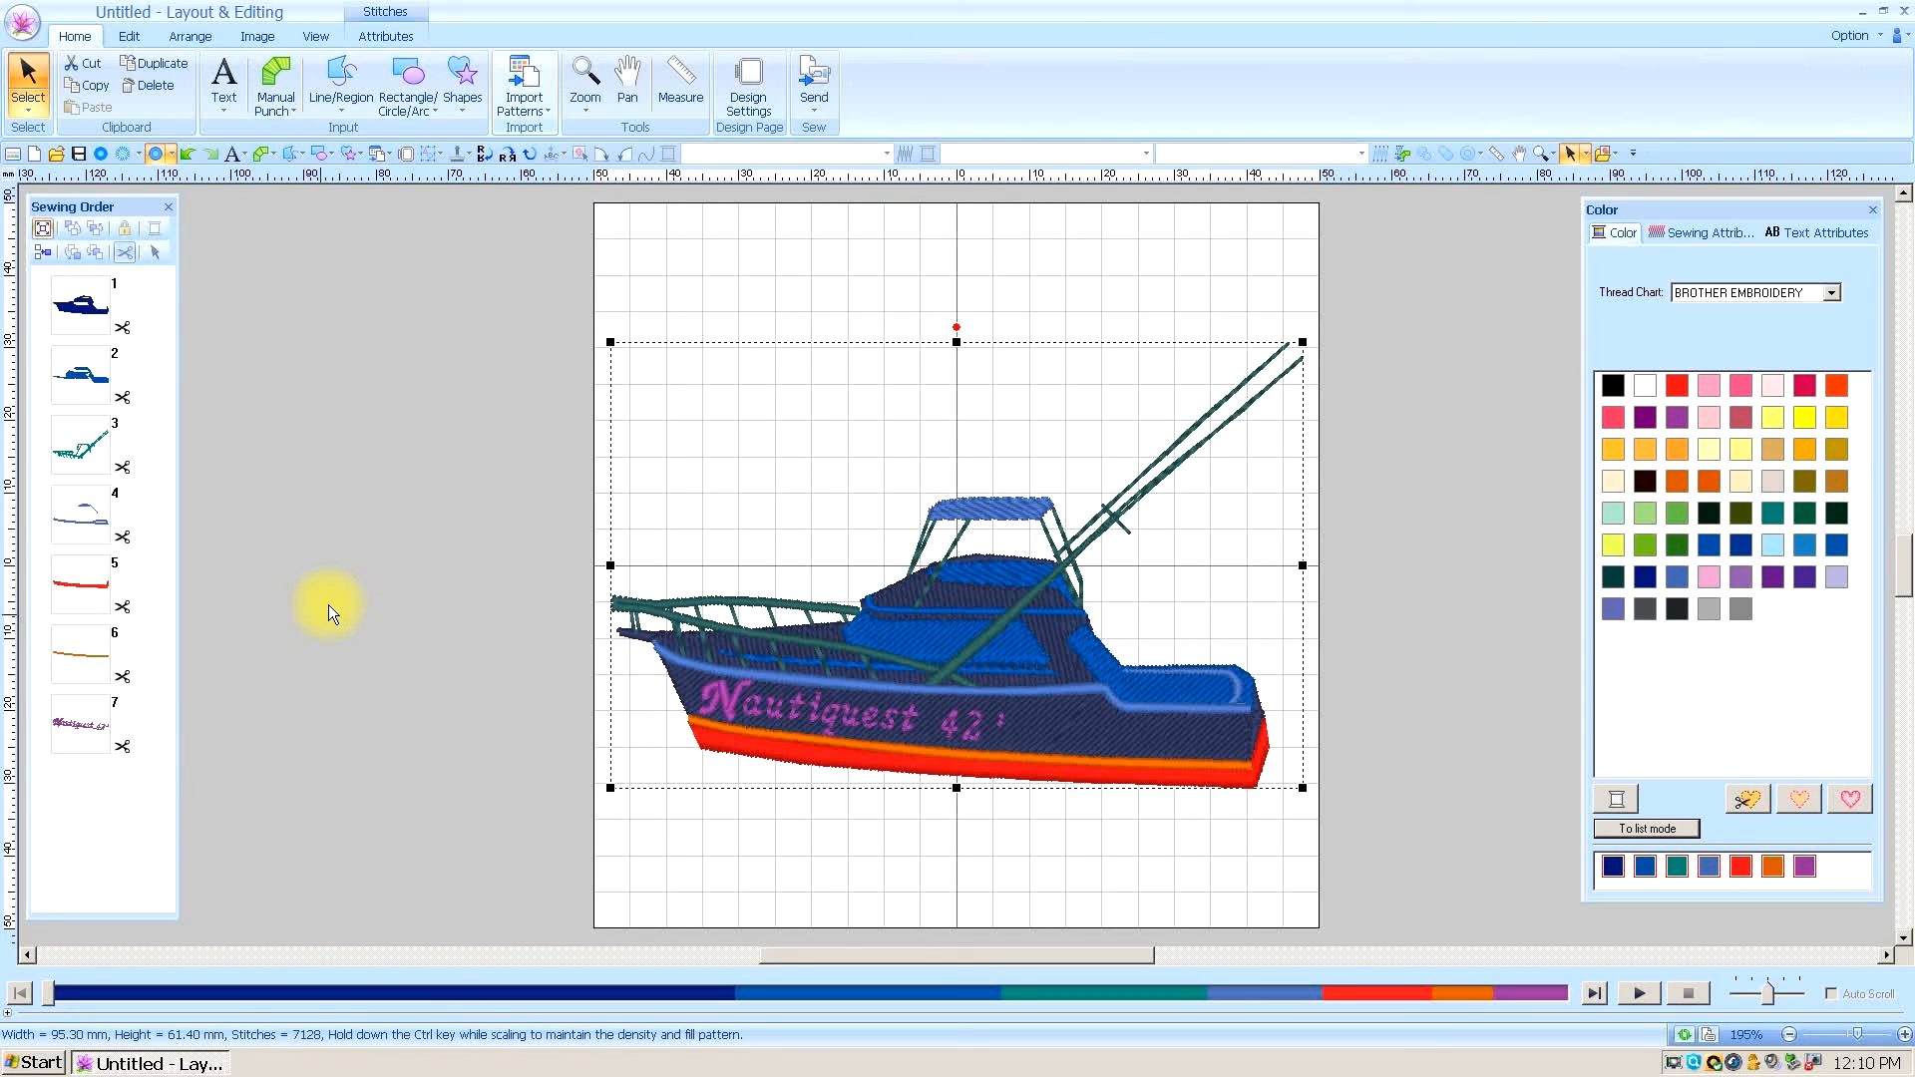